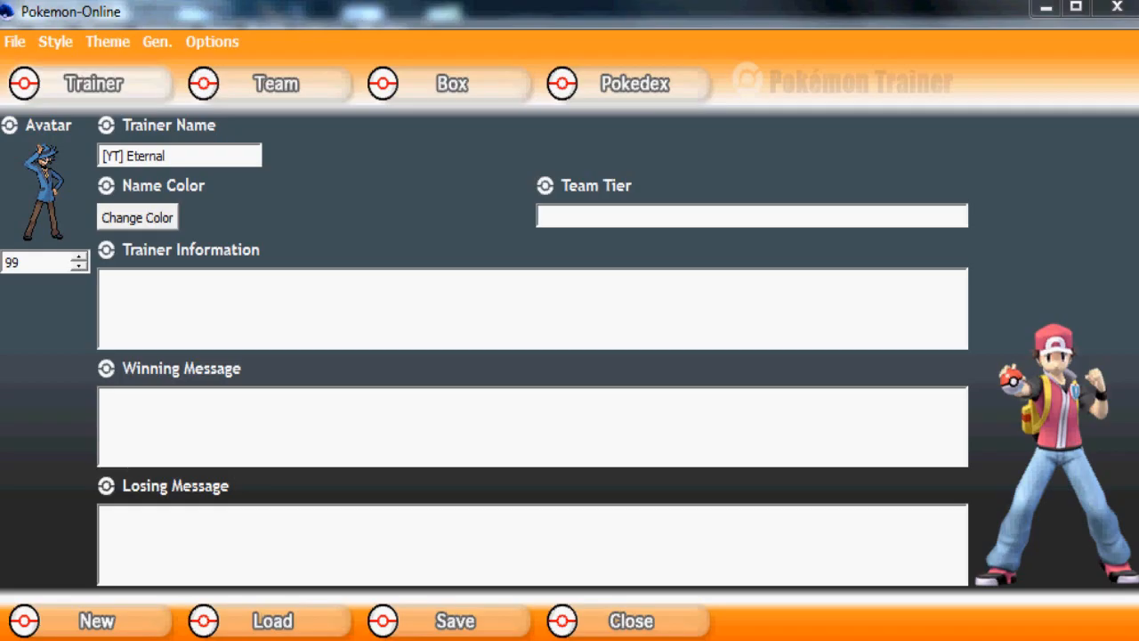
- Load the saved Sand Stall team from the Tube Teams folder and connect to the server
click(273, 619)
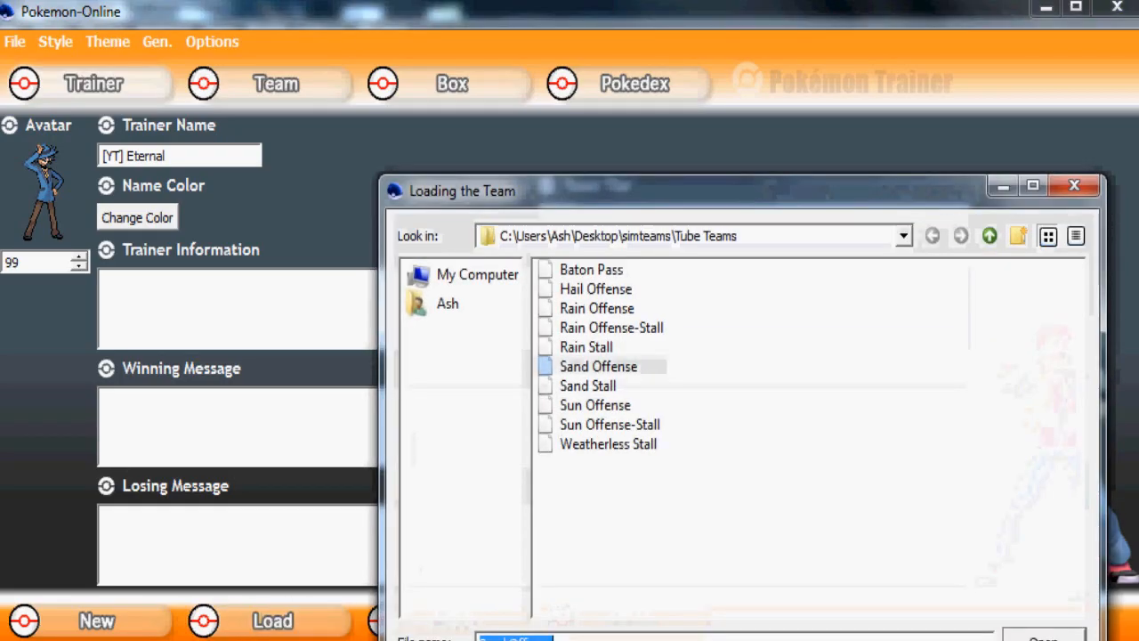
click(587, 385)
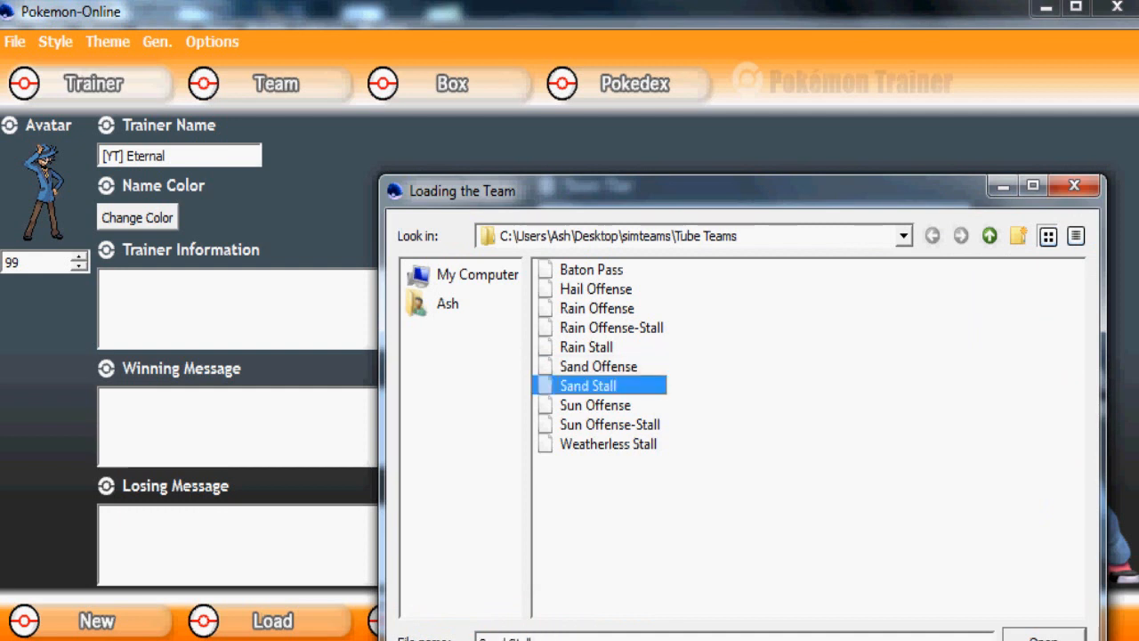
click(1041, 637)
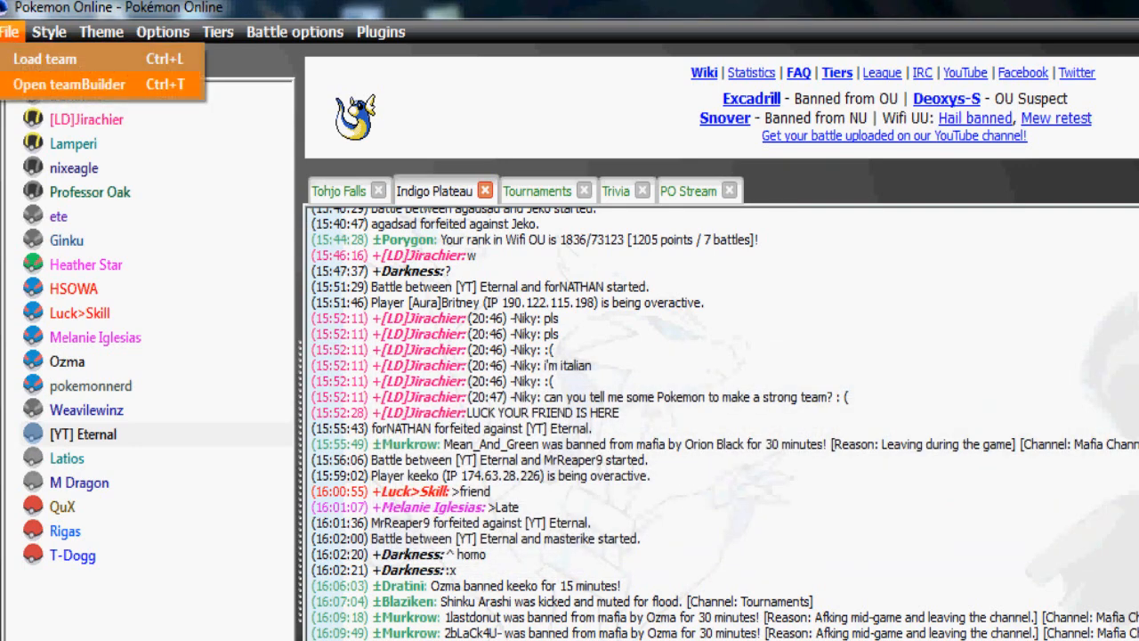
- View your own trainer rating, then search for a forced-rated battle within 300 points
click(68, 83)
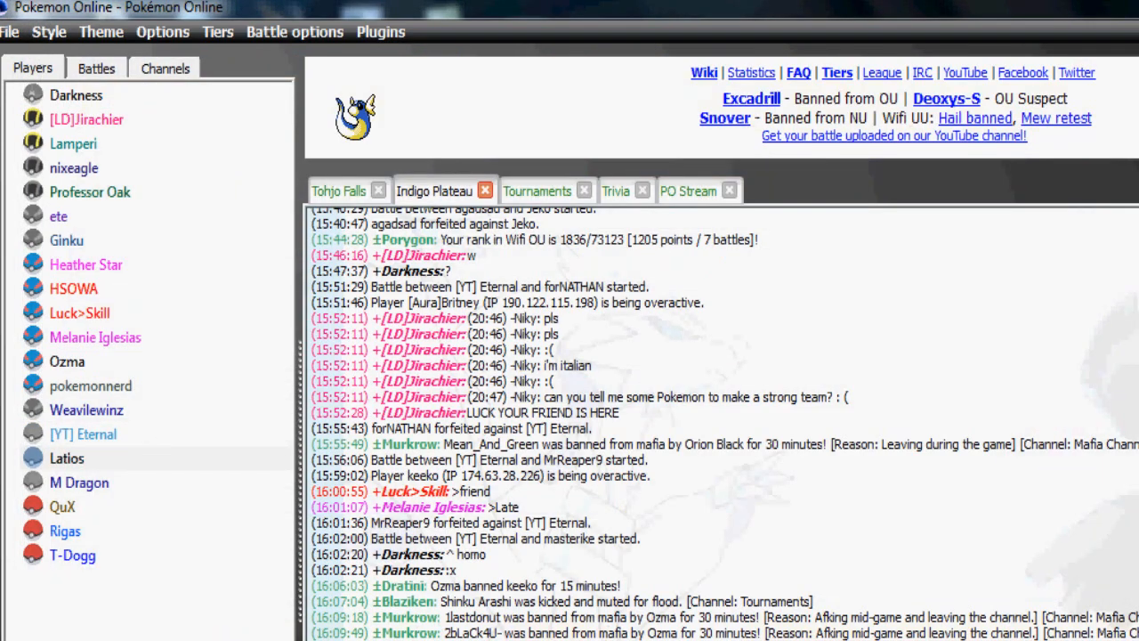
double_click(82, 434)
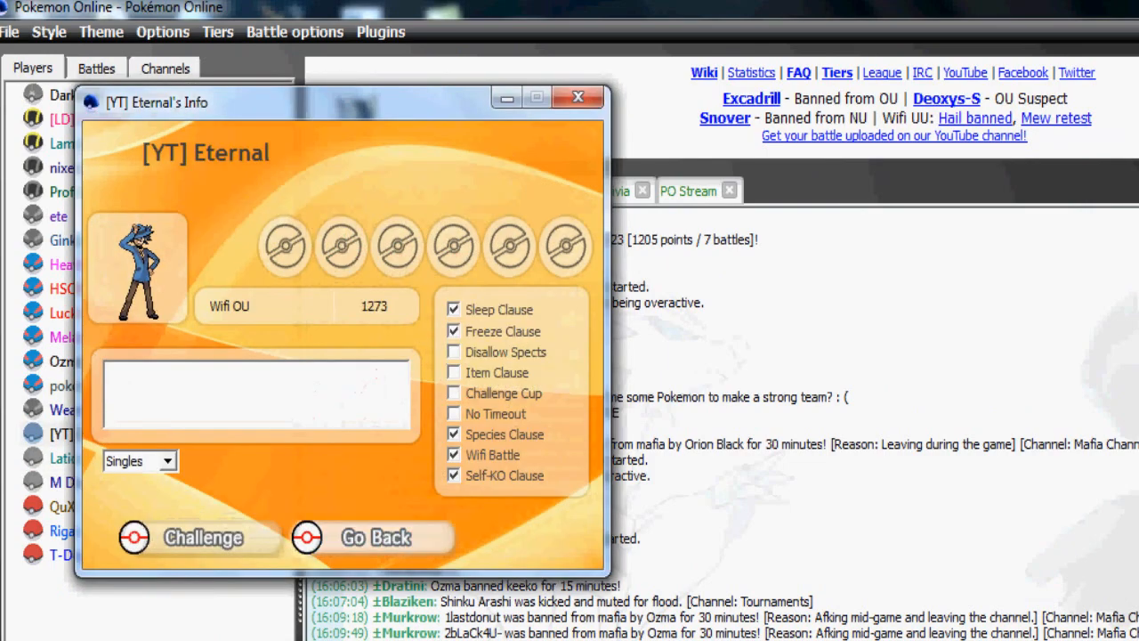
click(203, 538)
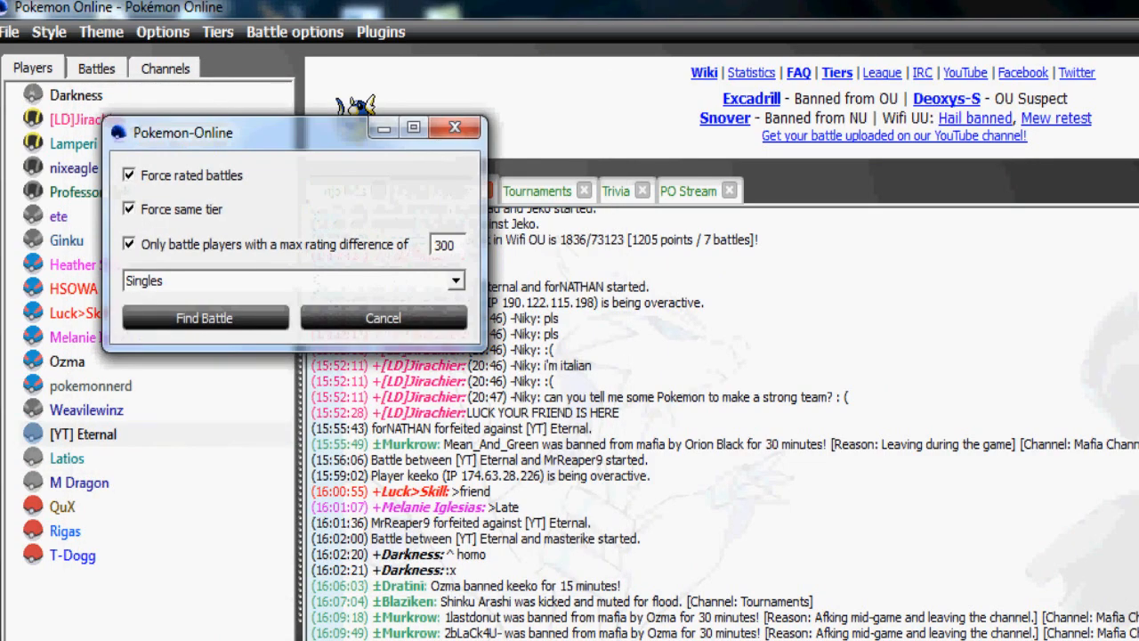
click(203, 317)
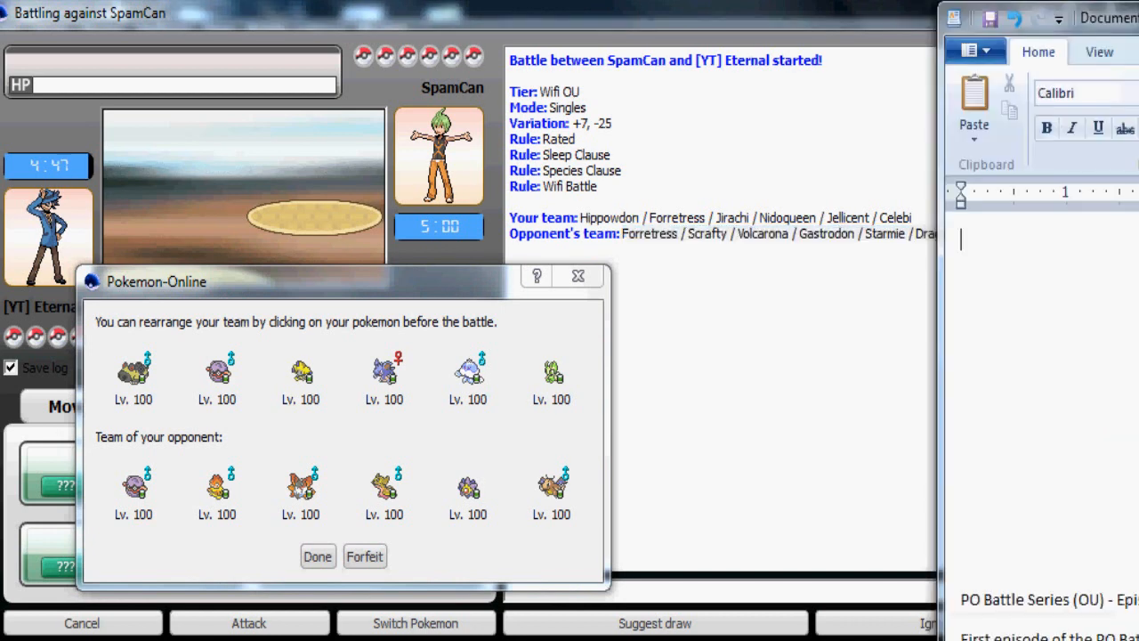
- Note the foe's Forretress / Scrafty / Volcarona team and put Jellicent in the lead
text(Forretress / Scrafty / Volca)
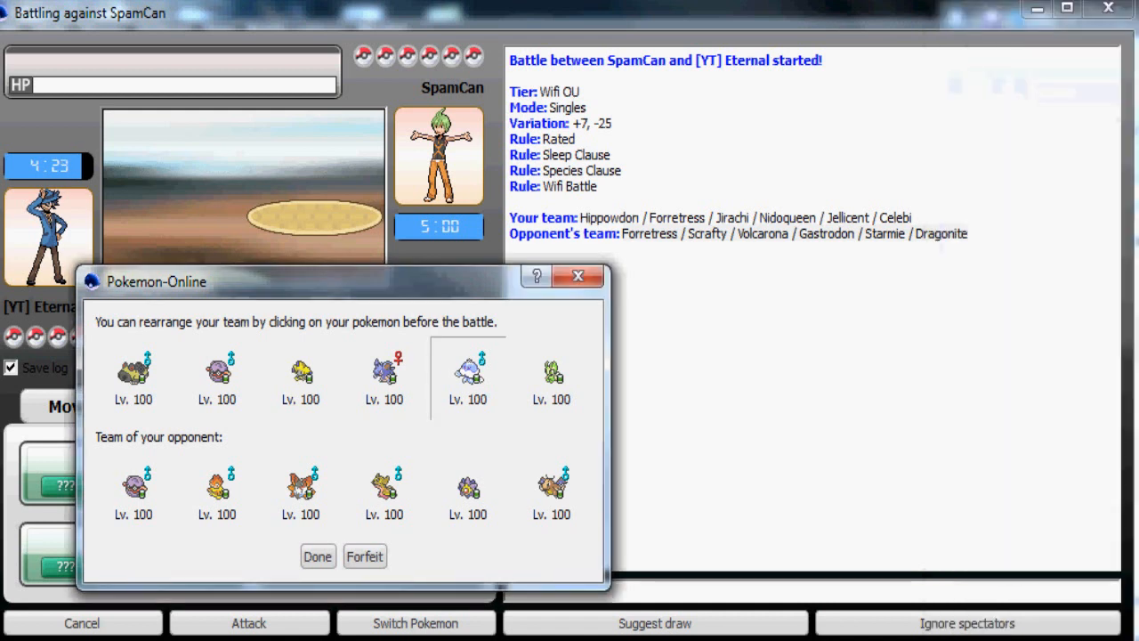
click(467, 374)
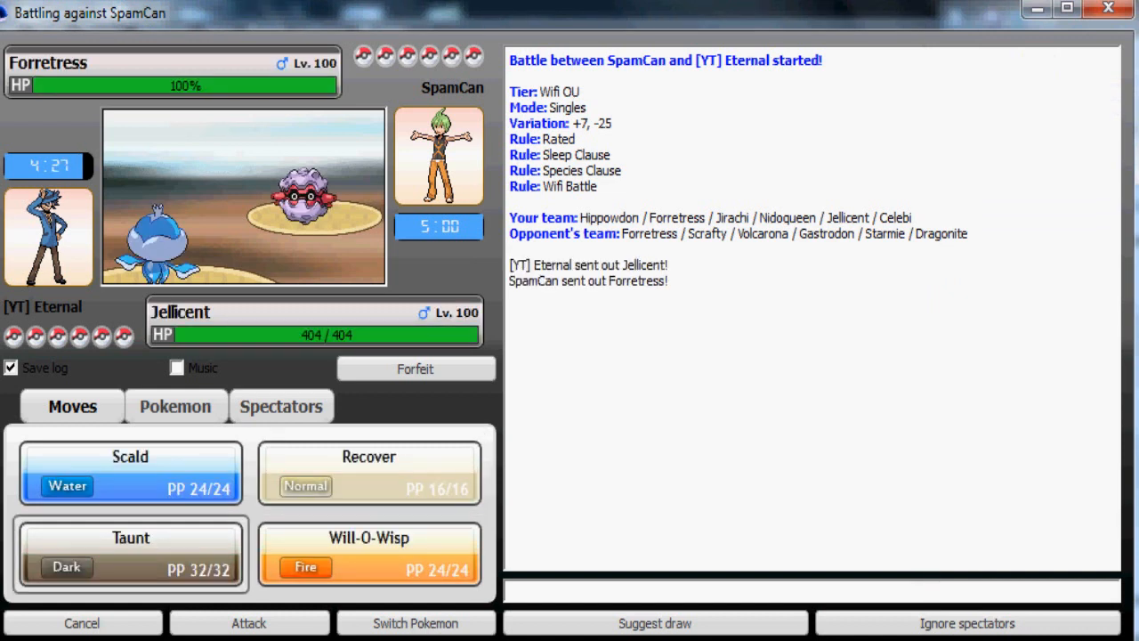
mouse_move(368, 552)
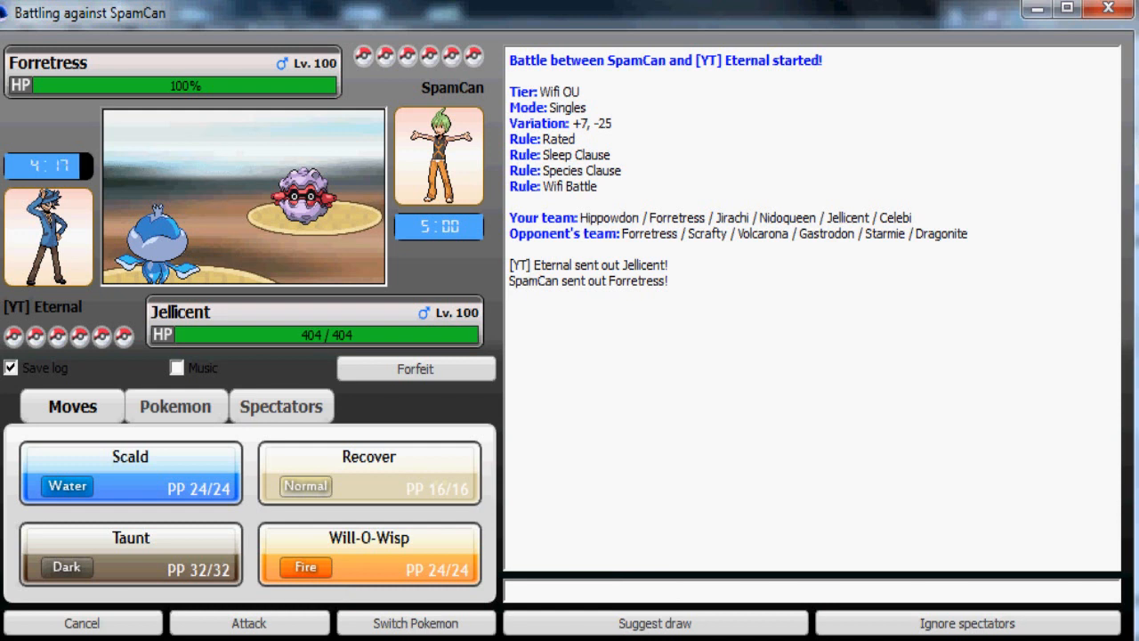
- Taunt and Will-O-Wisp the foe's Forretress, then bring up the team for a switch
click(130, 552)
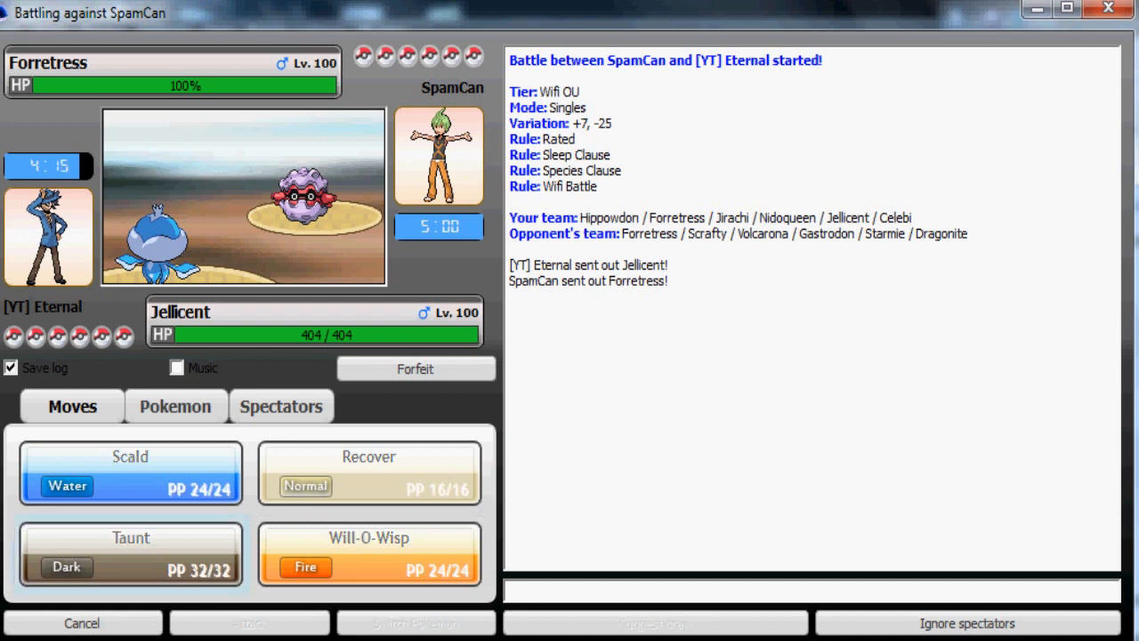
click(130, 554)
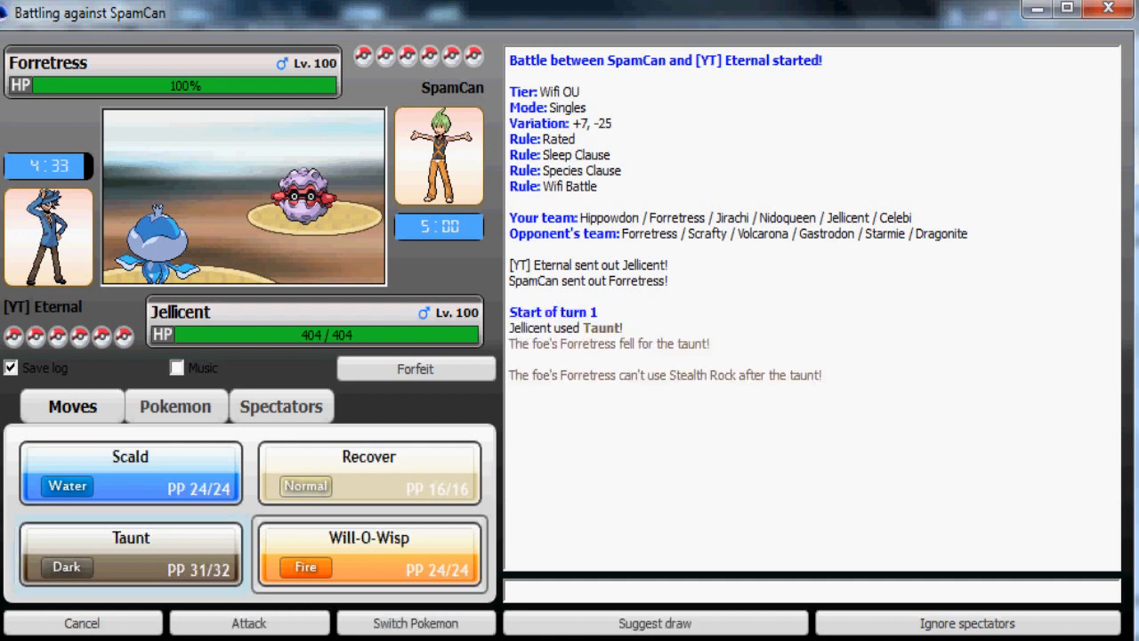
click(367, 552)
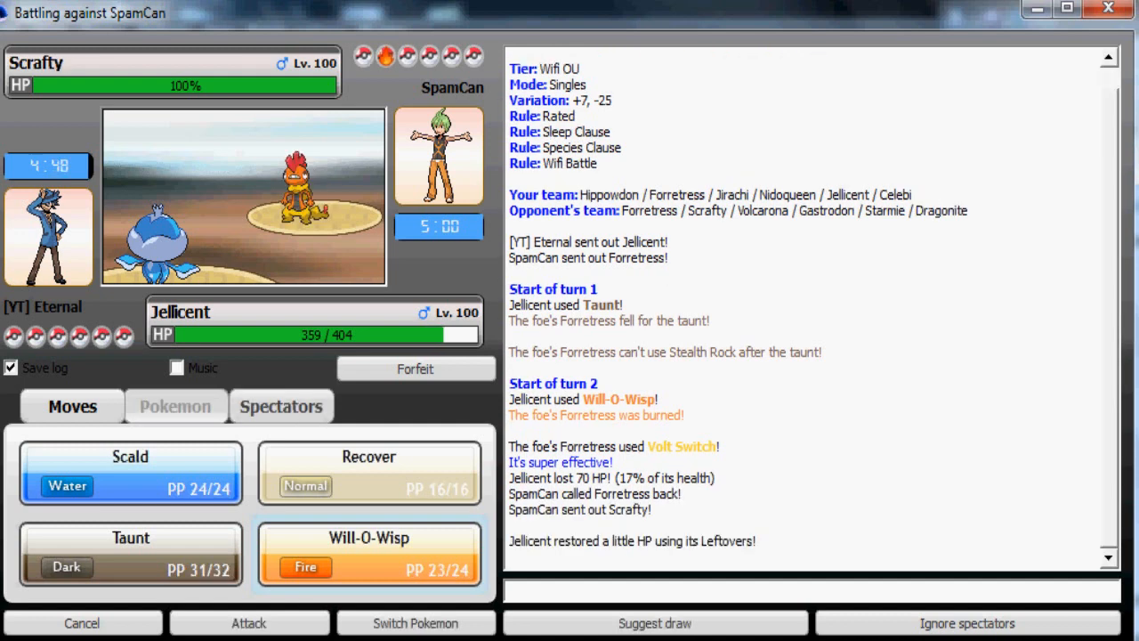
click(175, 406)
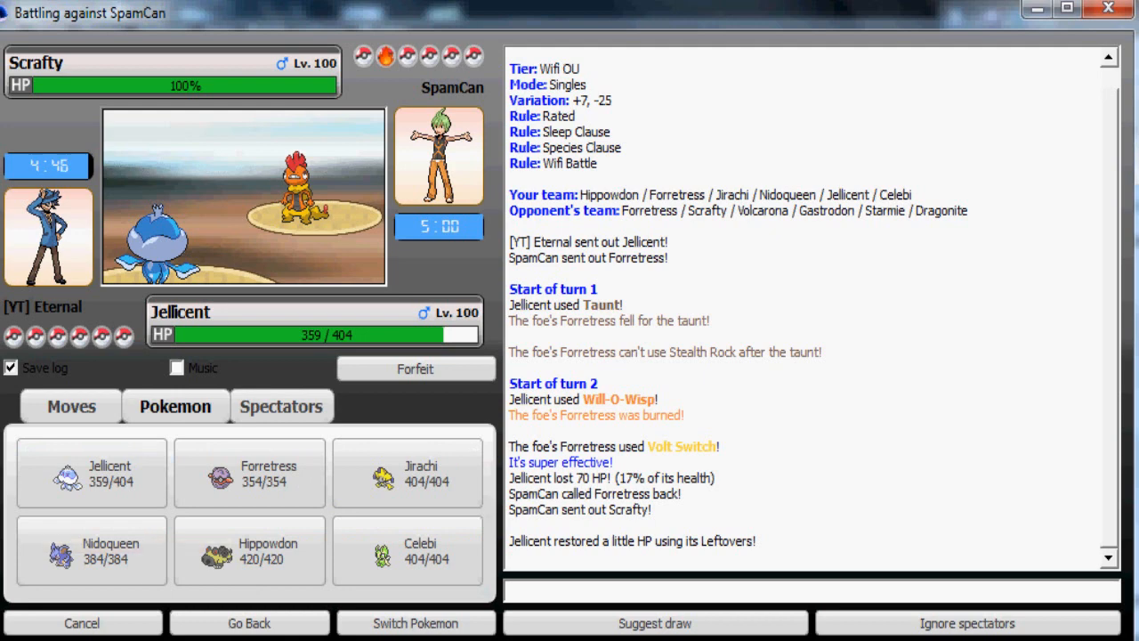
mouse_move(250, 550)
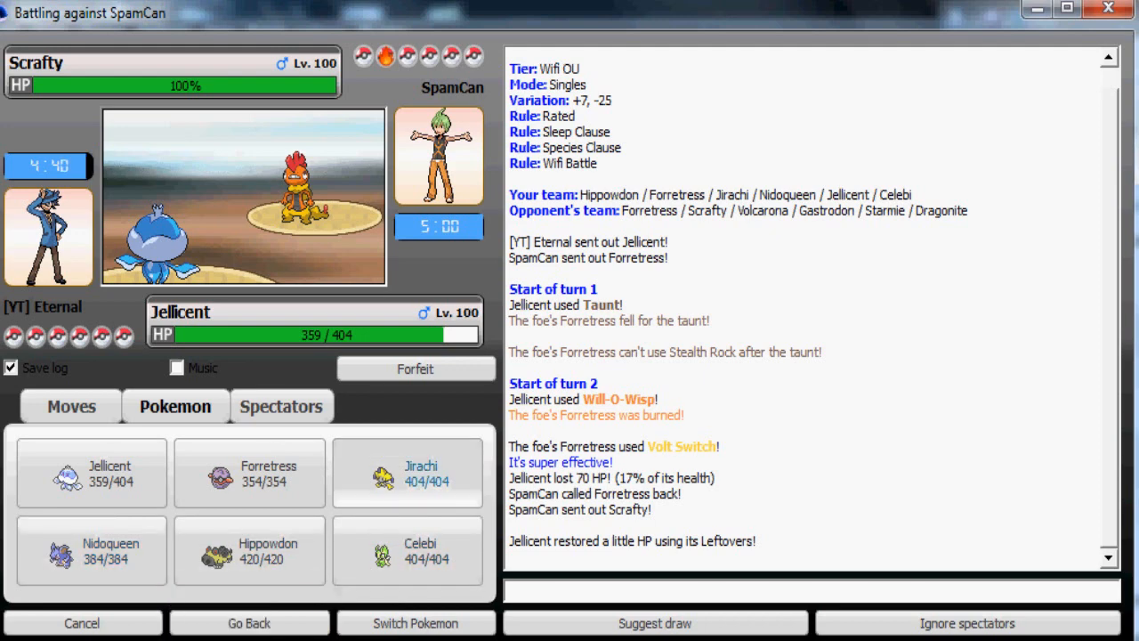
mouse_move(91, 551)
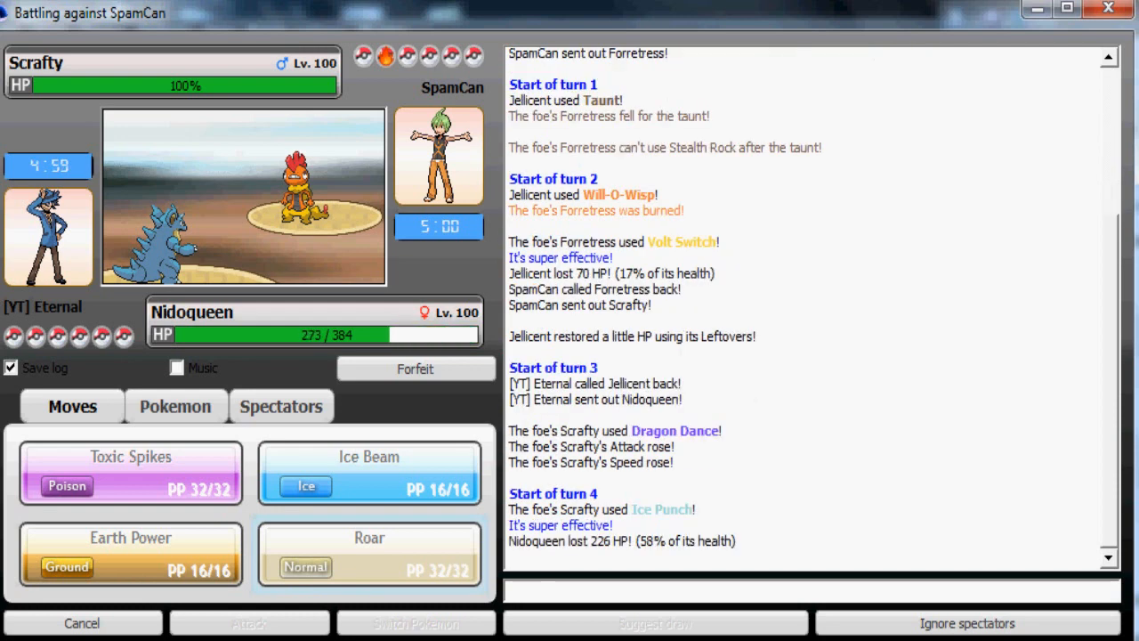
- Roar Scrafty away, send in Hippowdon against Volcarona, then switch back to Jellicent
click(369, 555)
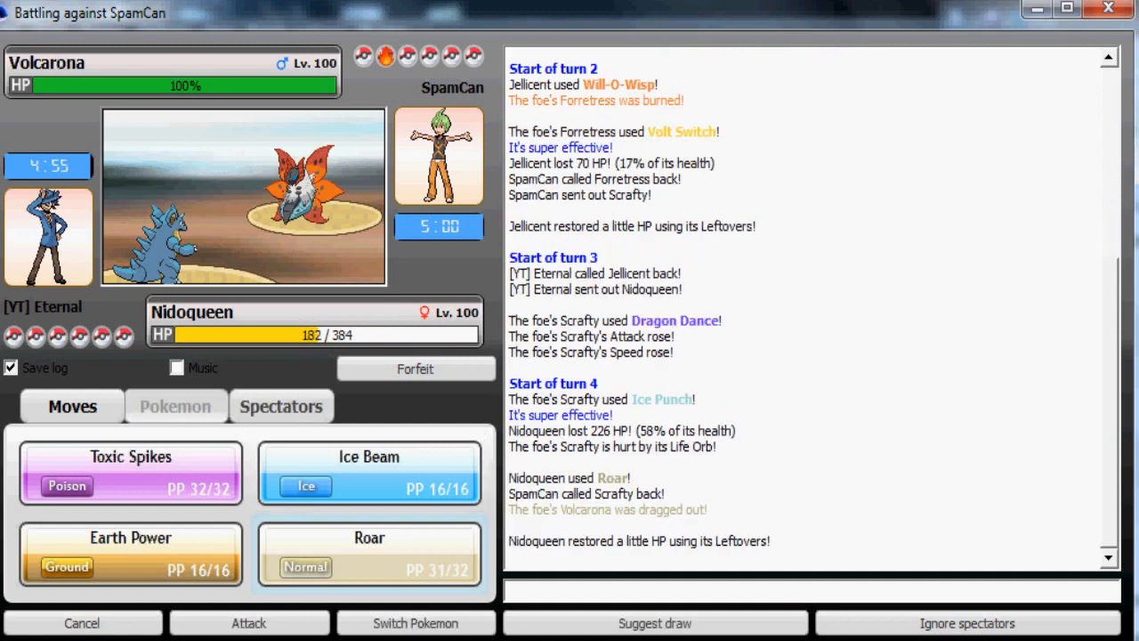
click(174, 406)
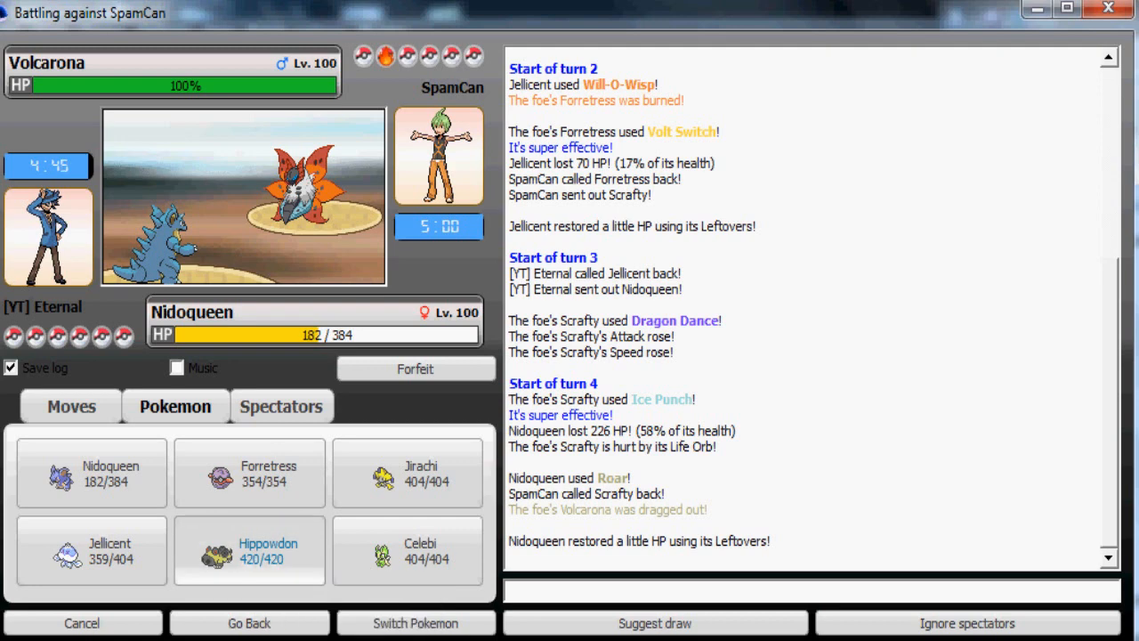
mouse_move(250, 550)
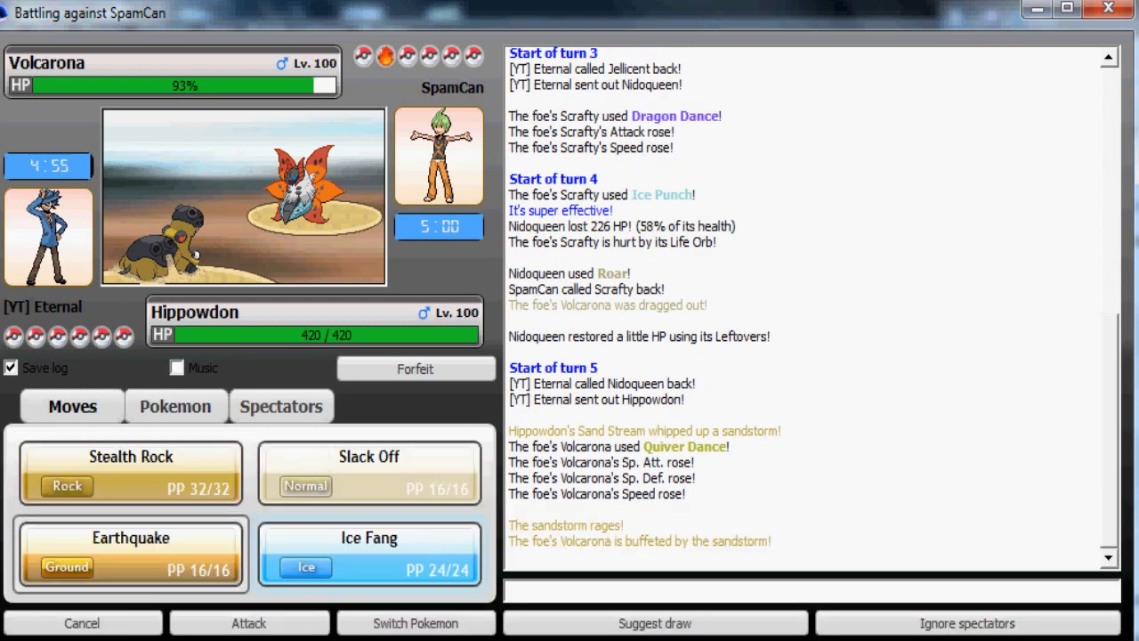
mouse_move(131, 552)
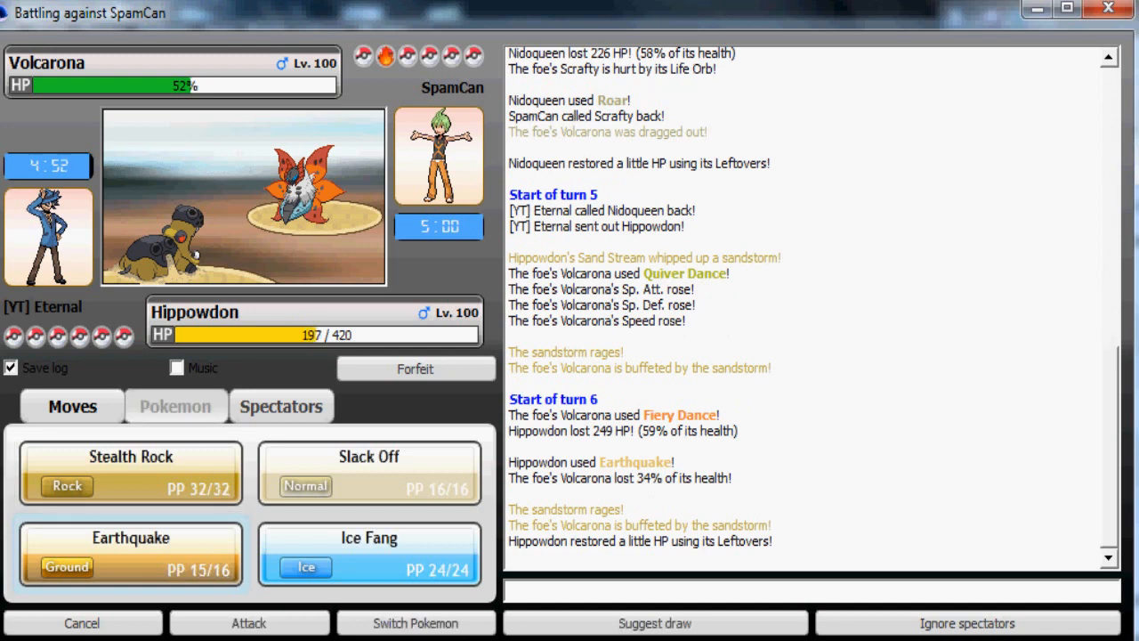
click(175, 406)
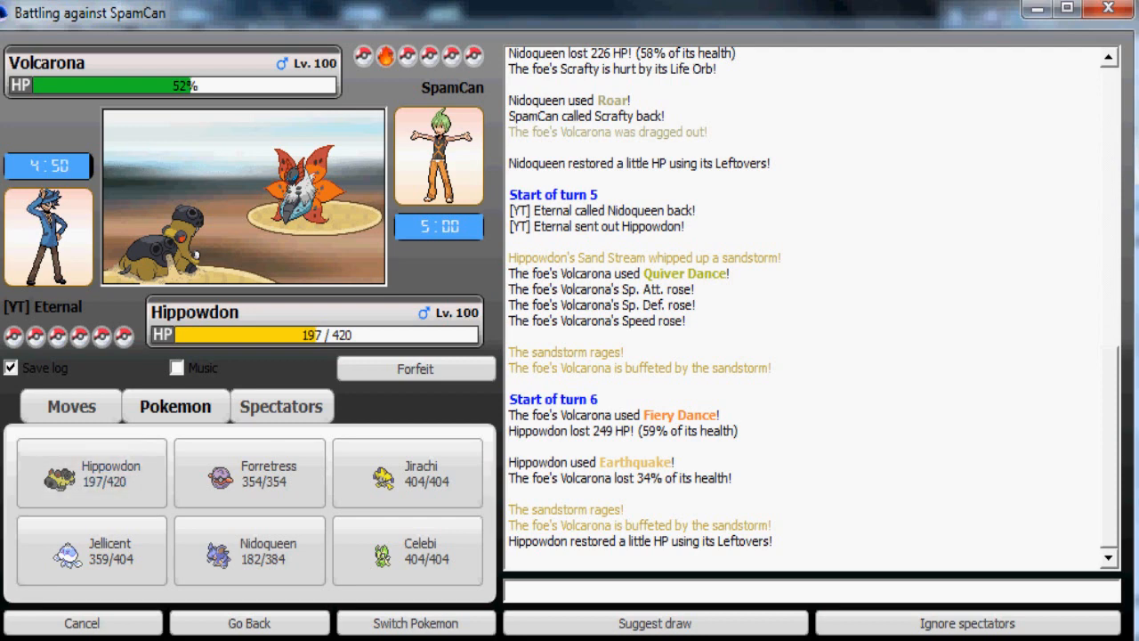
mouse_move(91, 550)
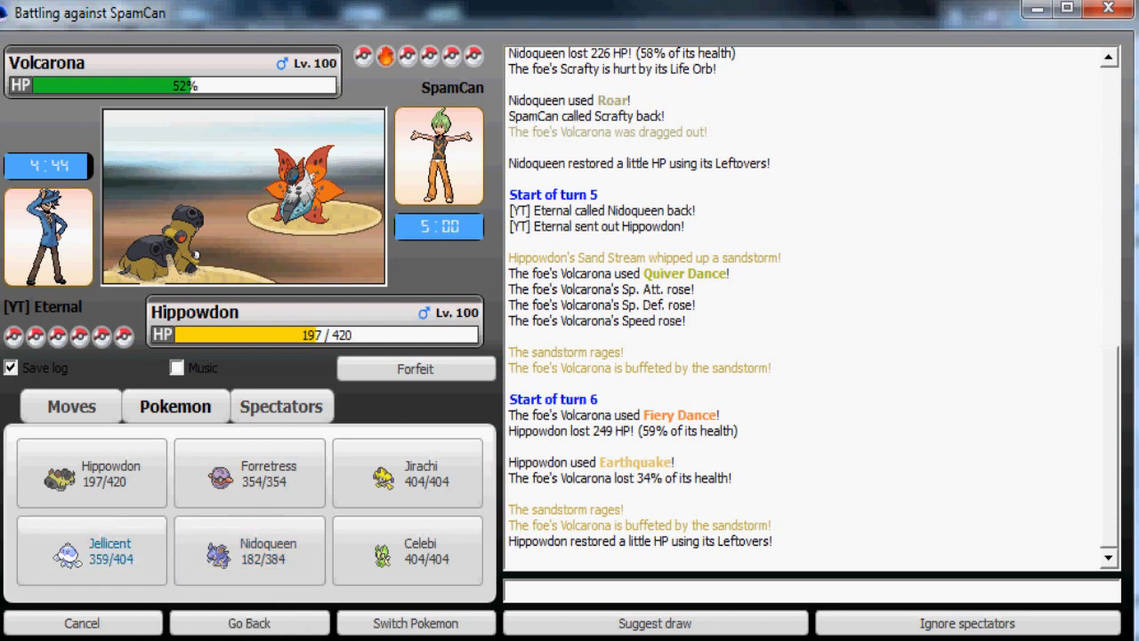
click(90, 548)
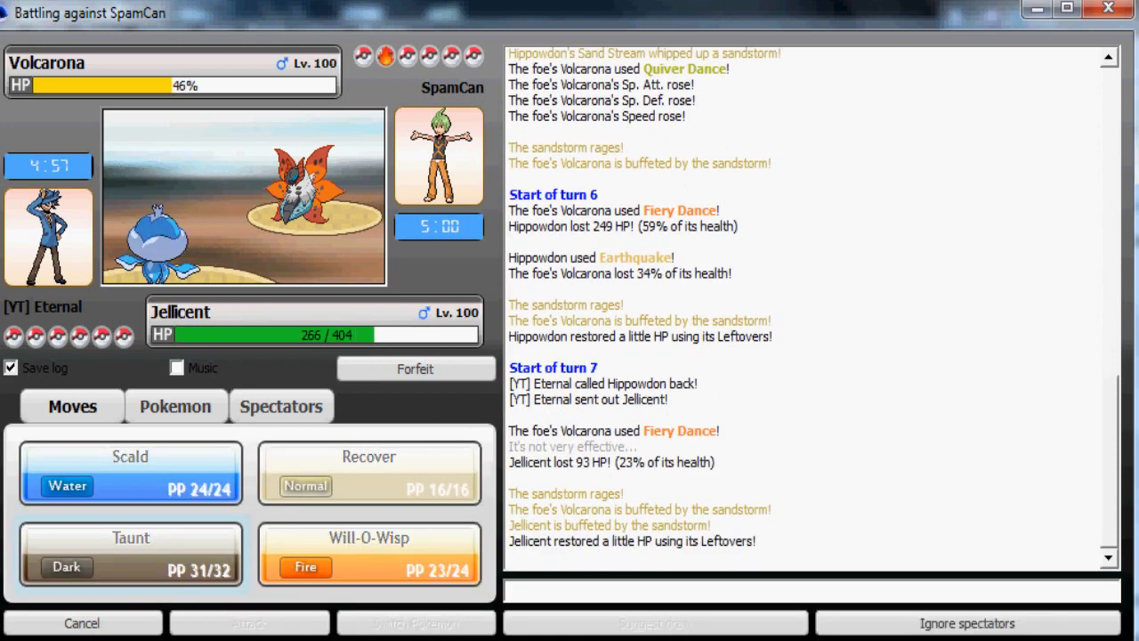
- Recover Jellicent's health, Scald Volcarona down to 1%, then check the team roster
click(810, 591)
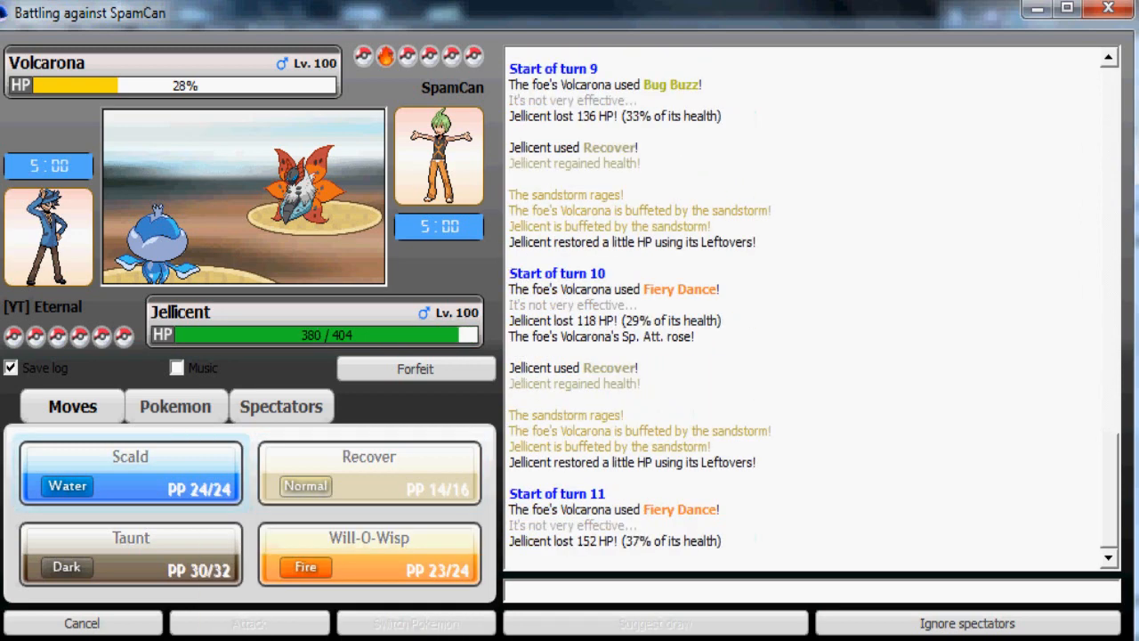
click(130, 472)
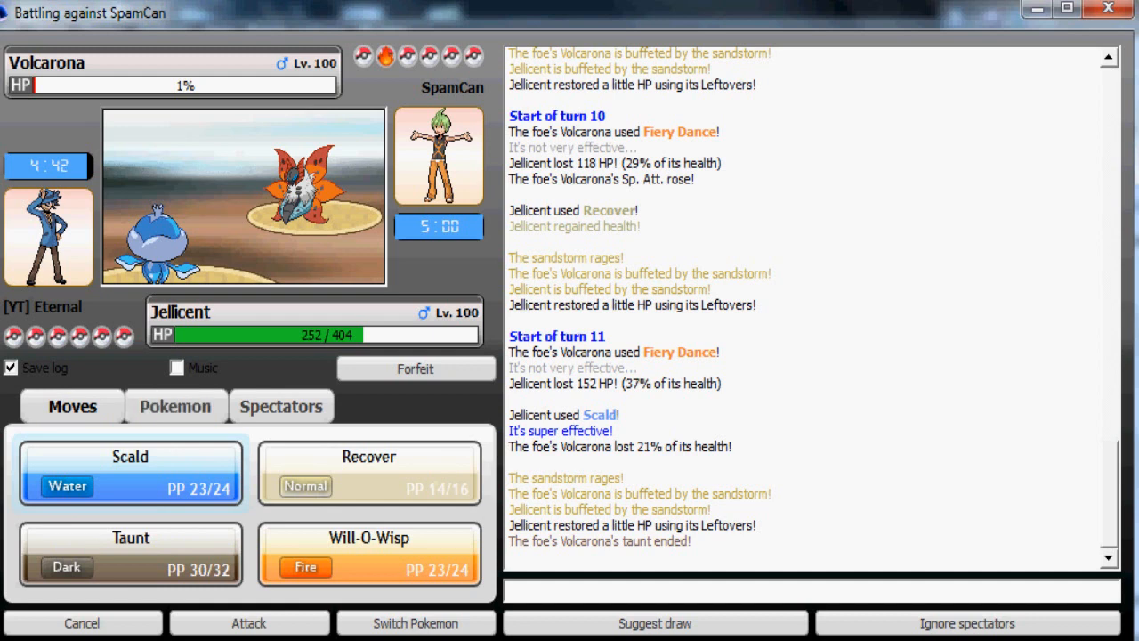
mouse_move(320, 178)
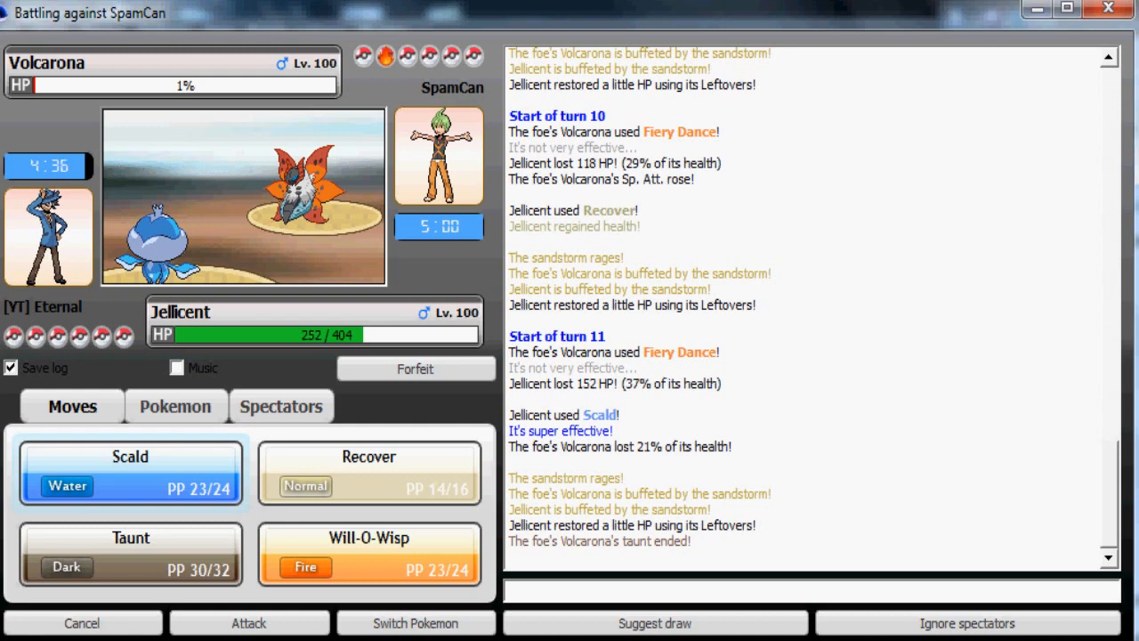
click(175, 406)
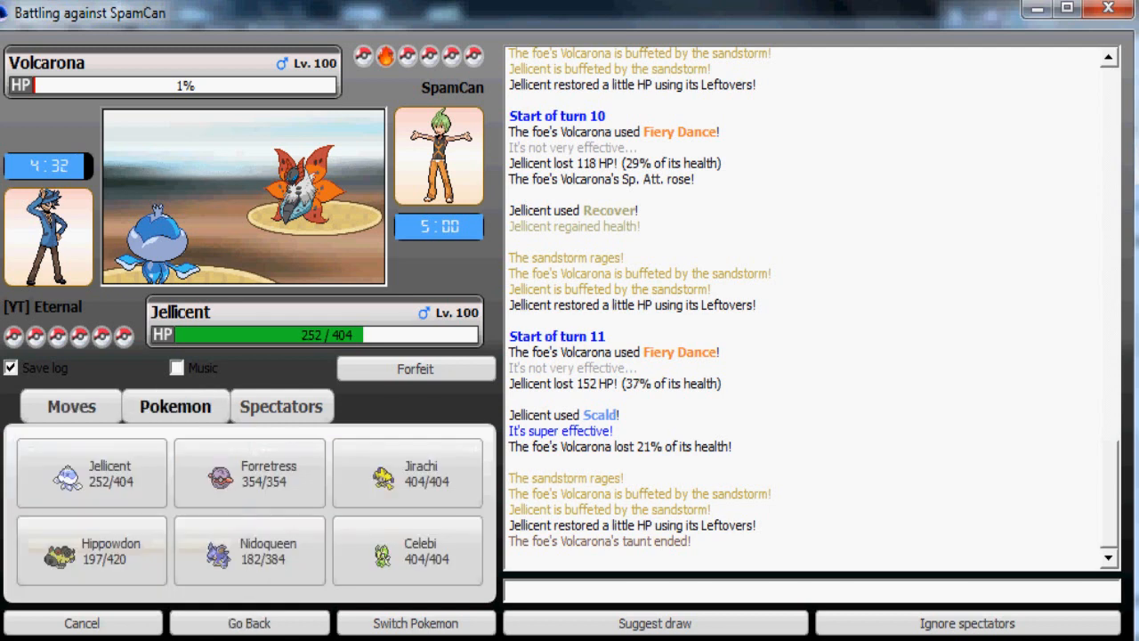
- Cycle Recover, Taunt and Scald against the resting Volcarona until it falls to 39%
click(71, 406)
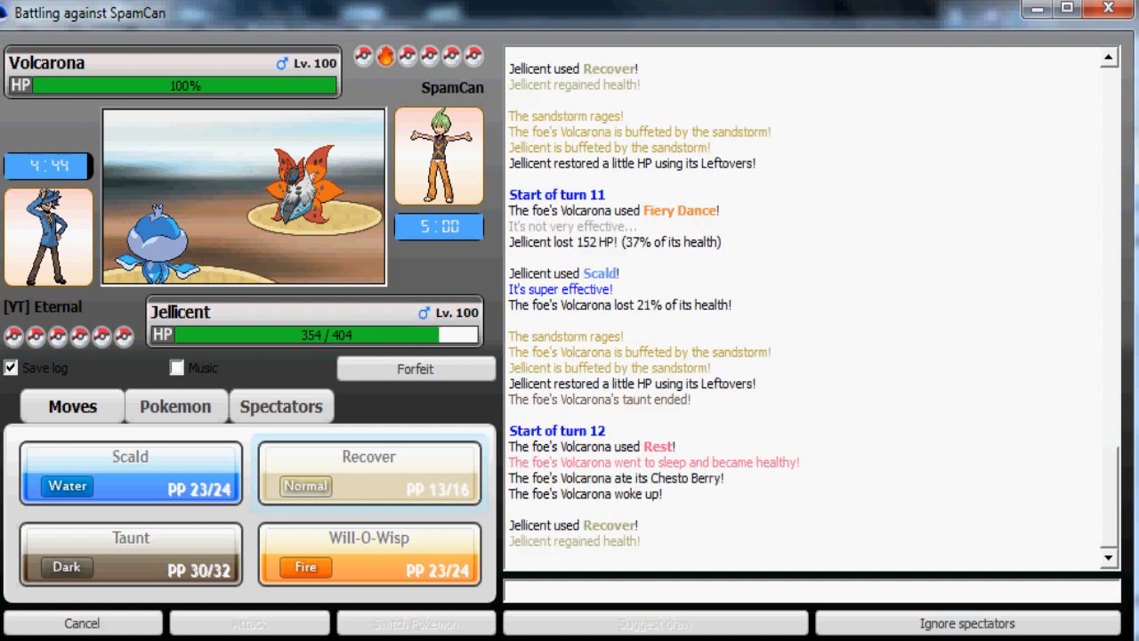
click(130, 552)
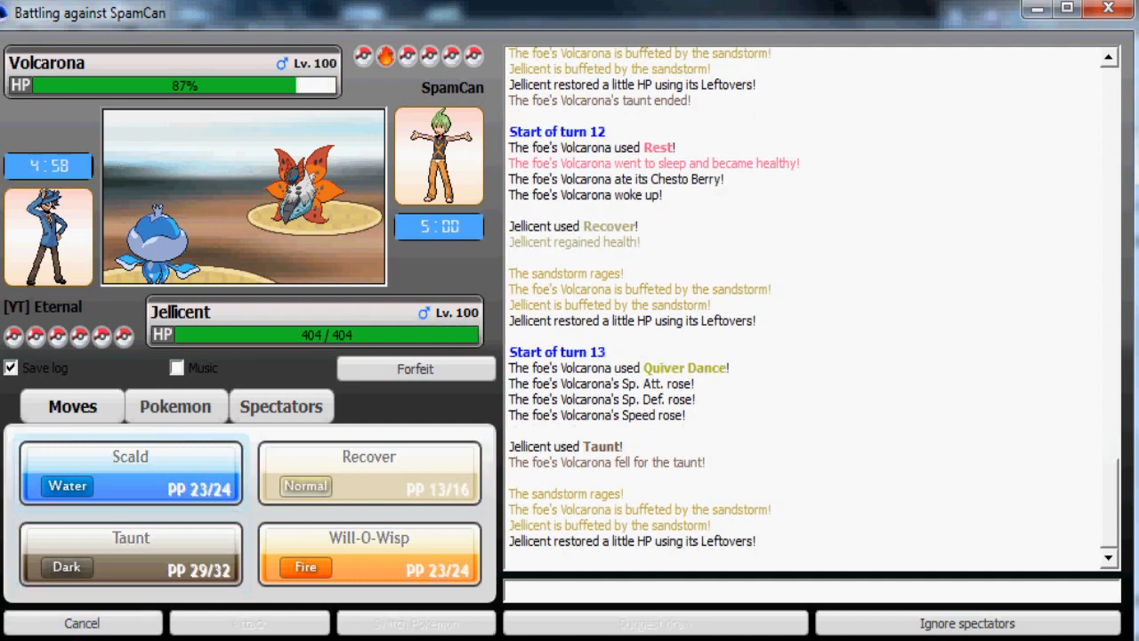
click(130, 472)
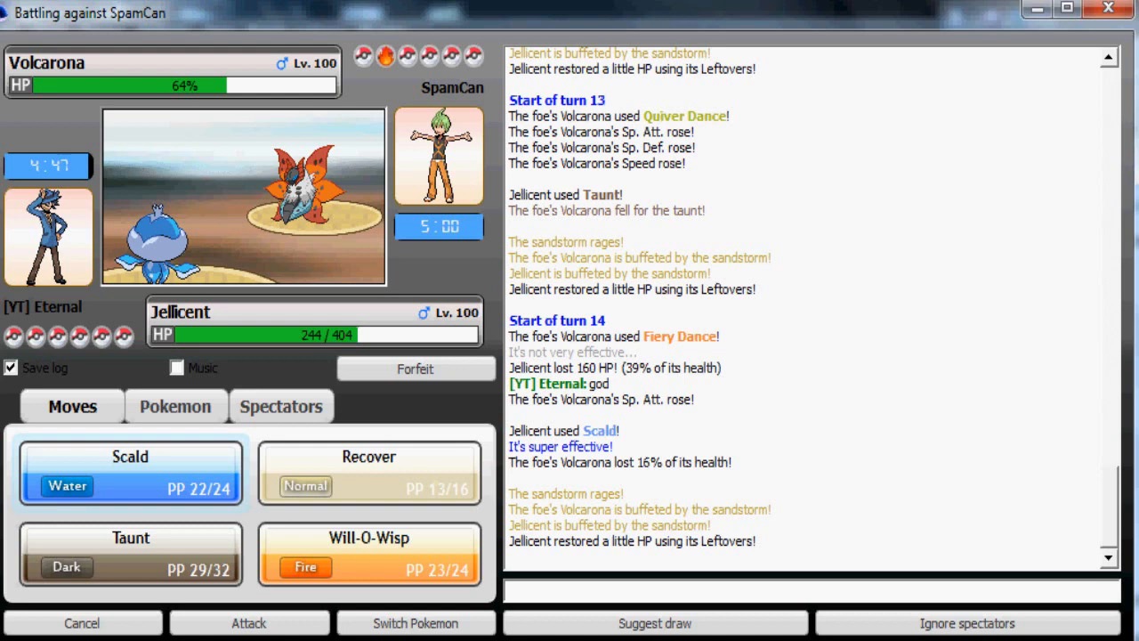
click(174, 406)
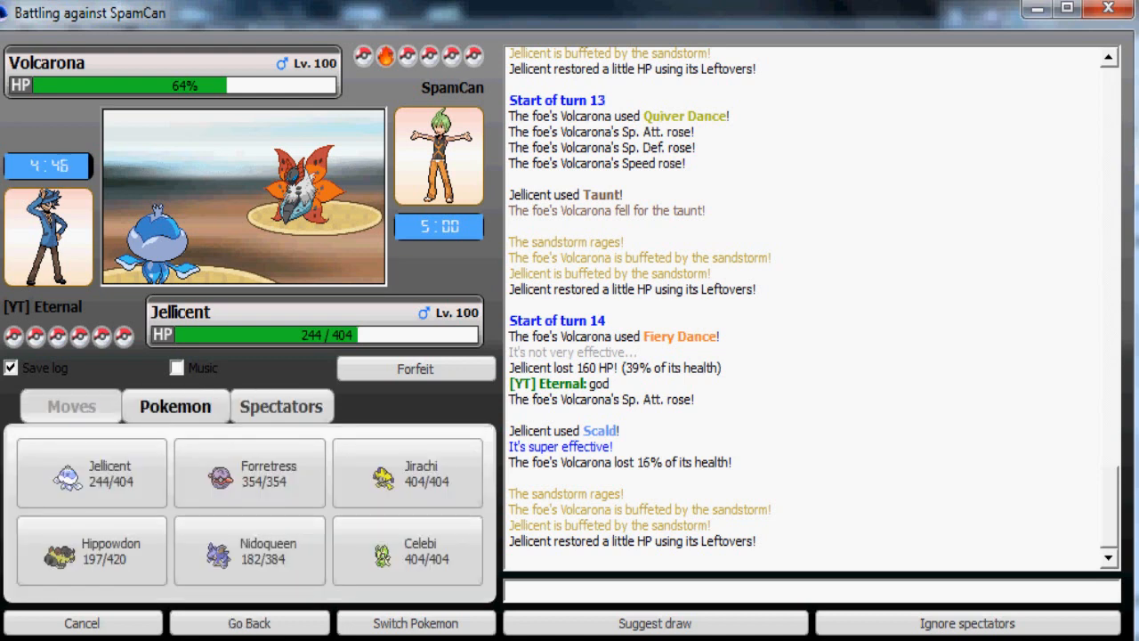
click(71, 406)
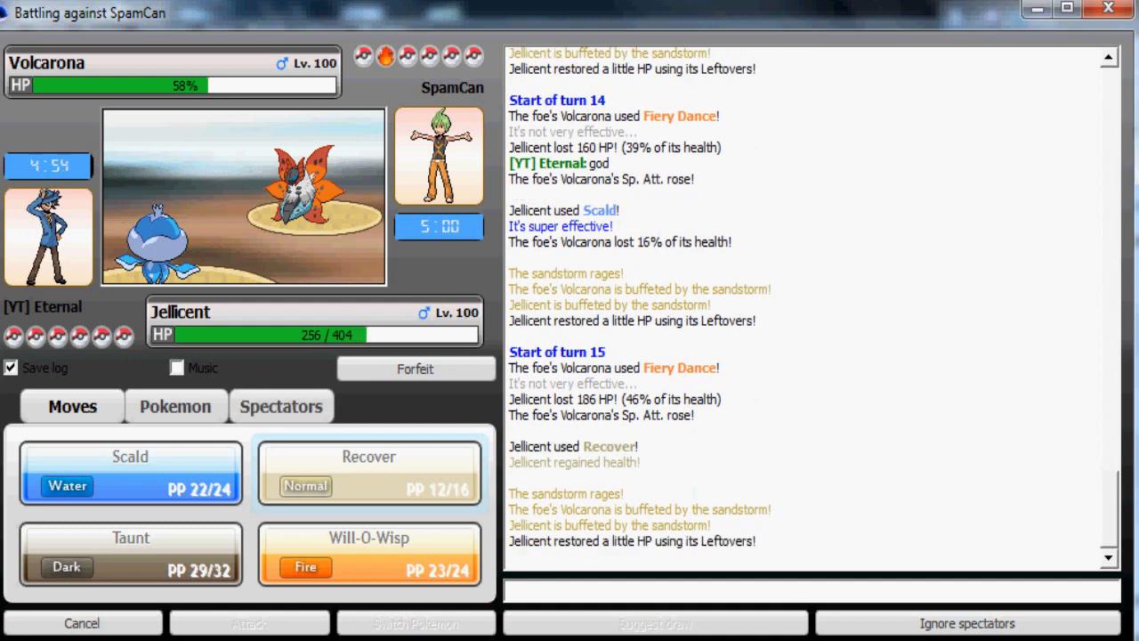
click(174, 405)
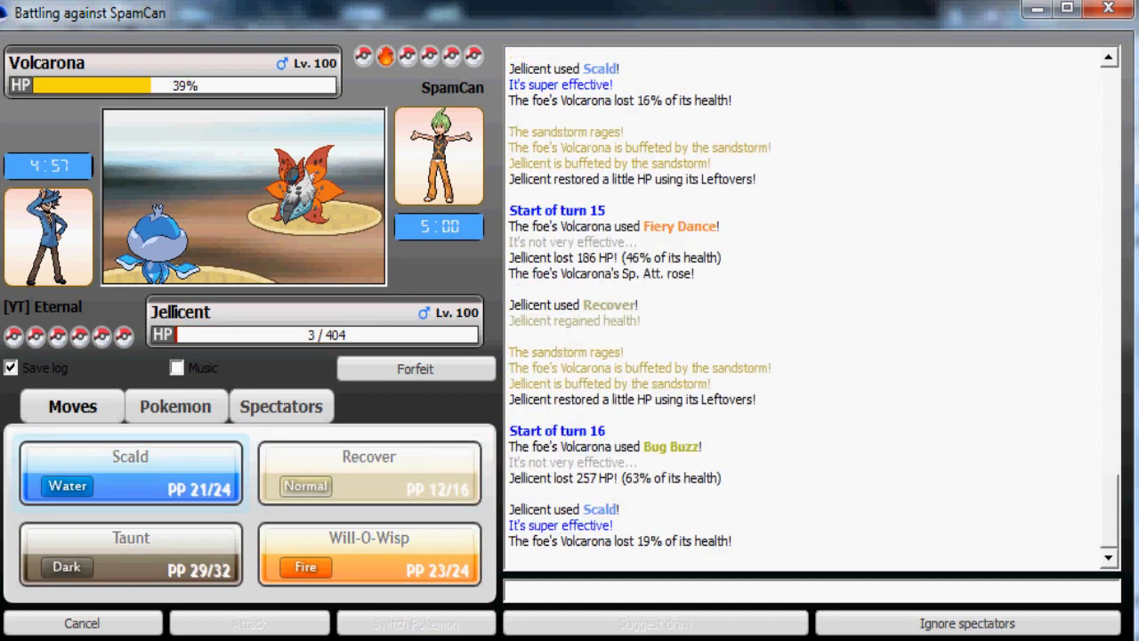
click(174, 406)
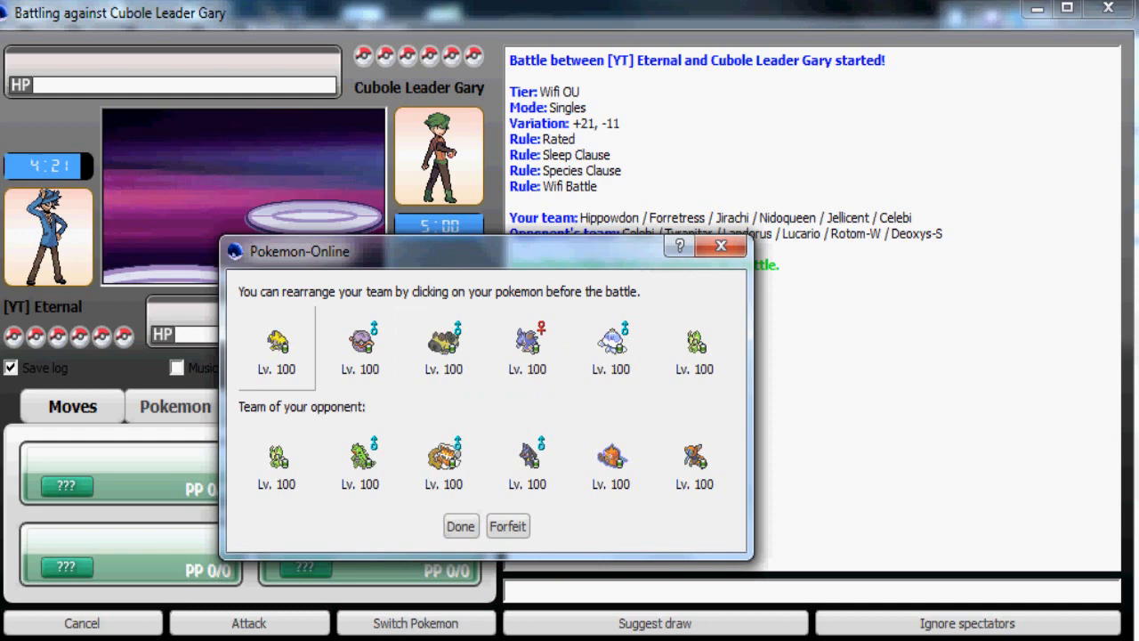
- Confirm the team order with Jirachi leading against Cubole Leader Gary's Celebi
click(461, 527)
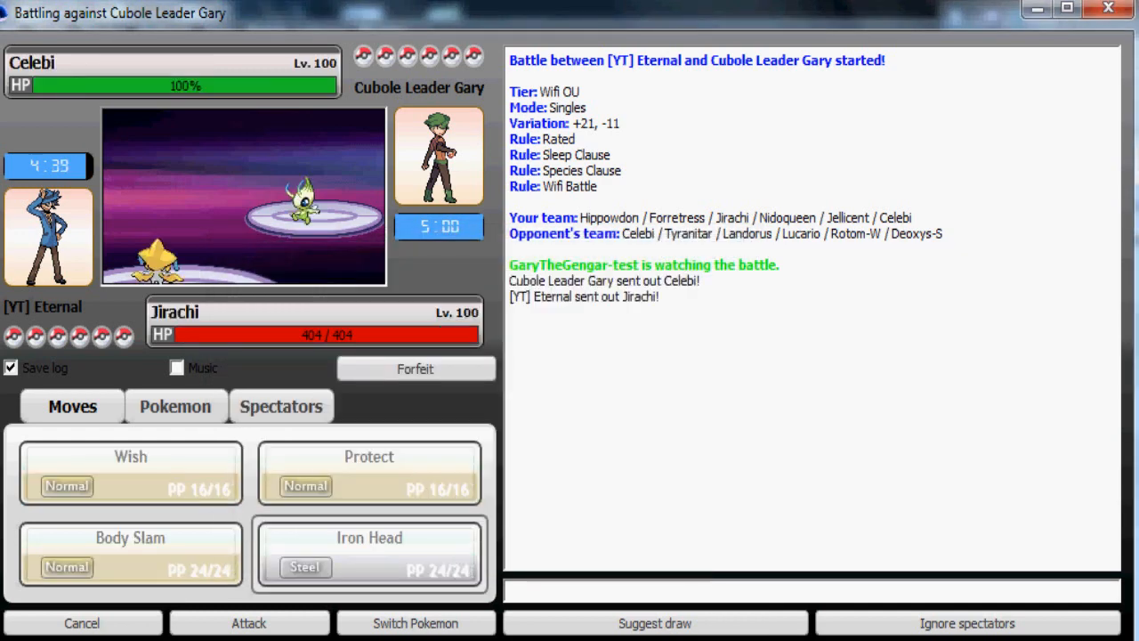
- Paralyze Celebi with Body Slam, set up Wish, then Iron Head before switching toward Celebi
click(175, 406)
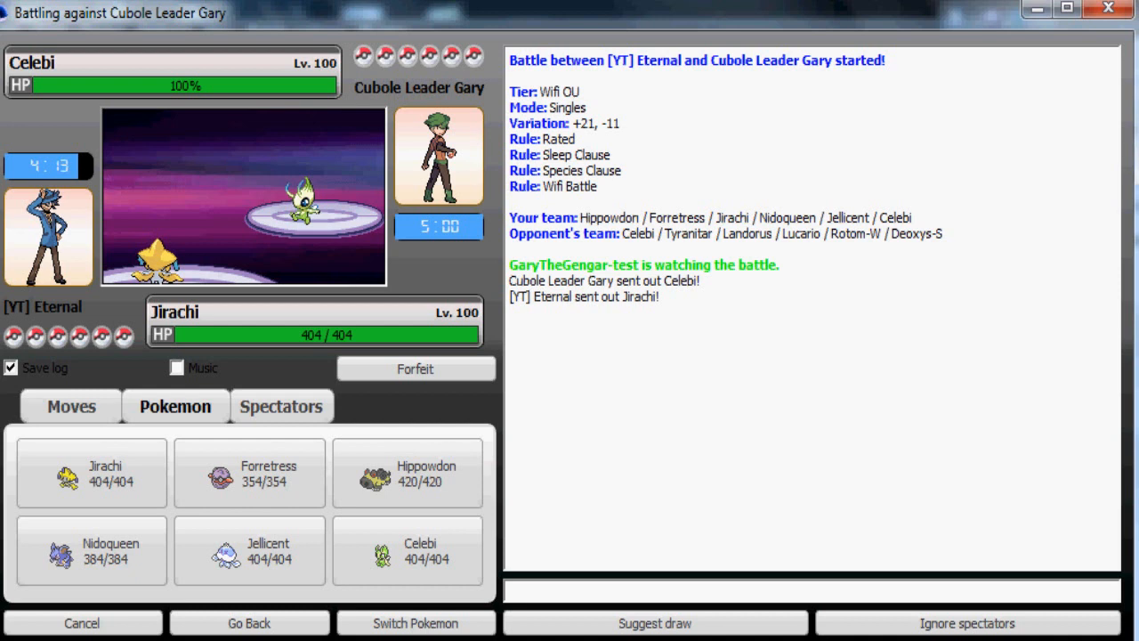
click(72, 406)
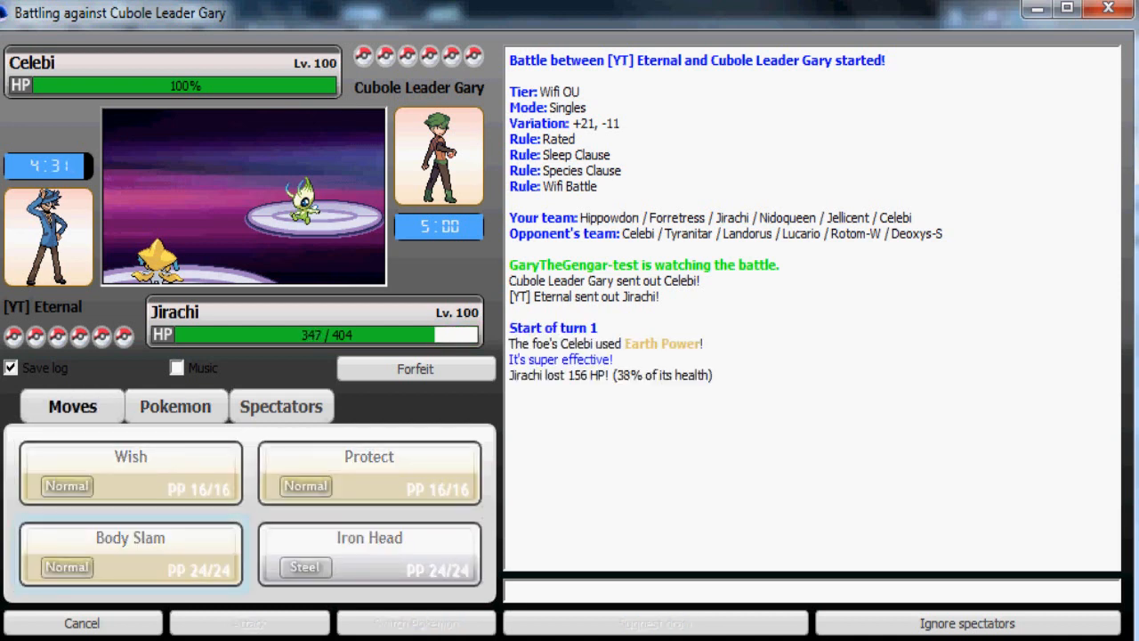
click(130, 552)
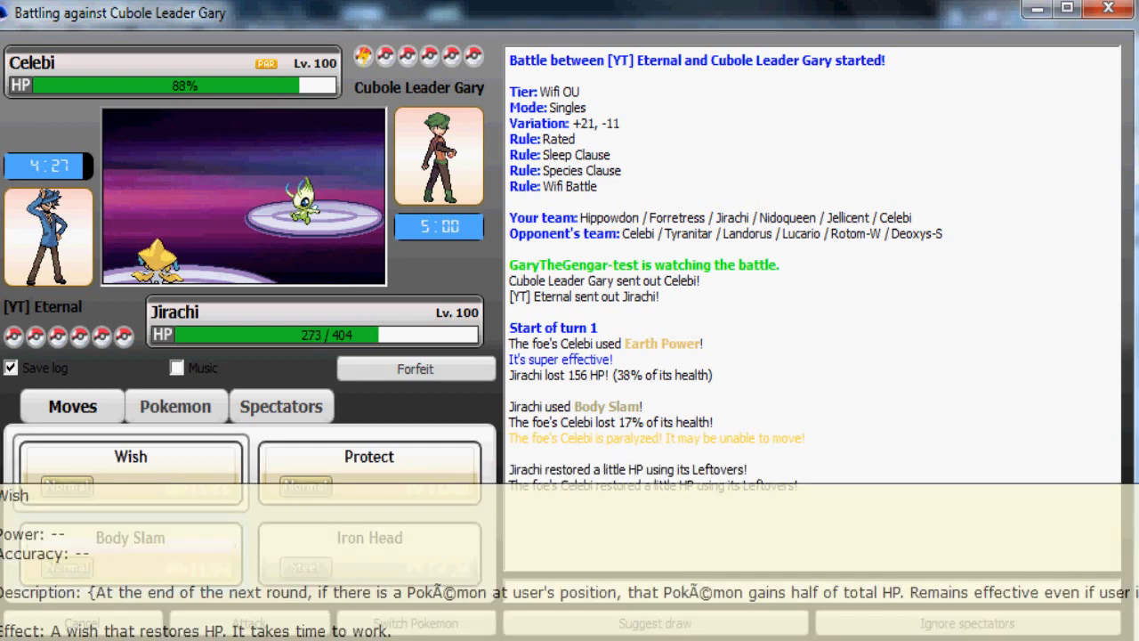
click(130, 455)
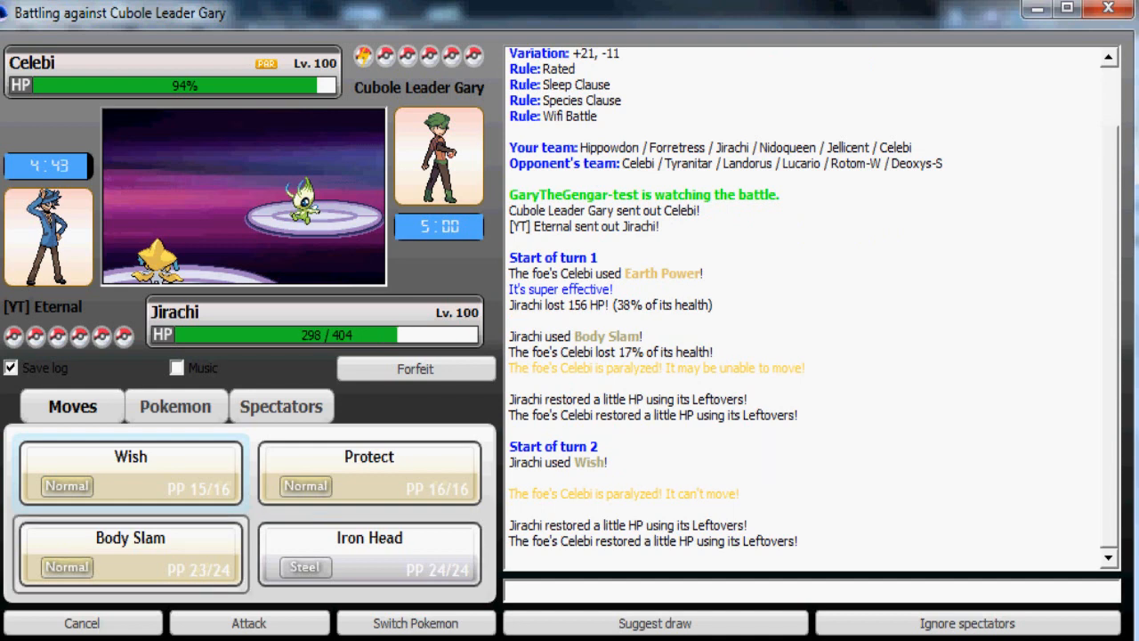
click(130, 537)
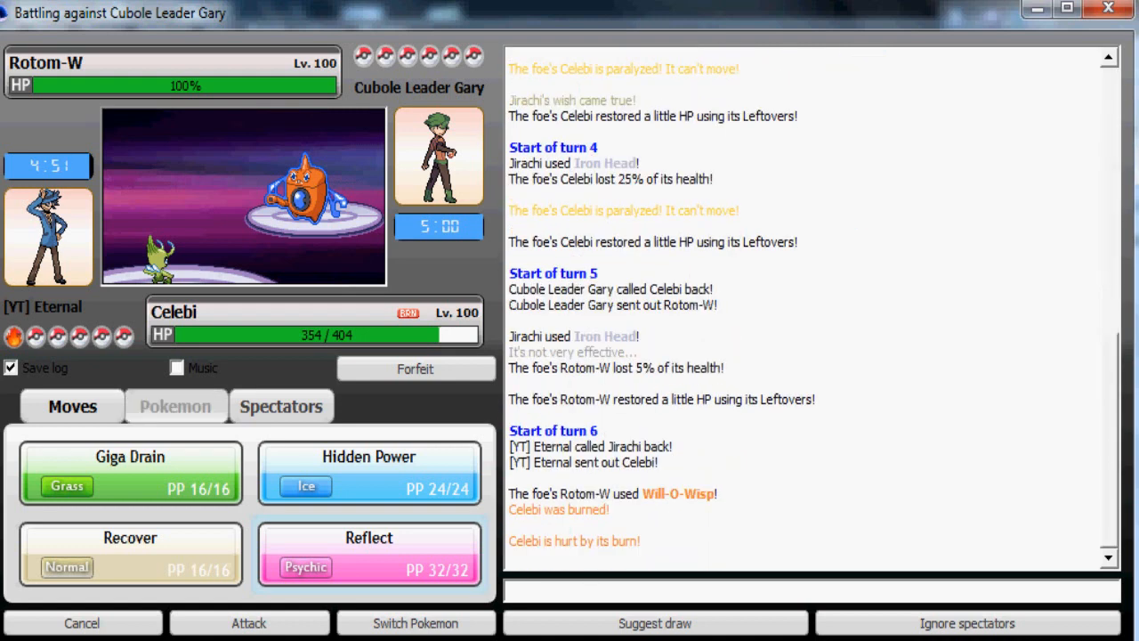
- Giga Drain the incoming Lucario with Celebi, then switch out to Nidoqueen for Toxic Spikes
click(174, 406)
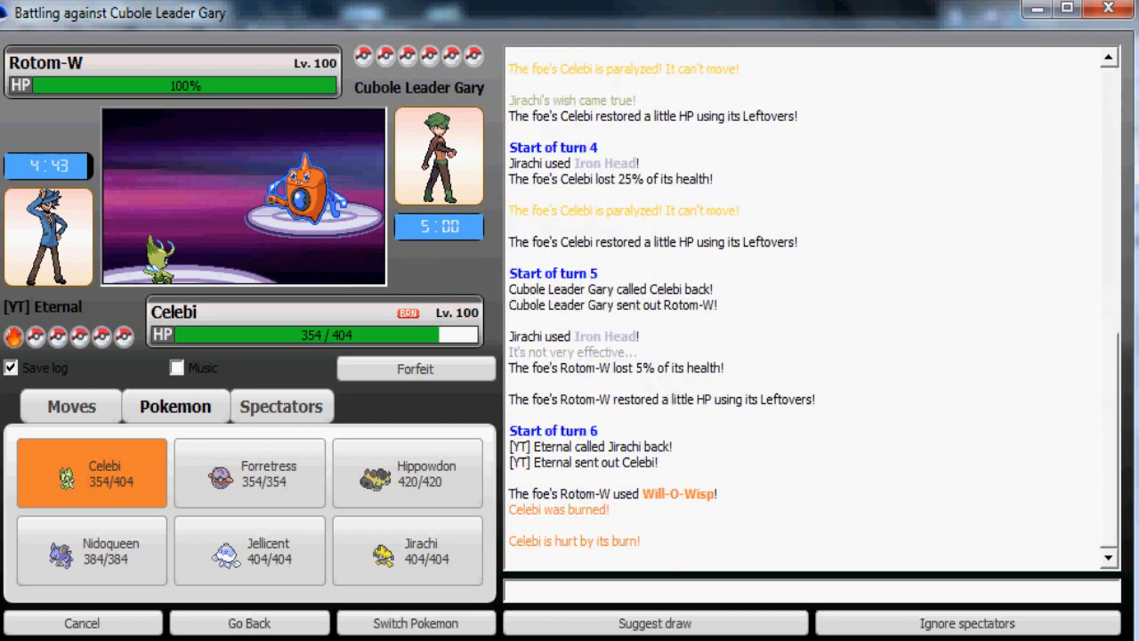
click(72, 406)
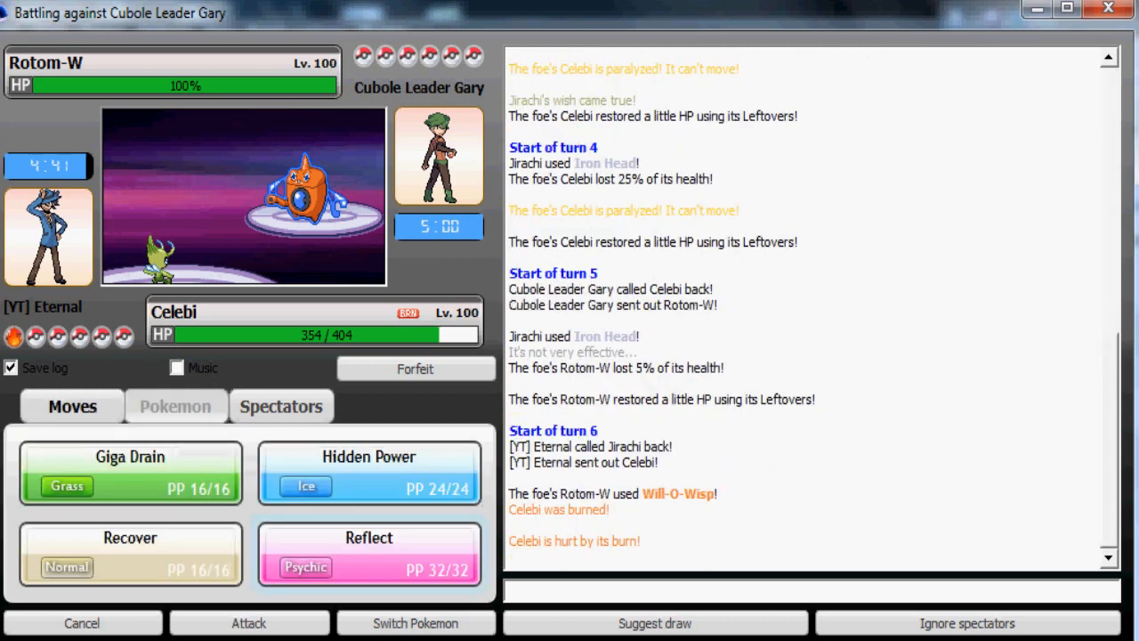
click(175, 406)
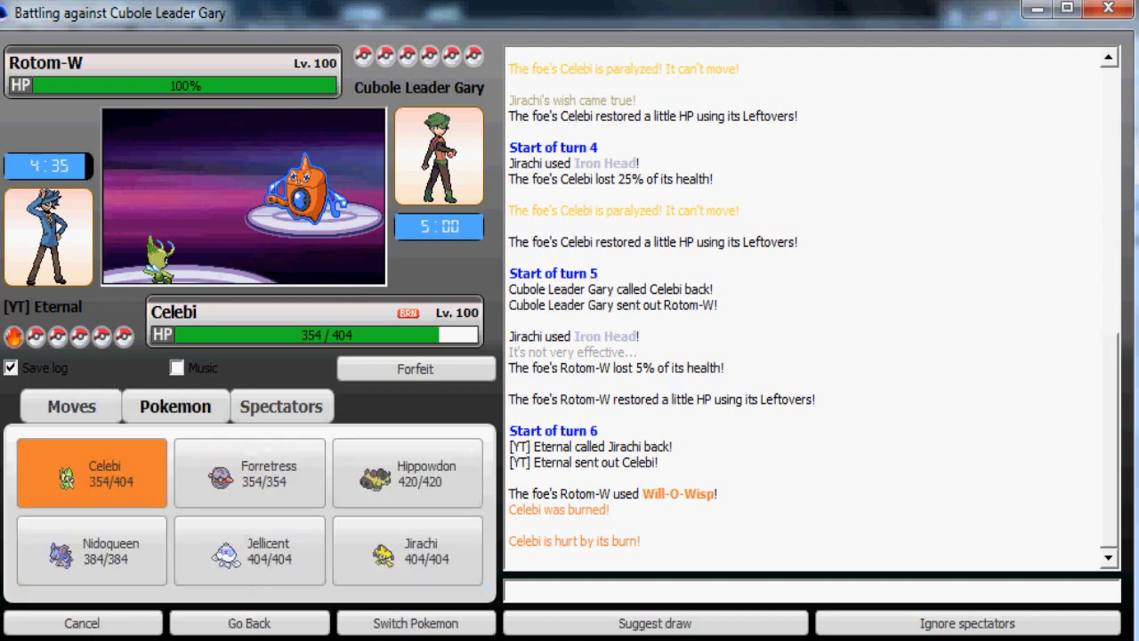
click(71, 406)
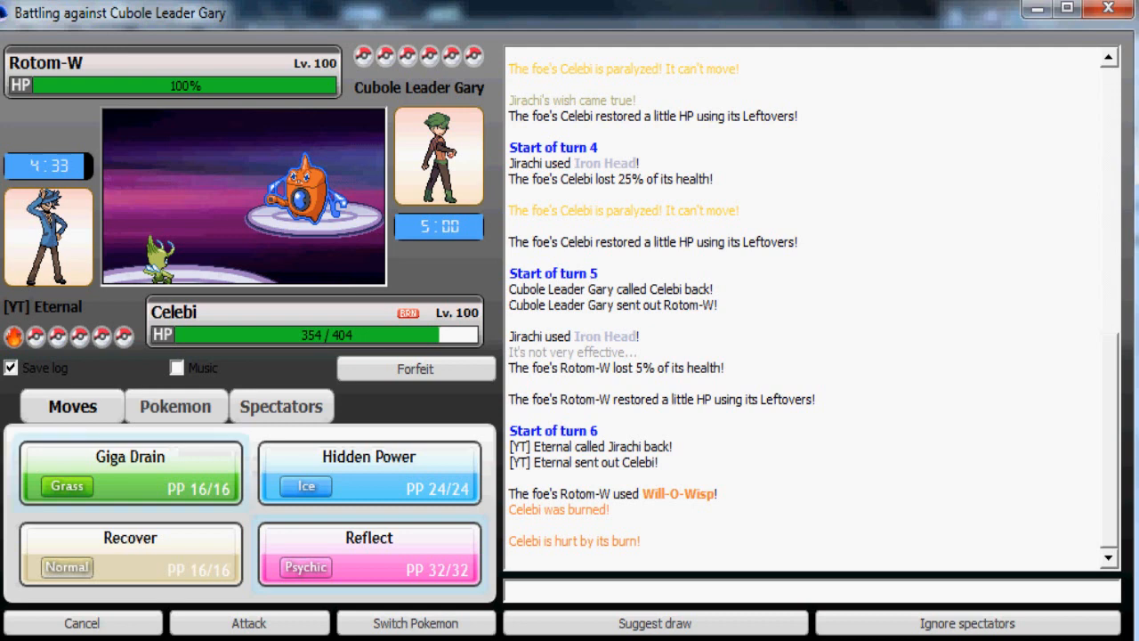
click(130, 472)
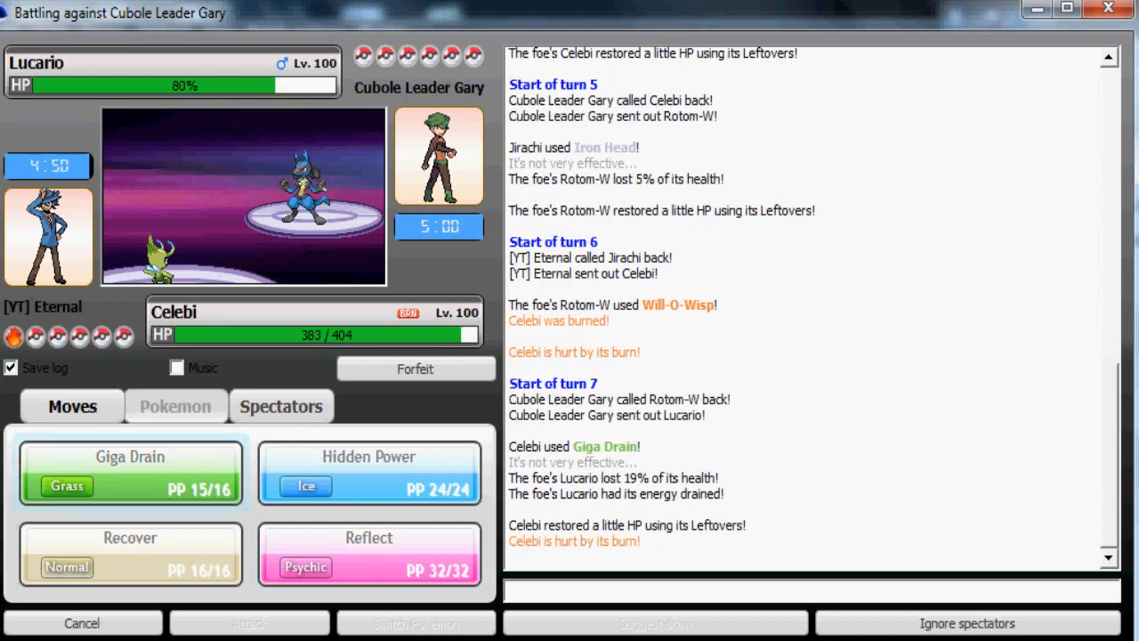
click(174, 406)
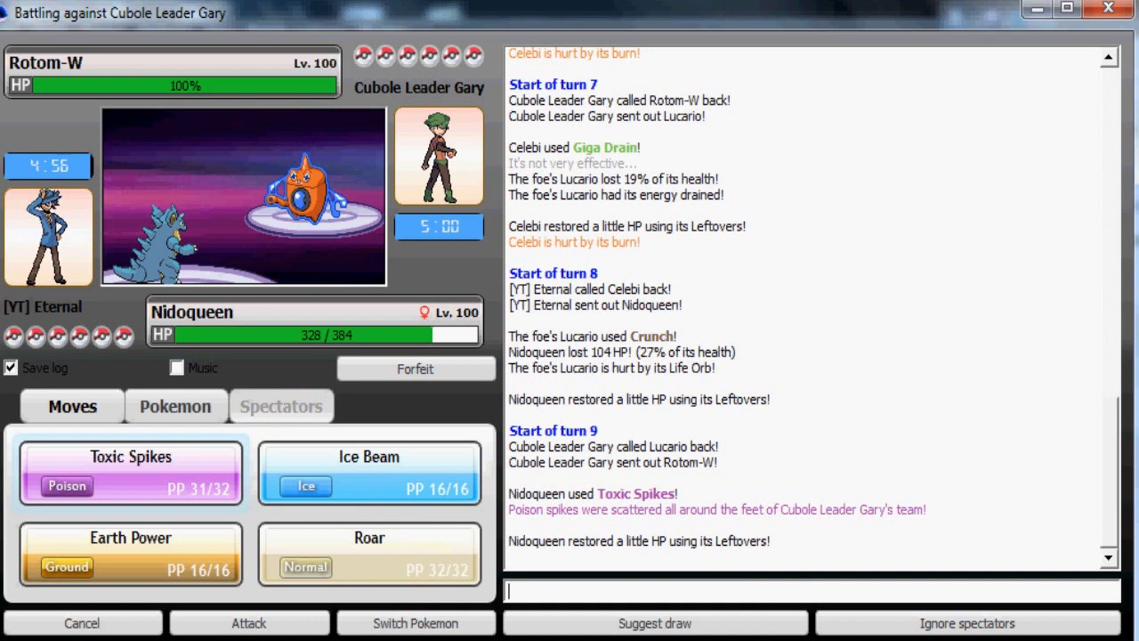
- Pivot Nidoqueen out to Celebi and straight back in to lay Toxic Spikes
click(175, 406)
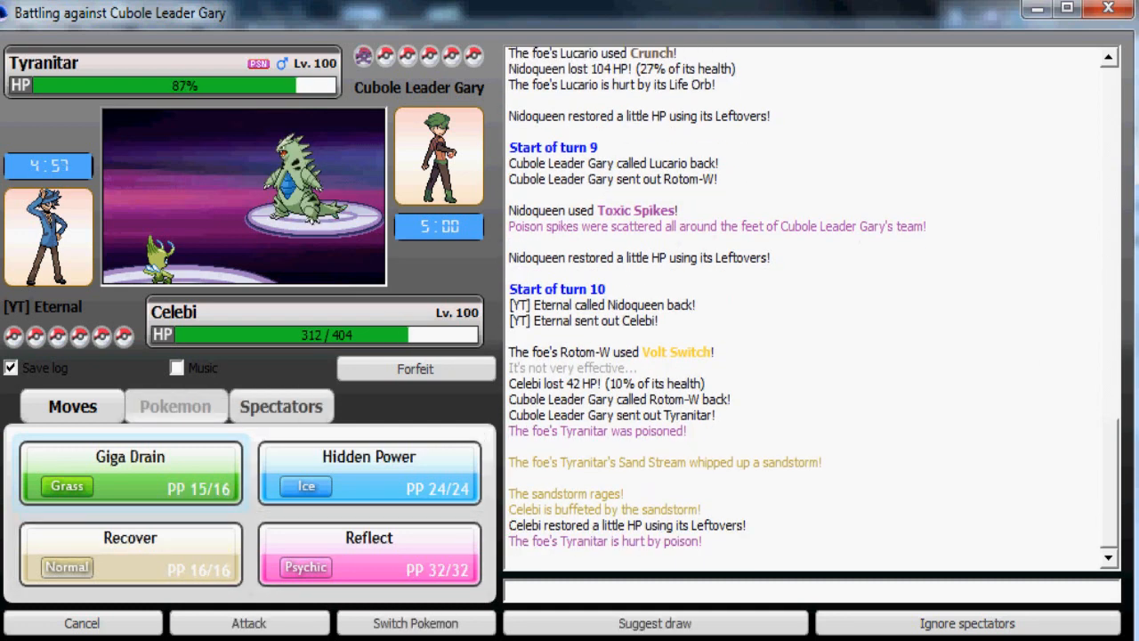
click(174, 406)
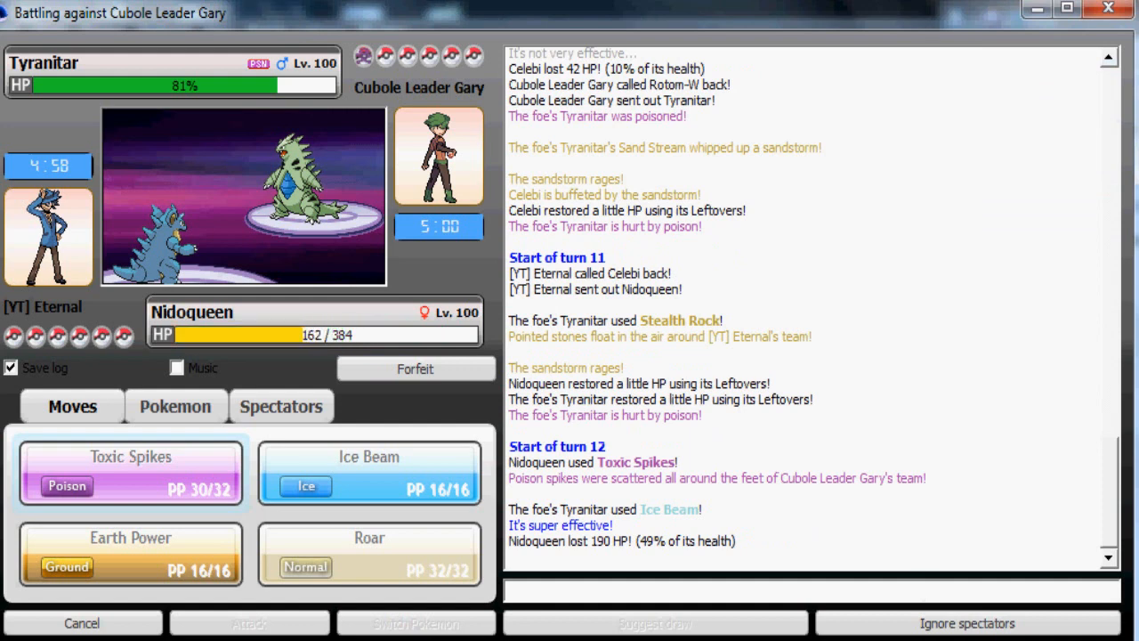
- Send Jirachi in from the roster against the poisoned Tyranitar to use Wish
click(175, 405)
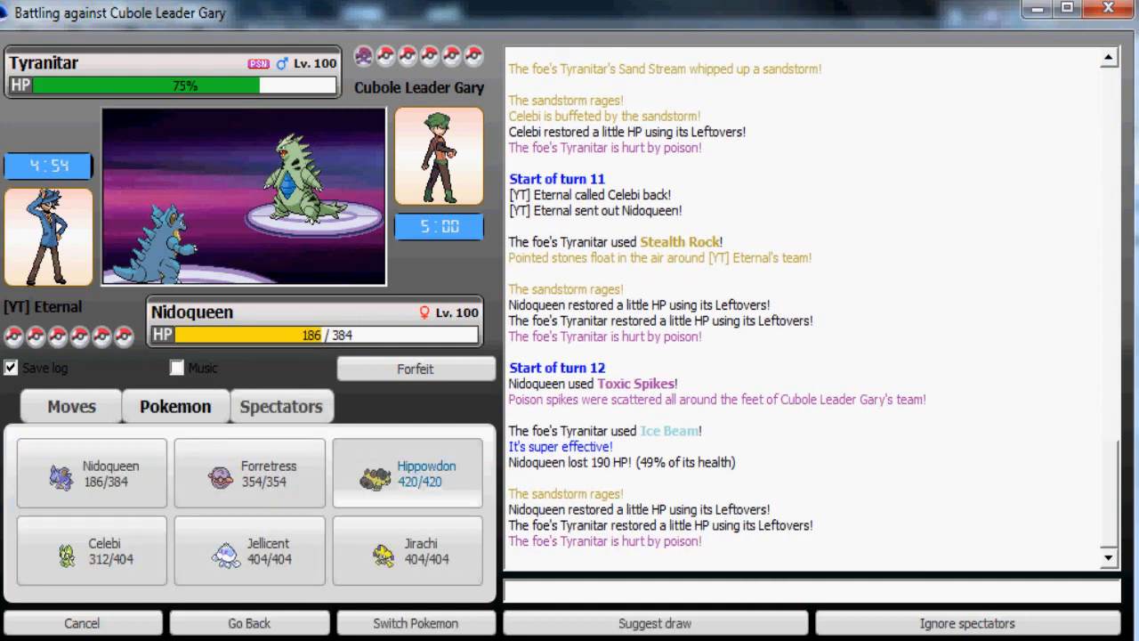
mouse_move(406, 551)
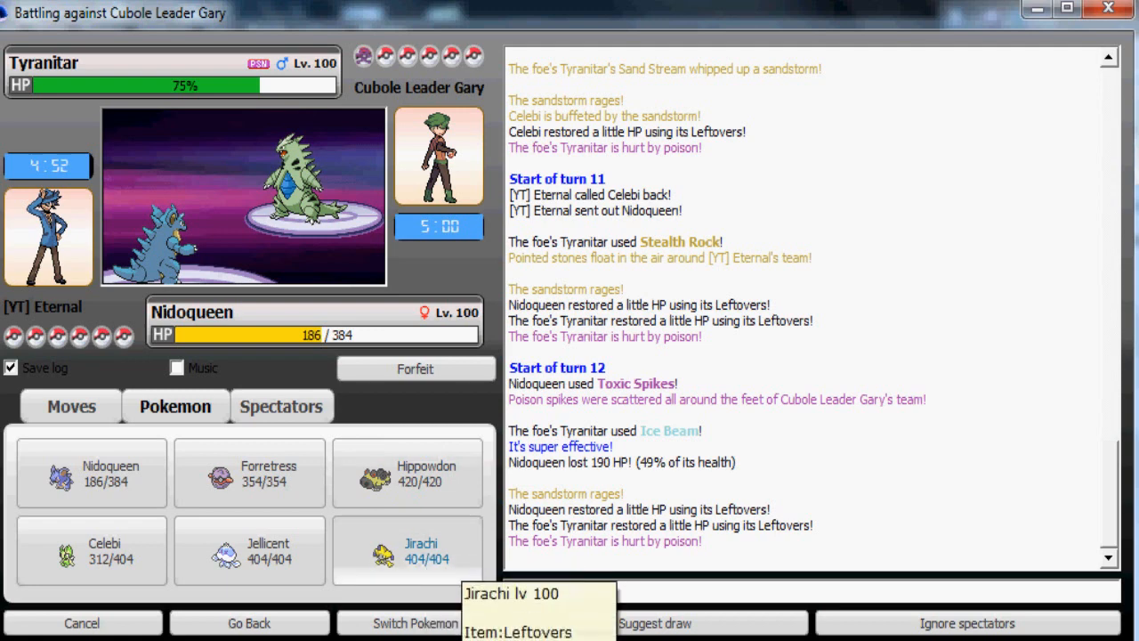
click(406, 548)
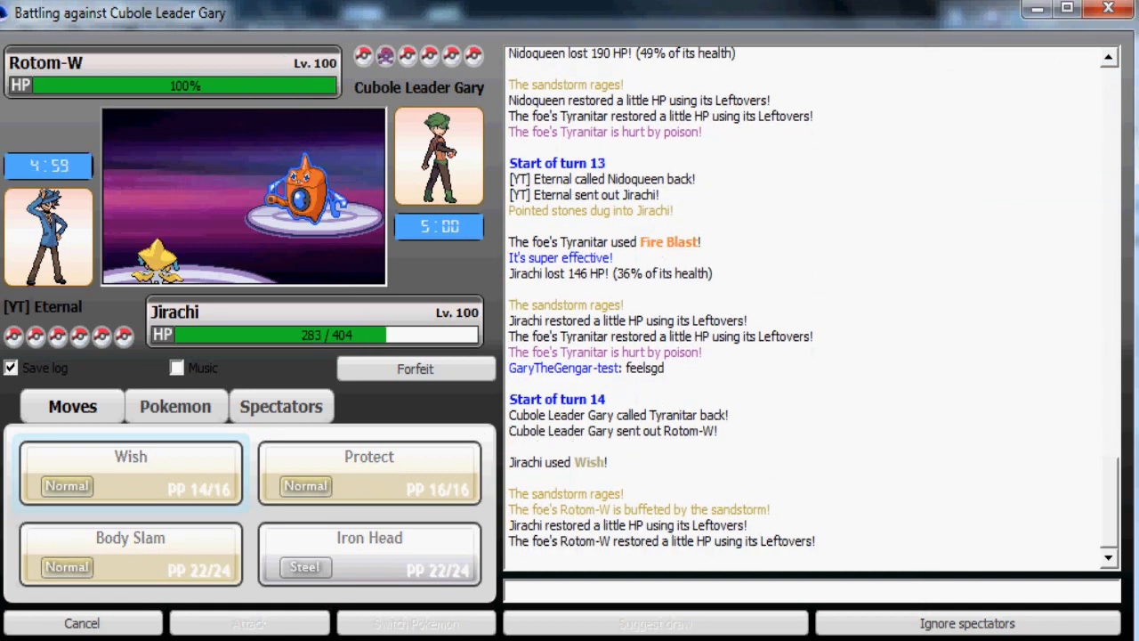
- Have Jirachi Protect against Hydro Pump while the wish lands, then switch to Celebi
click(174, 406)
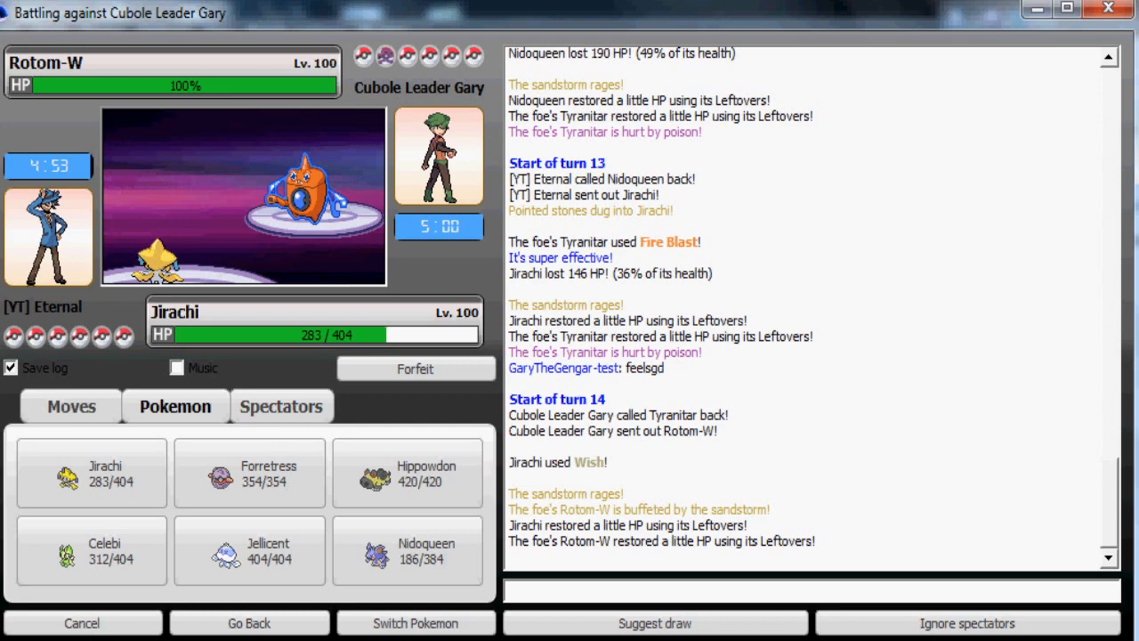
click(71, 406)
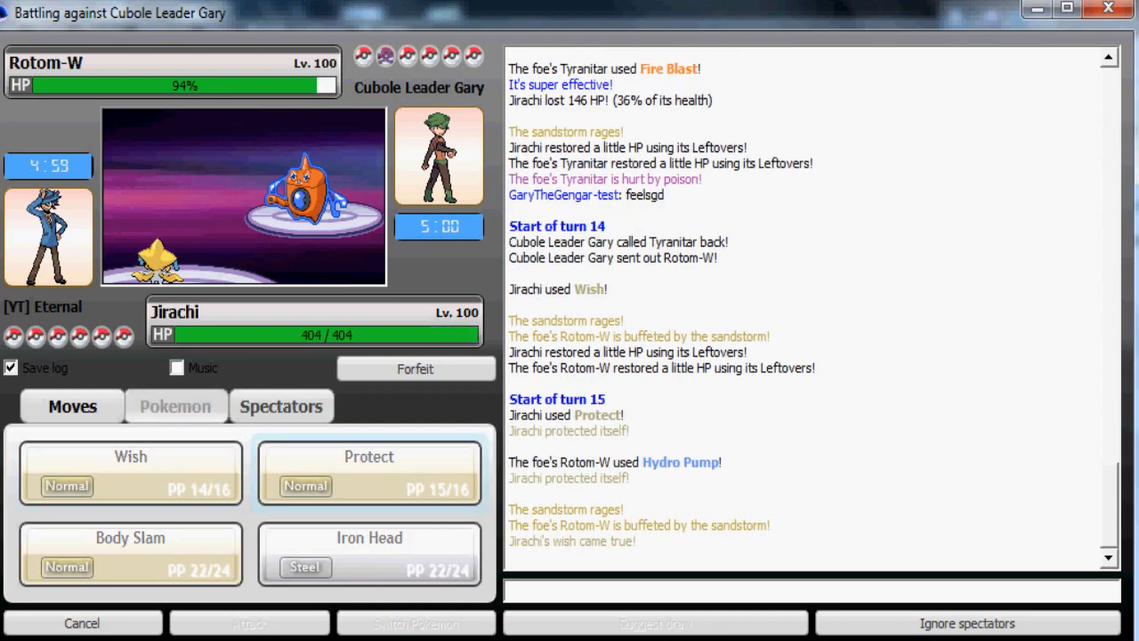
click(174, 406)
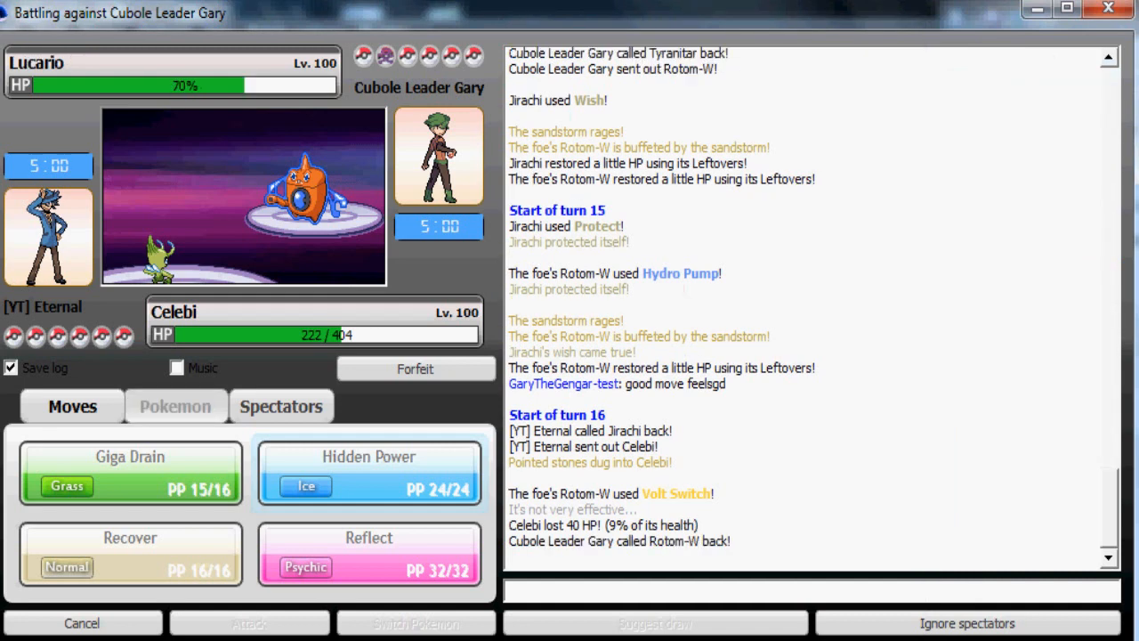
- Bring Hippowdon in from the roster against Lucario for Earthquake
click(175, 406)
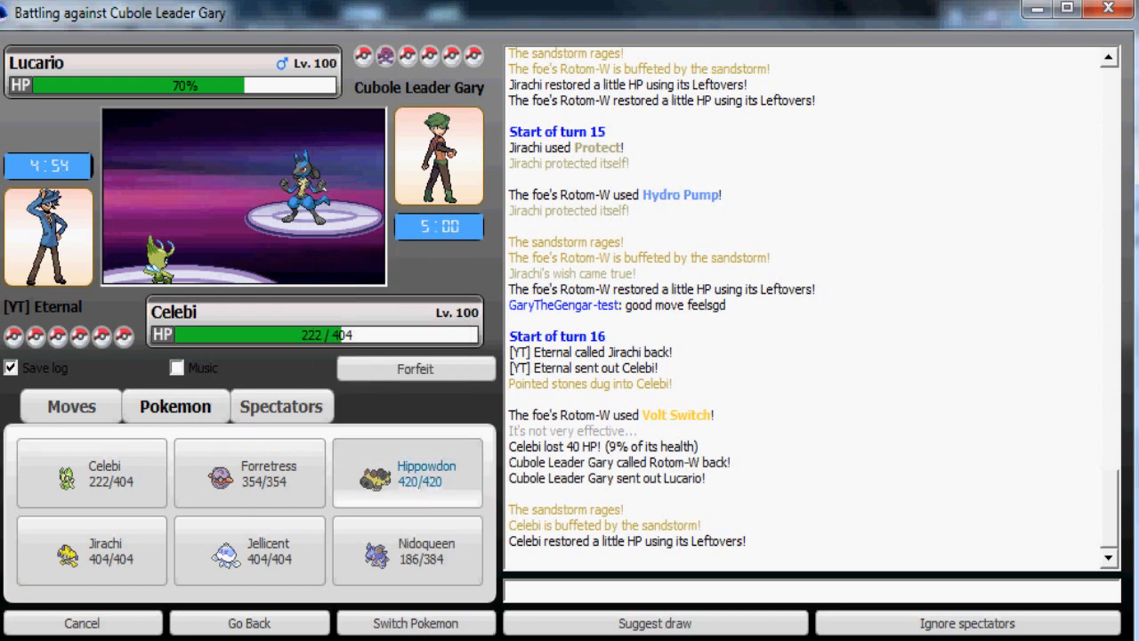
click(406, 472)
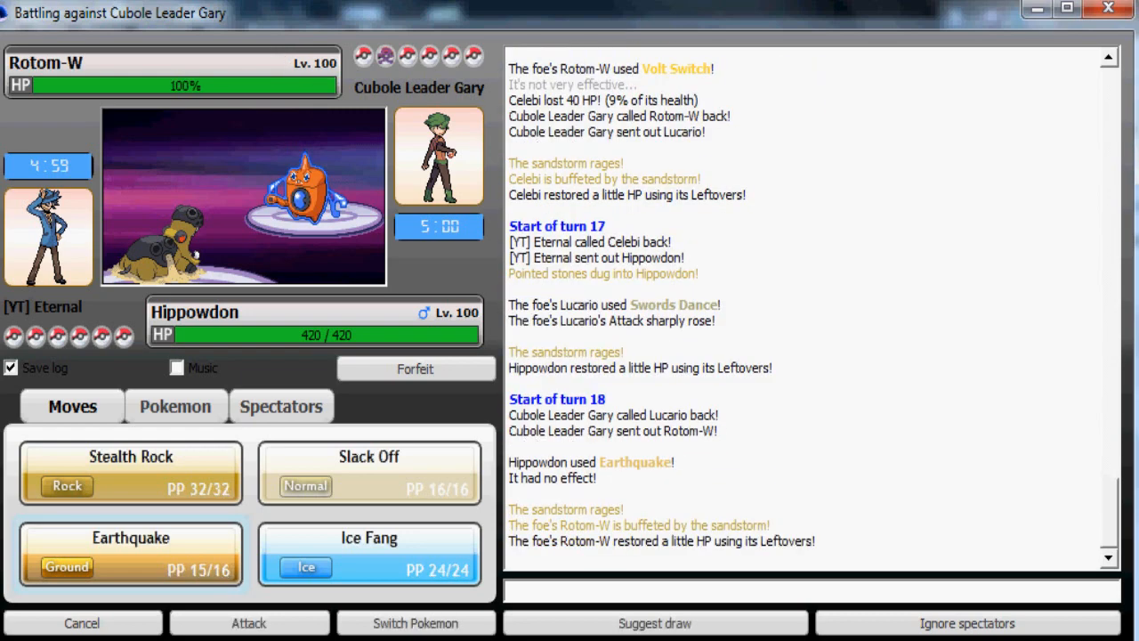
- Switch Hippowdon out for Celebi and Recover its lost health
click(174, 406)
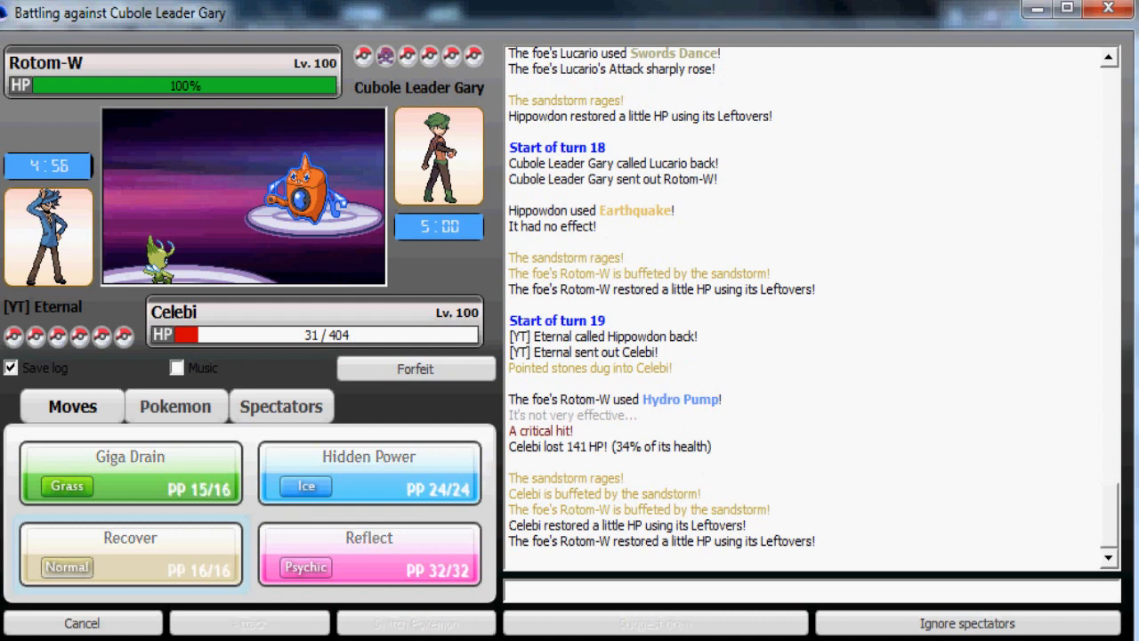
click(130, 555)
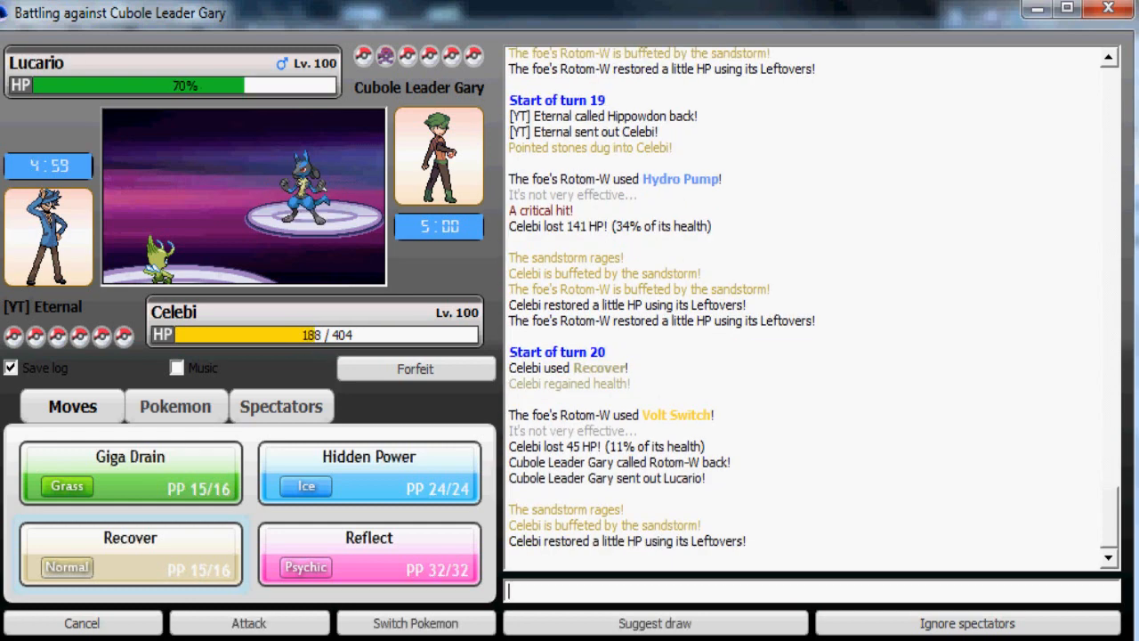
- Bring Hippowdon back to lay Stealth Rock, then switch to Jirachi against the foe's Celebi
click(174, 406)
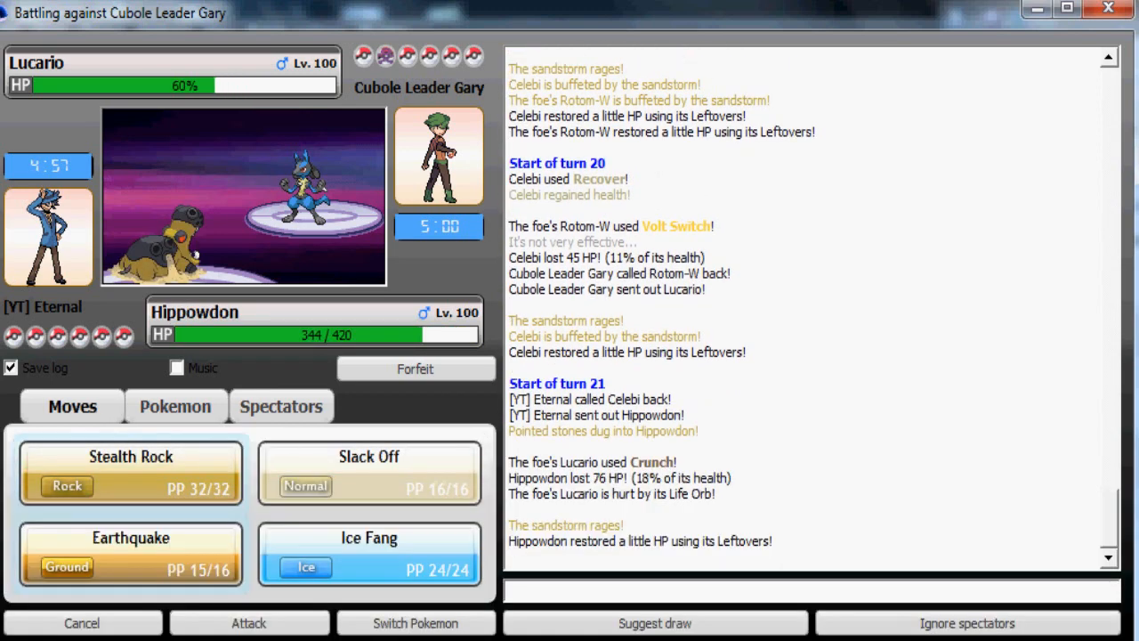
click(130, 552)
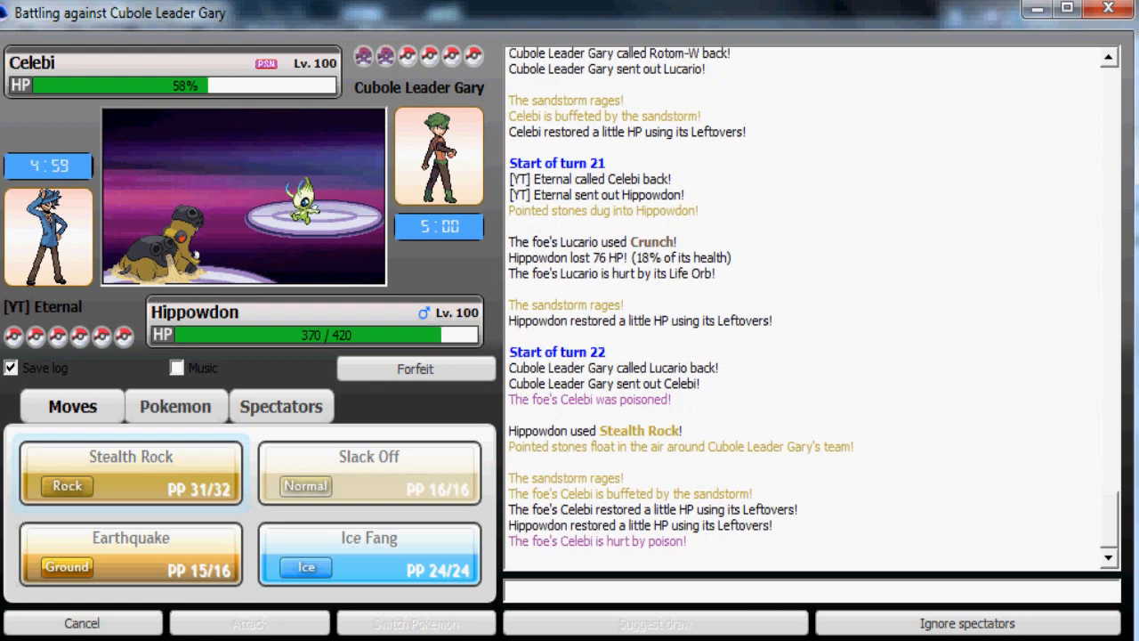
click(175, 405)
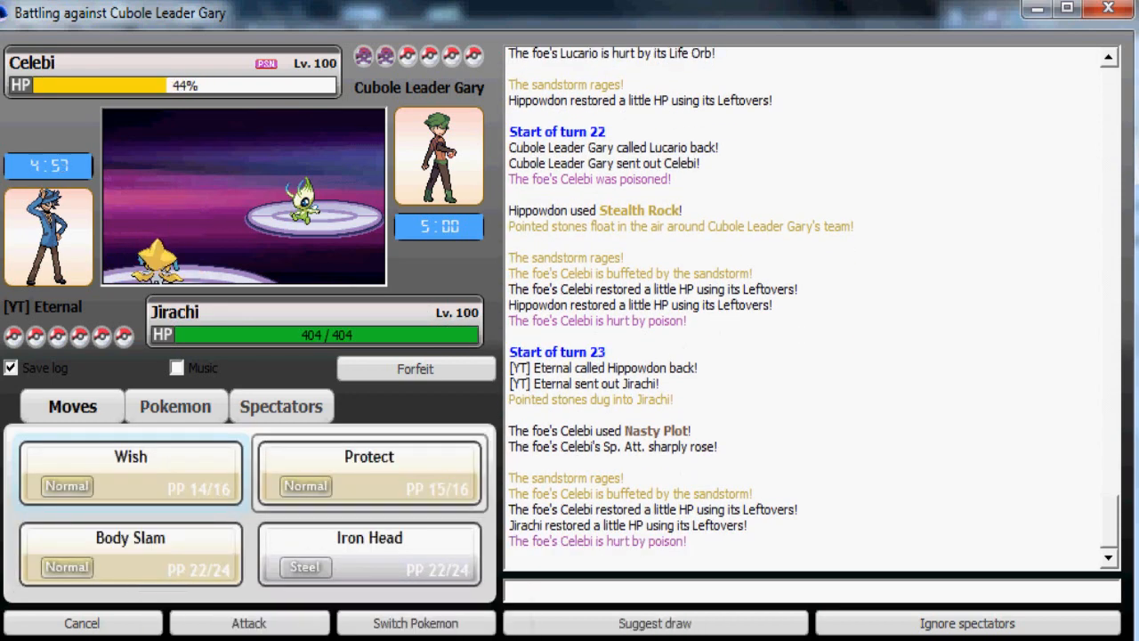
- Keep Jirachi healthy with Protect, Wish, then Protect again as Landorus comes in
click(369, 471)
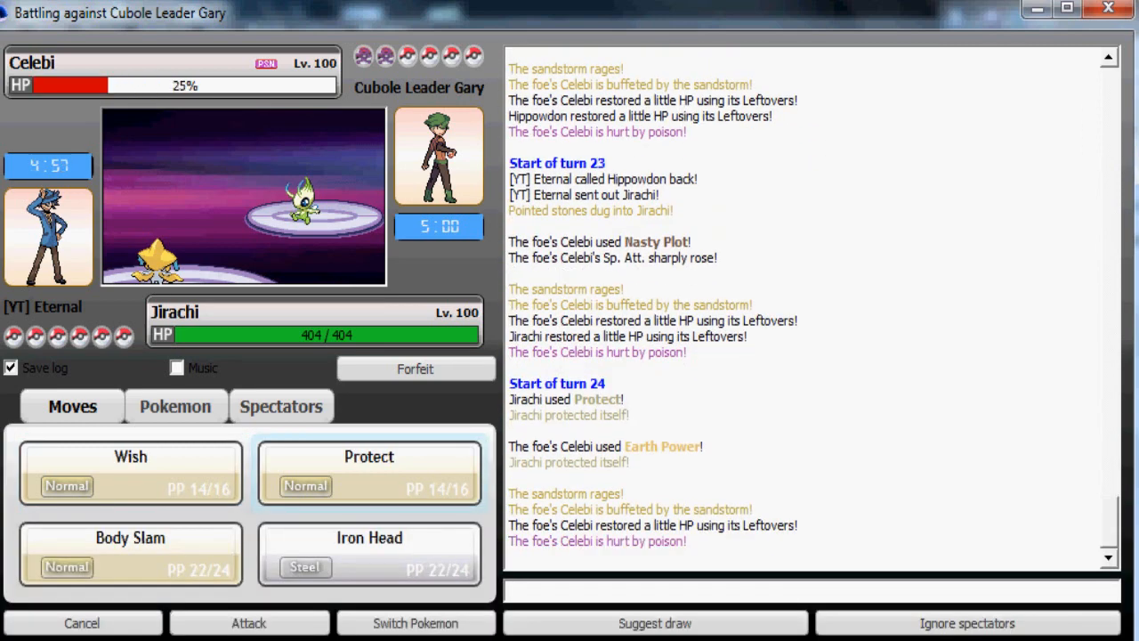
click(130, 471)
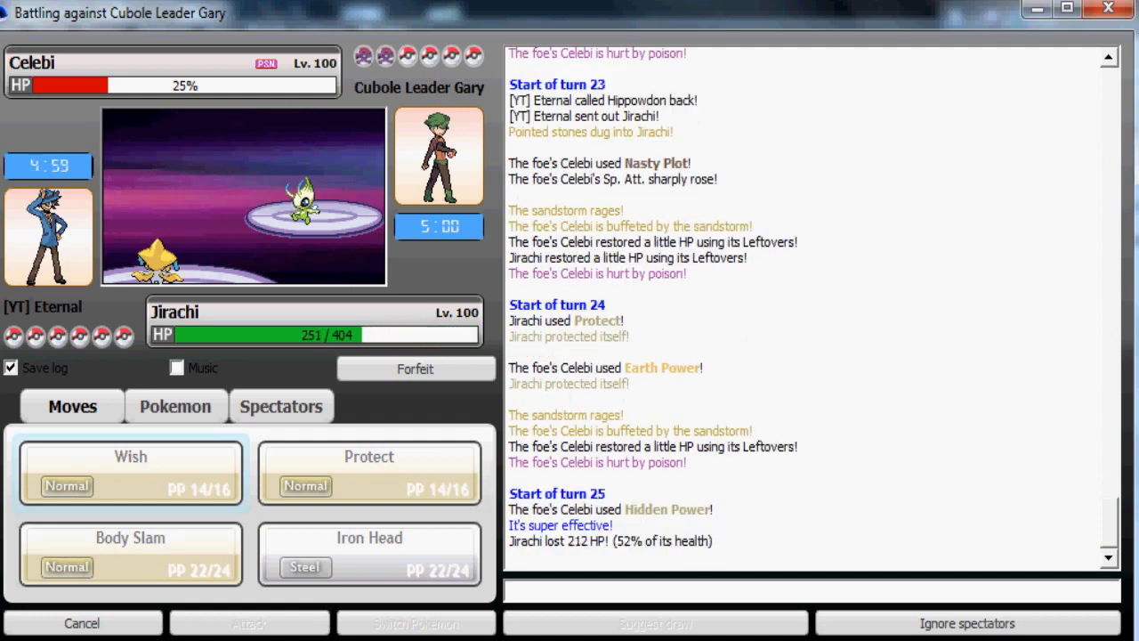
click(130, 472)
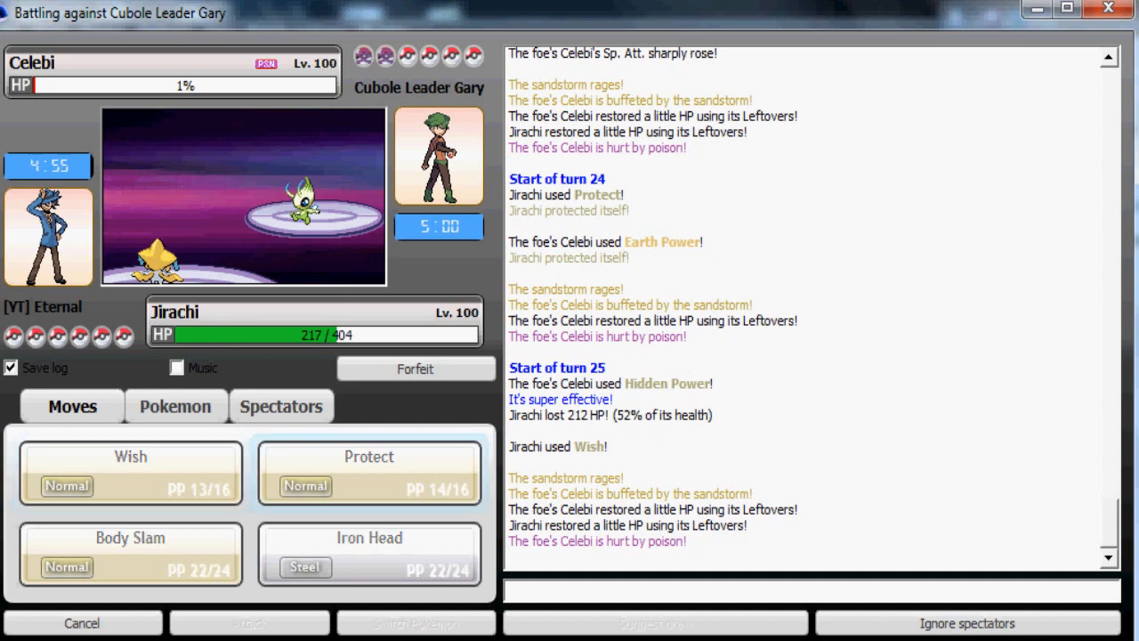
click(369, 472)
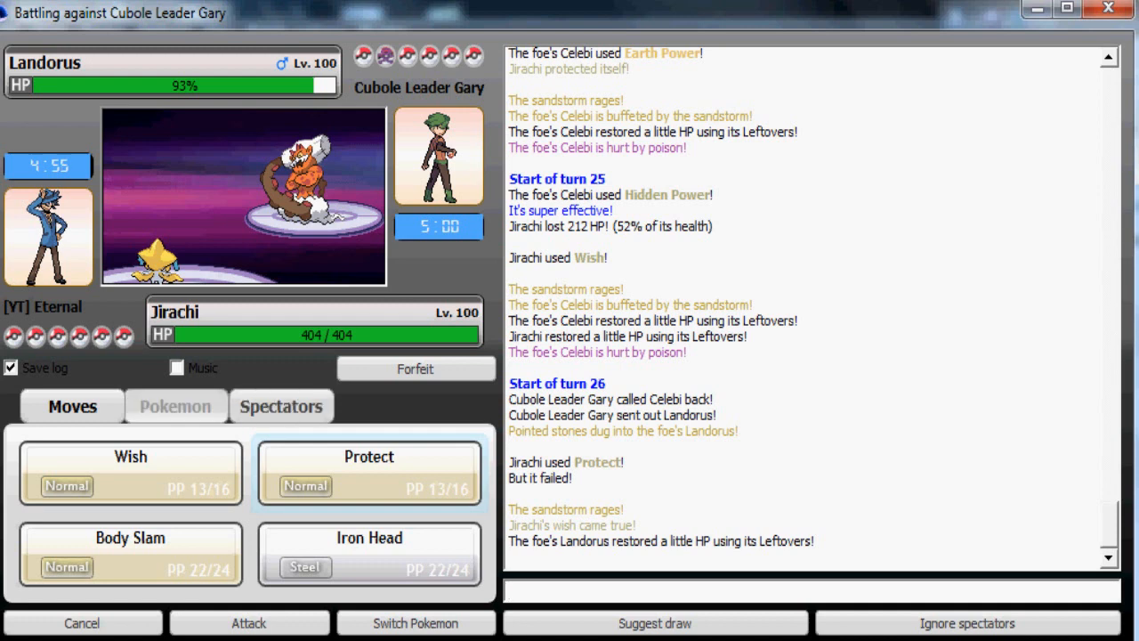
- Send Hippowdon in against Landorus
click(174, 405)
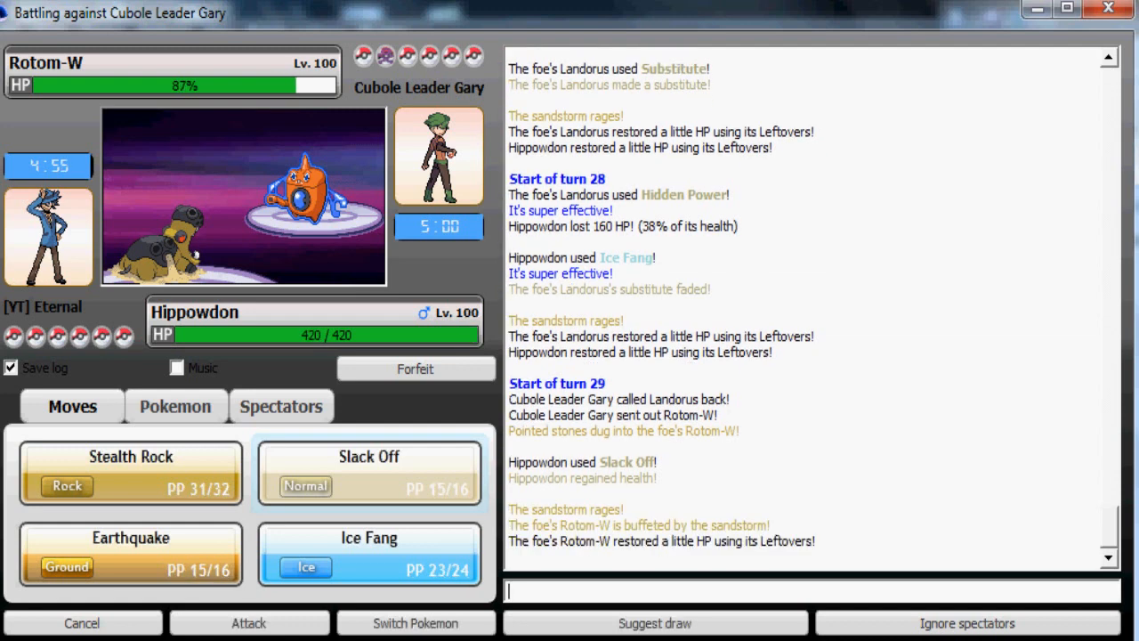
- Swap Hippowdon out for Nidoqueen from the roster
click(174, 406)
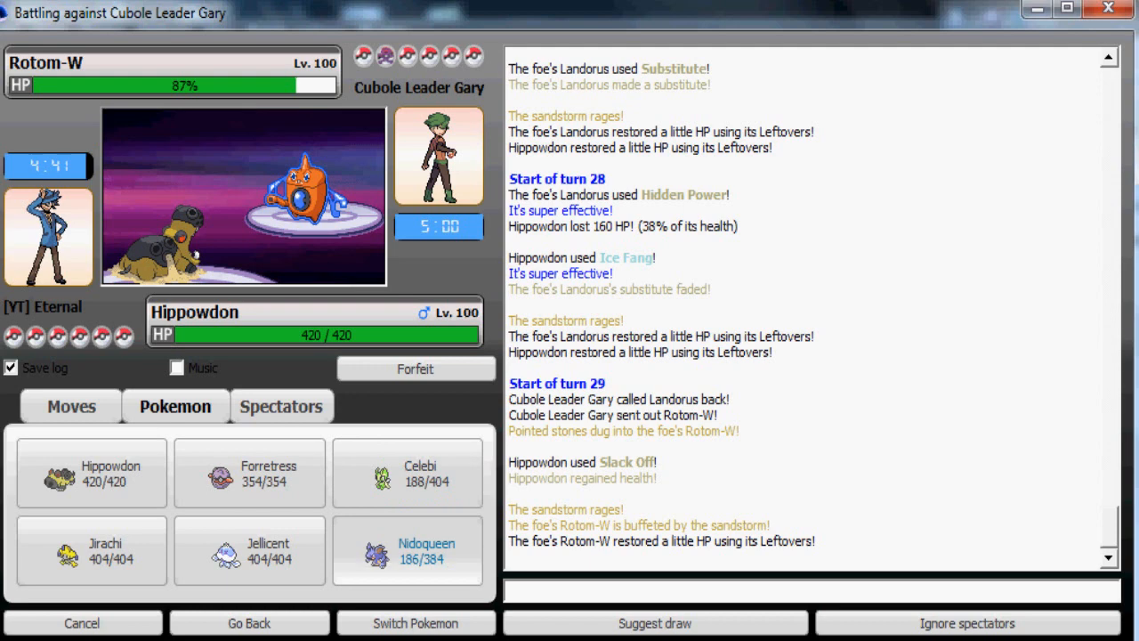
click(405, 552)
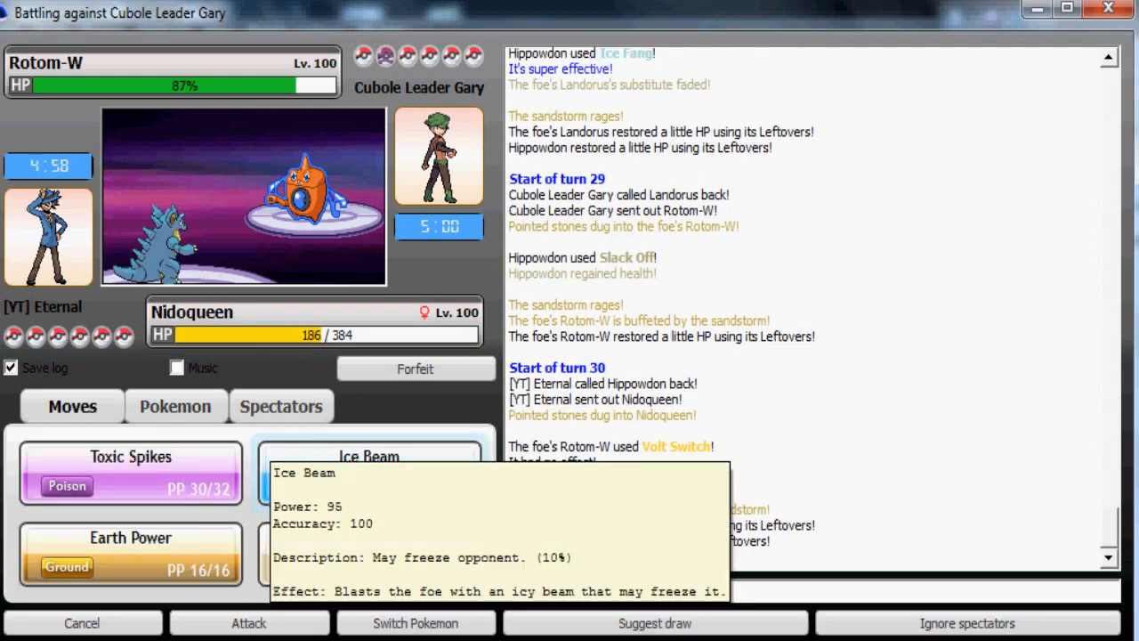
- Rotate Nidoqueen to Celebi, then Celebi to Jellicent, which faints to a critical Earthquake
click(174, 406)
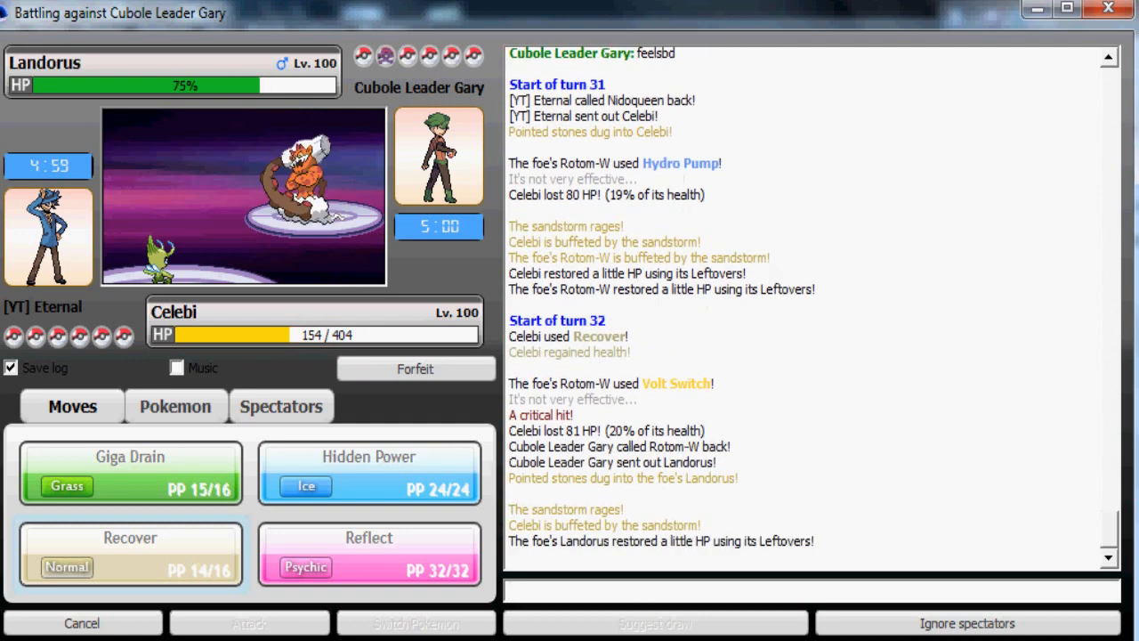
click(174, 406)
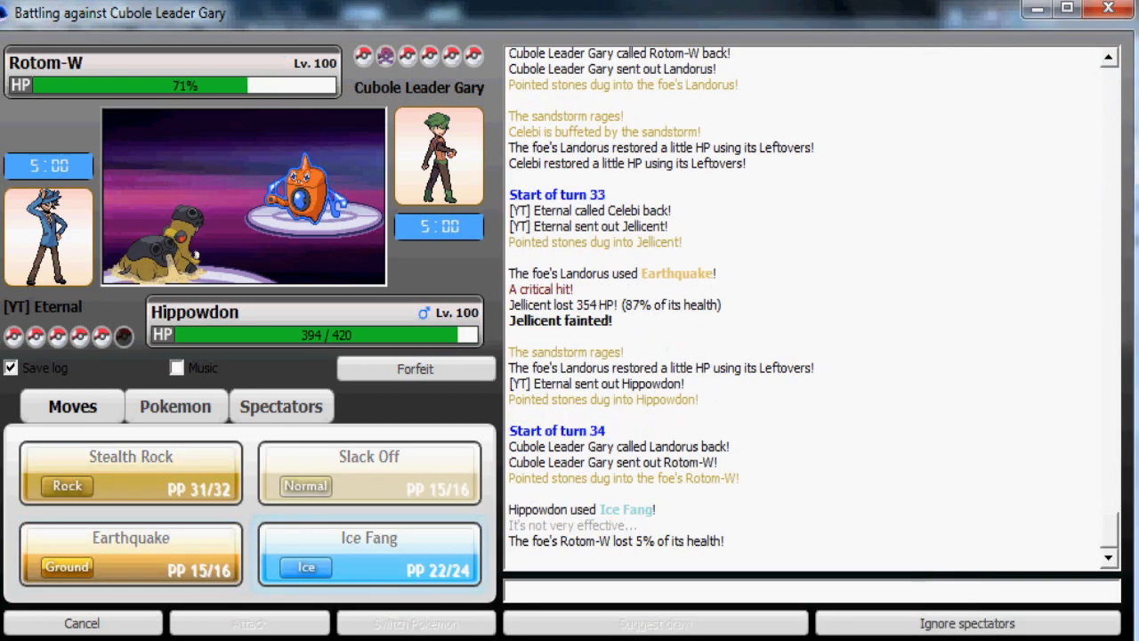
- Switch to Celebi to finish the foe's Celebi, then bring Nidoqueen in
click(174, 406)
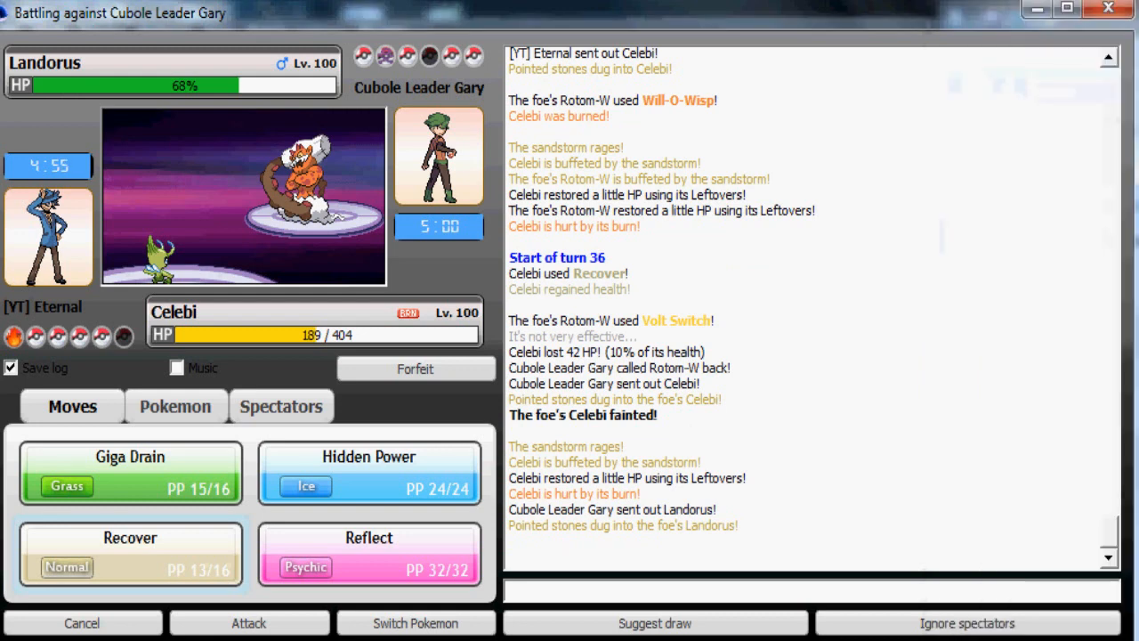
click(174, 406)
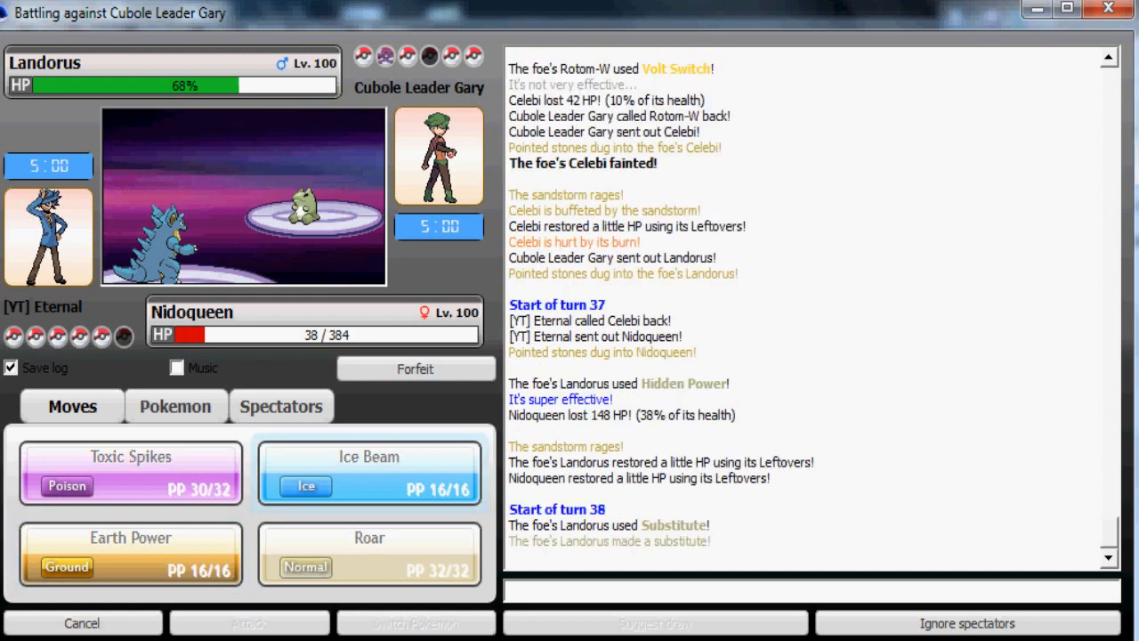
- Break Landorus's substitute with Nidoqueen's Ice Beam, then view replacements after it faints
click(368, 466)
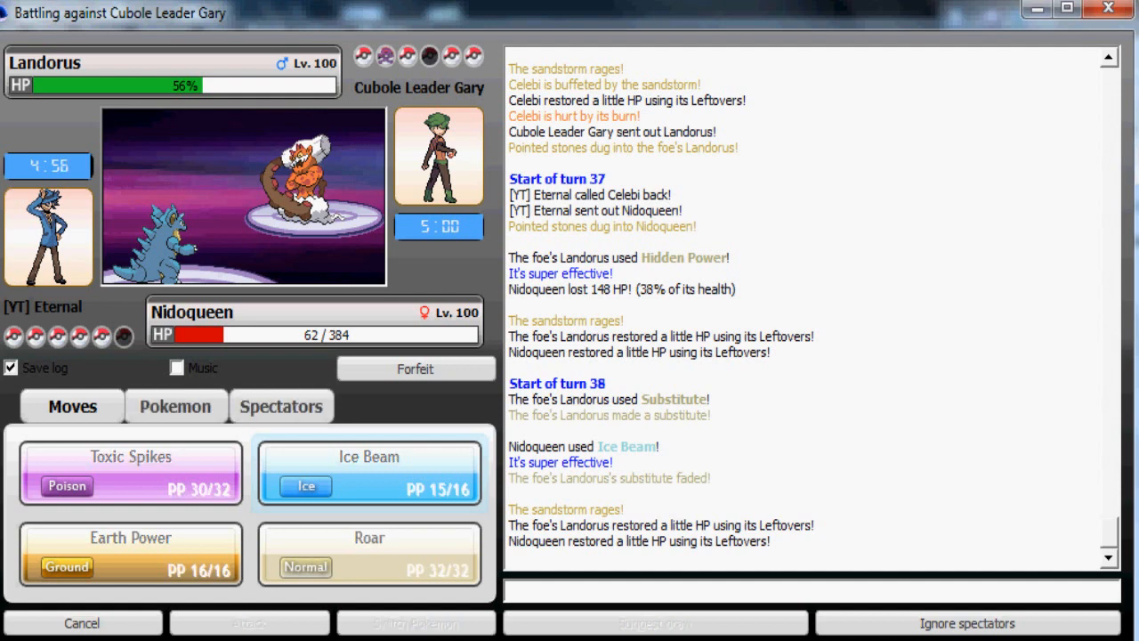
click(175, 406)
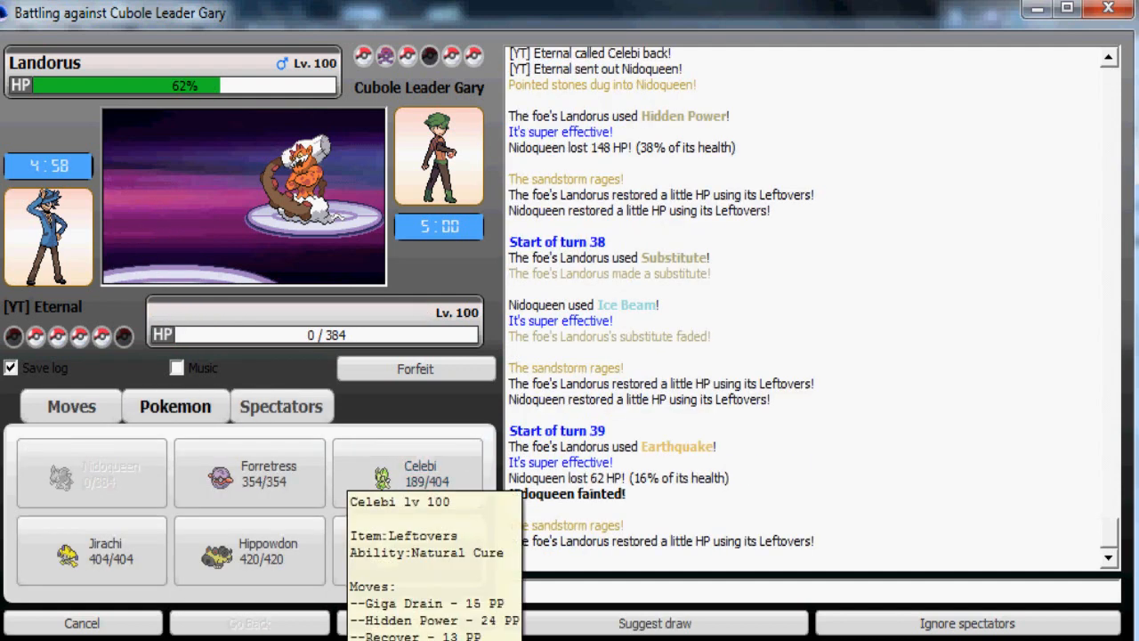
- Send Hippowdon in, swap to Celebi, and drain Rotom-W with Giga Drain
click(249, 550)
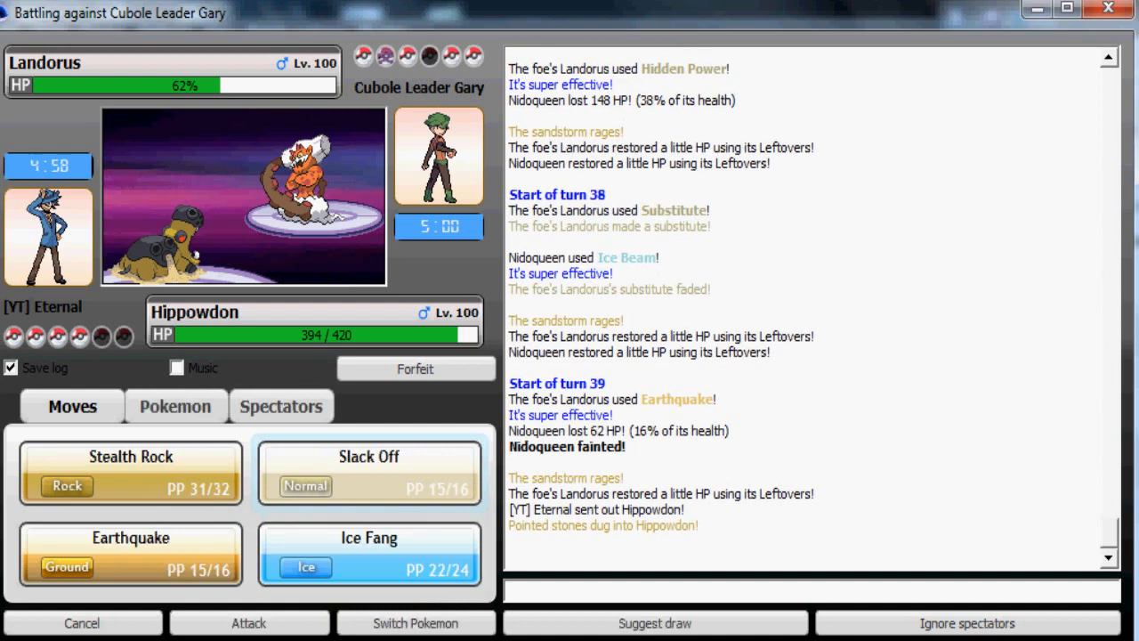
click(174, 406)
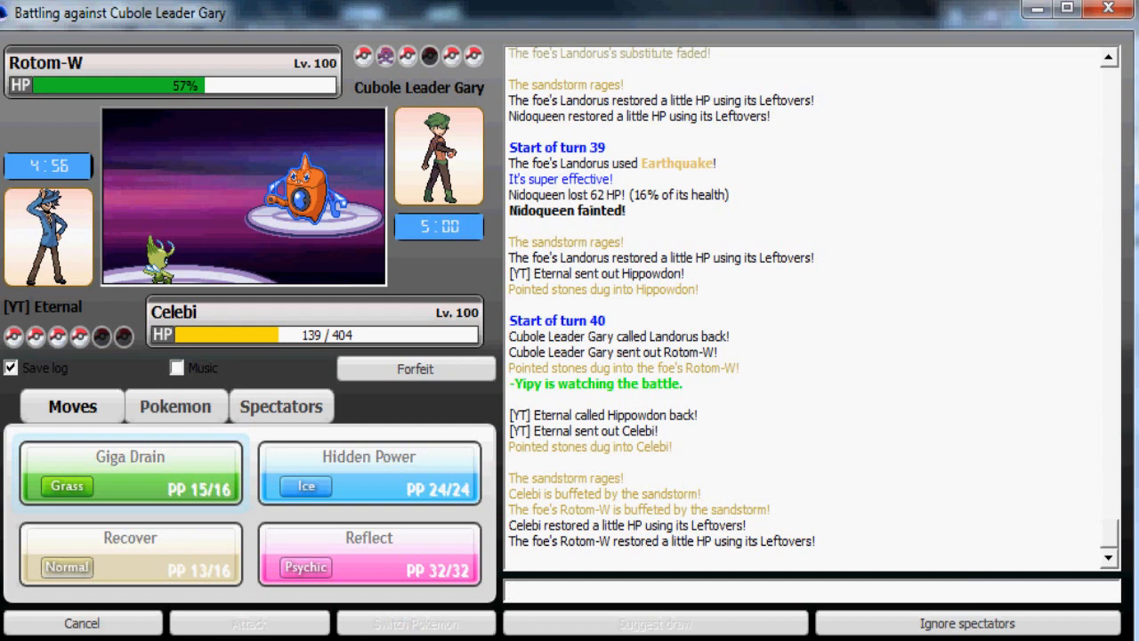
click(128, 472)
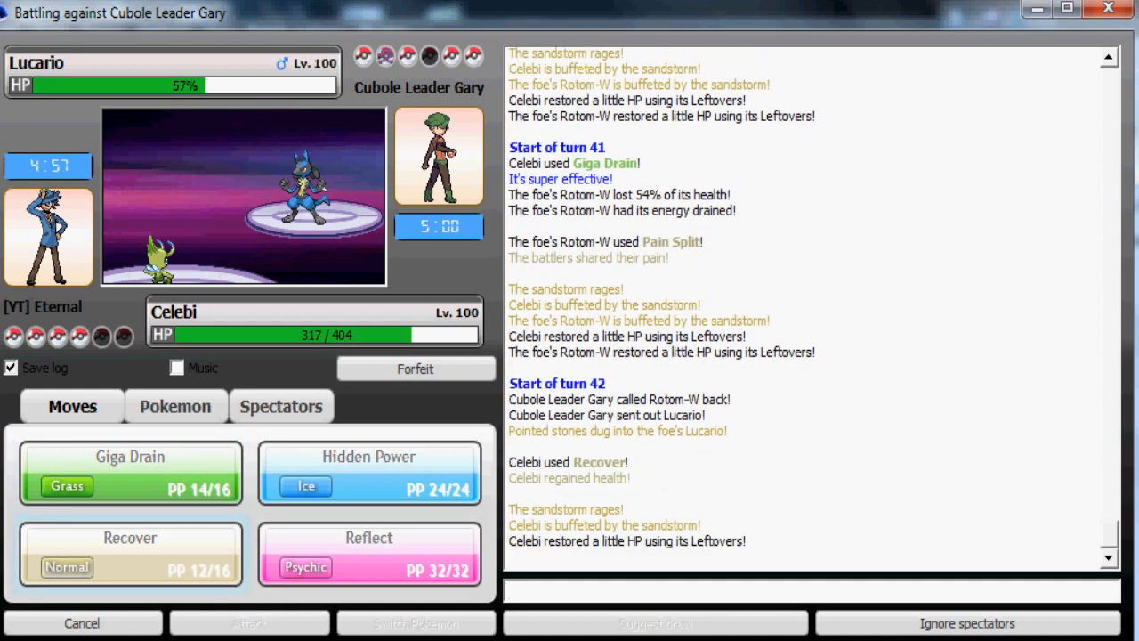
- Set up Reflect with Celebi against Lucario, then swap to Hippowdon
click(175, 406)
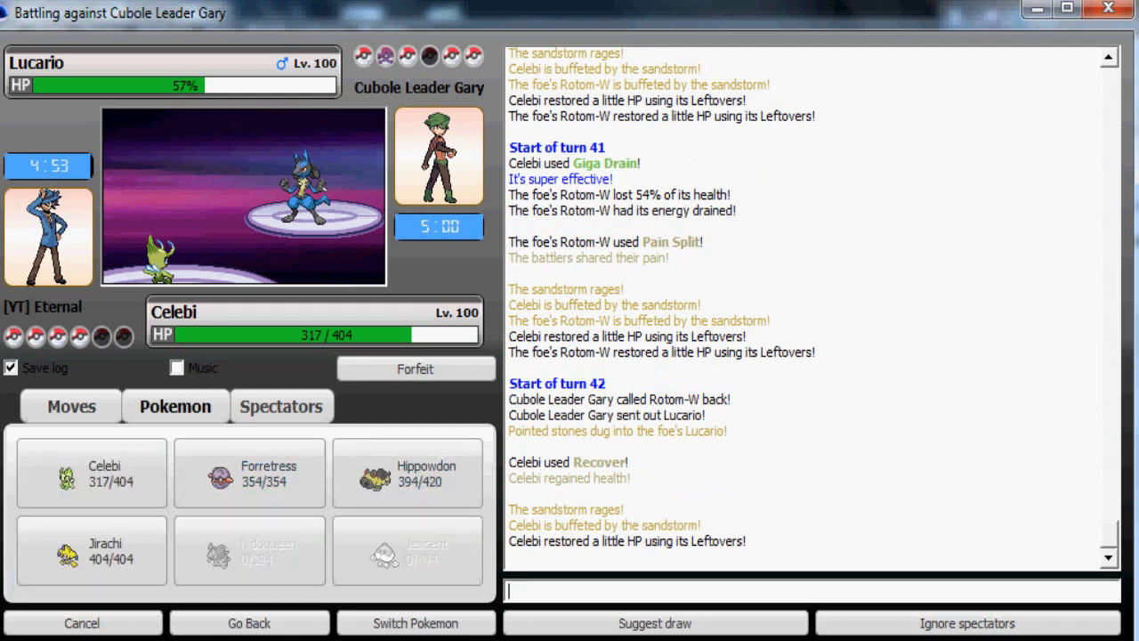
click(72, 406)
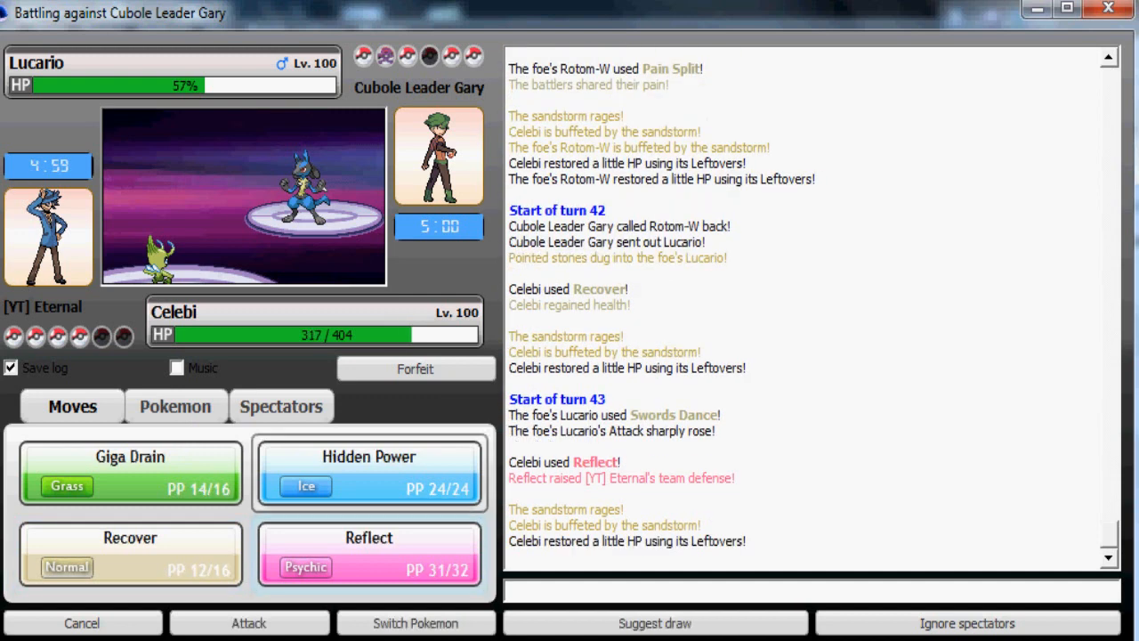
click(174, 406)
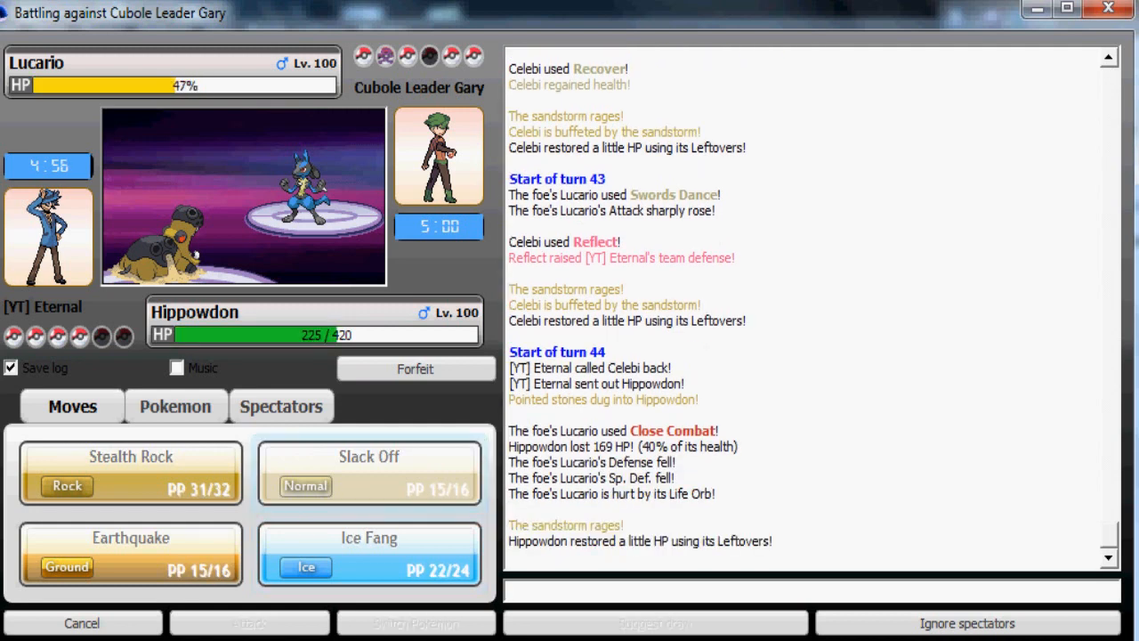
- Heal Hippowdon with Slack Off, then rotate through Jirachi for Wish and back to Hippowdon
click(801, 591)
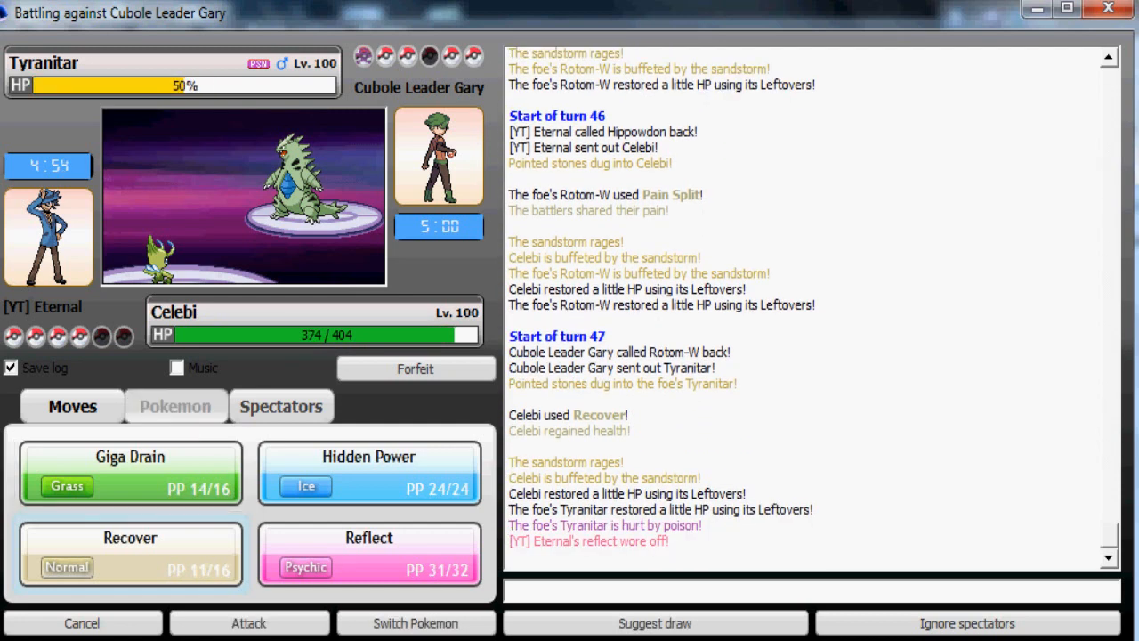
click(174, 406)
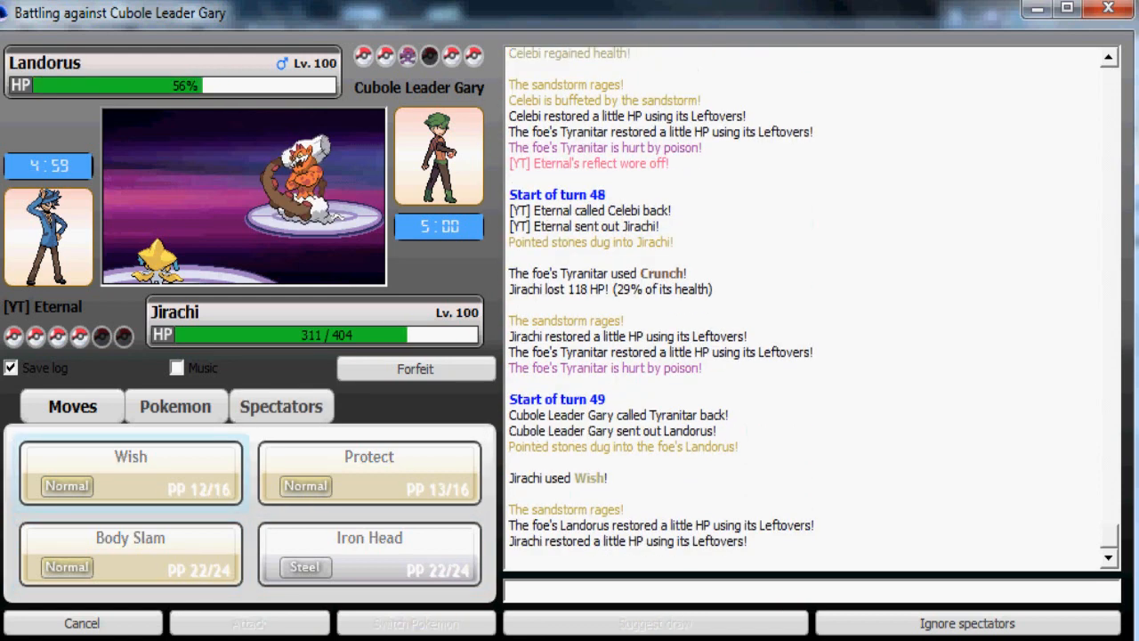
click(175, 406)
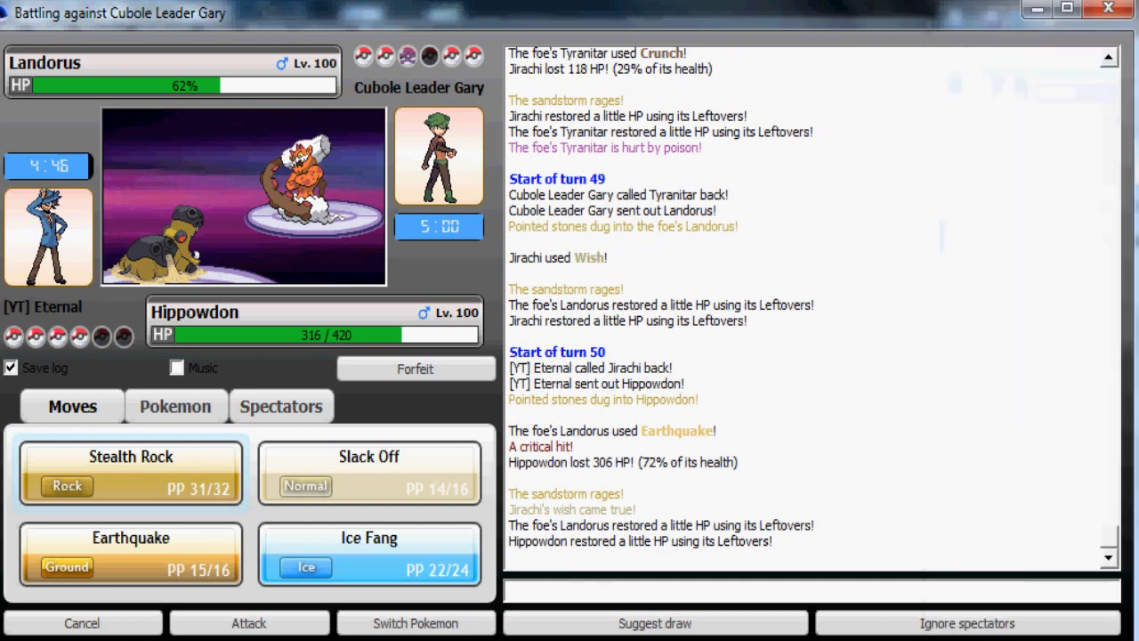
- Check the team's health and attack Landorus with Hippowdon's Ice Fang
click(175, 406)
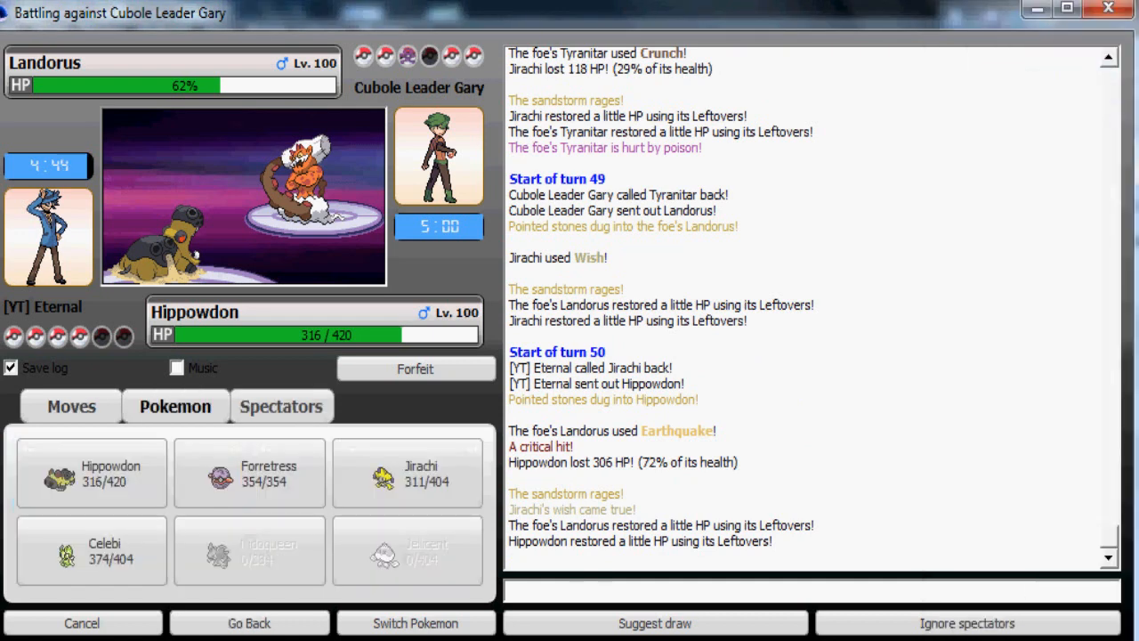
click(71, 406)
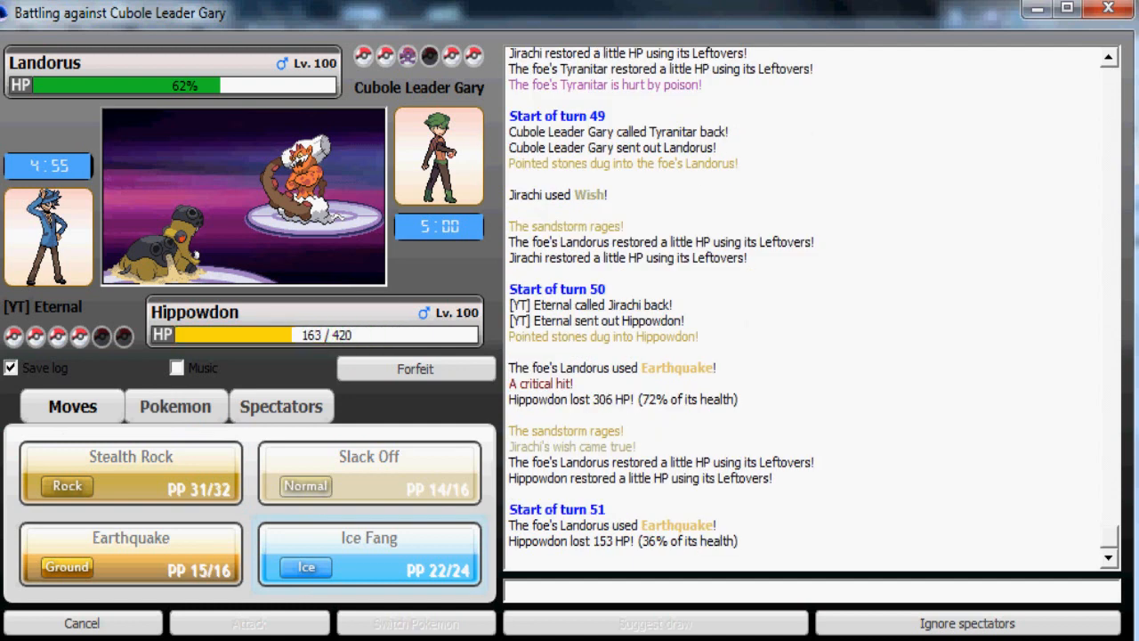
click(369, 555)
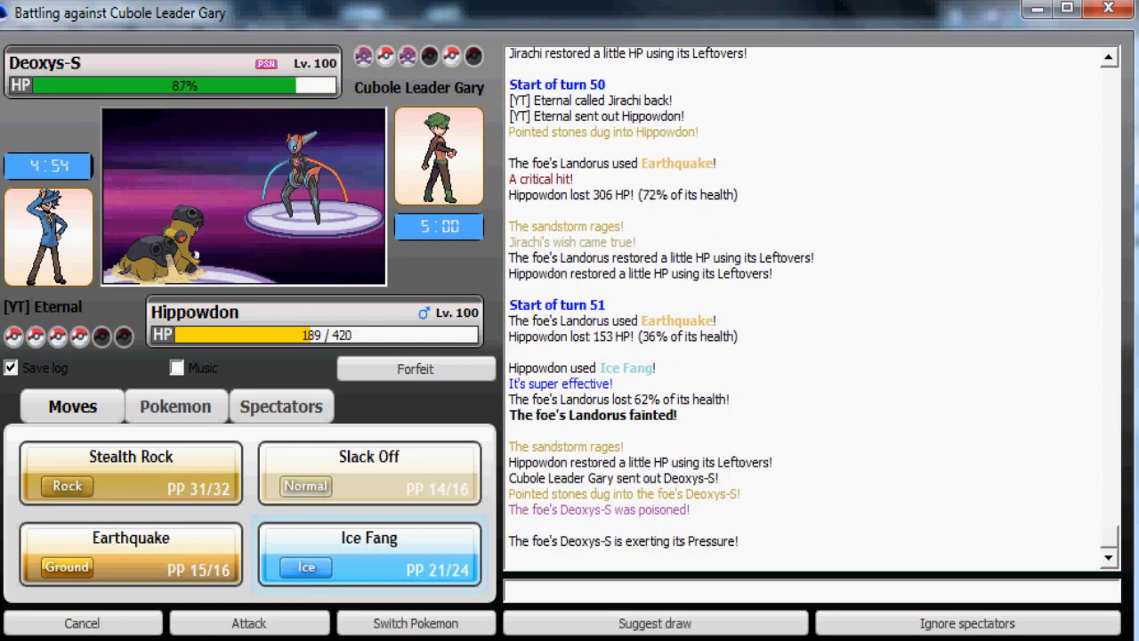
- After Ice Fang knocks out Landorus, swap Hippowdon out for Jirachi to Wish
click(175, 406)
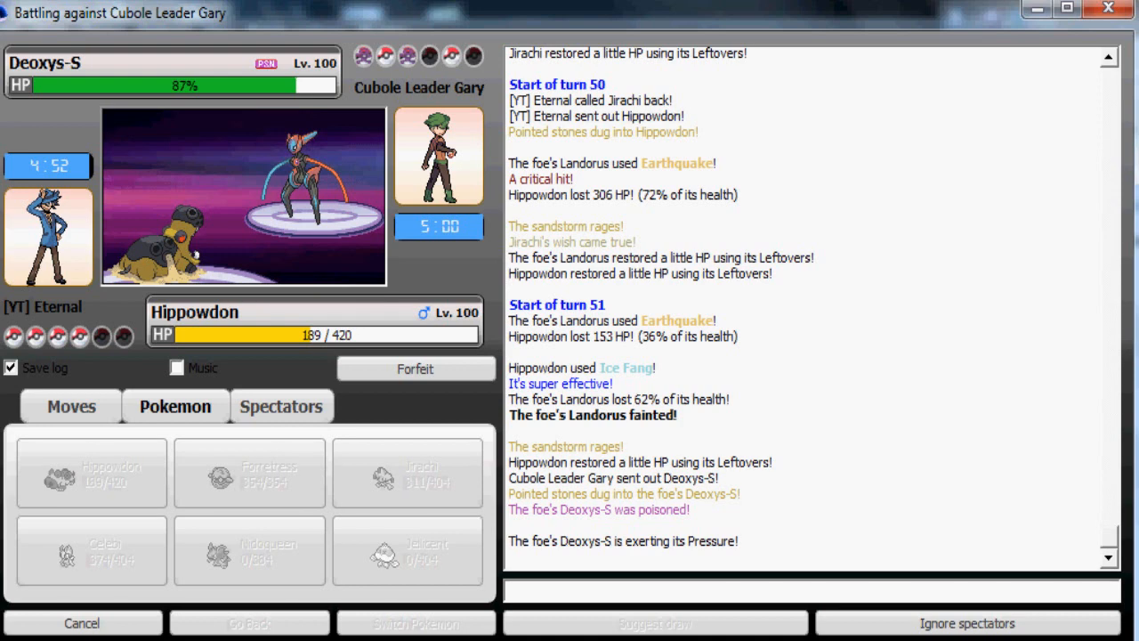
click(71, 406)
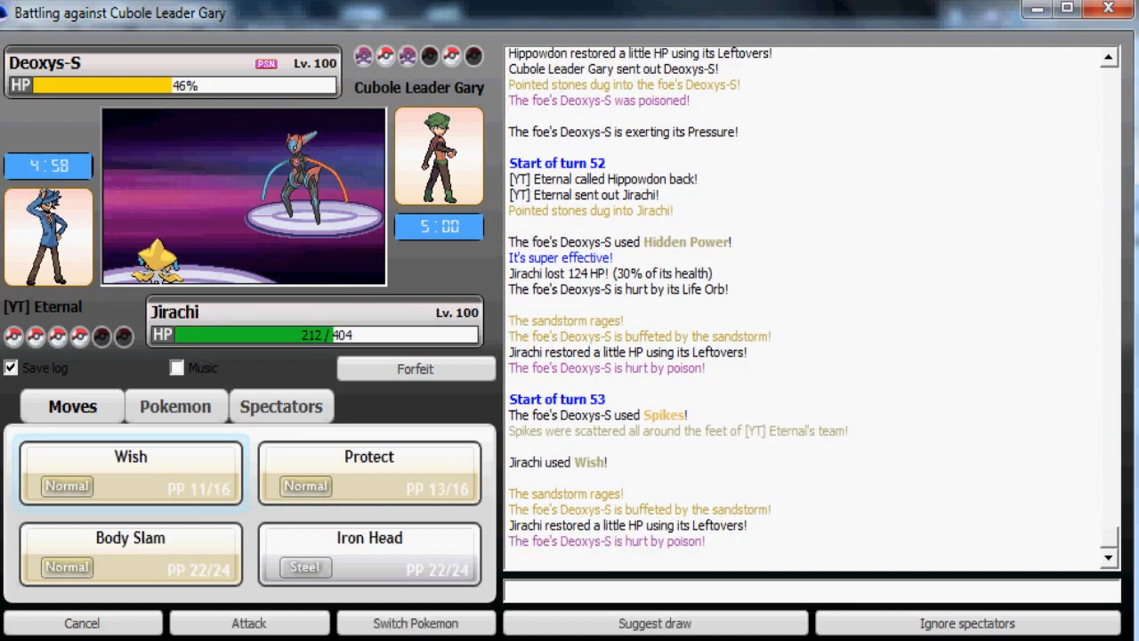
- Finish off the poisoned Deoxys-S with Jirachi's Body Slam
click(174, 406)
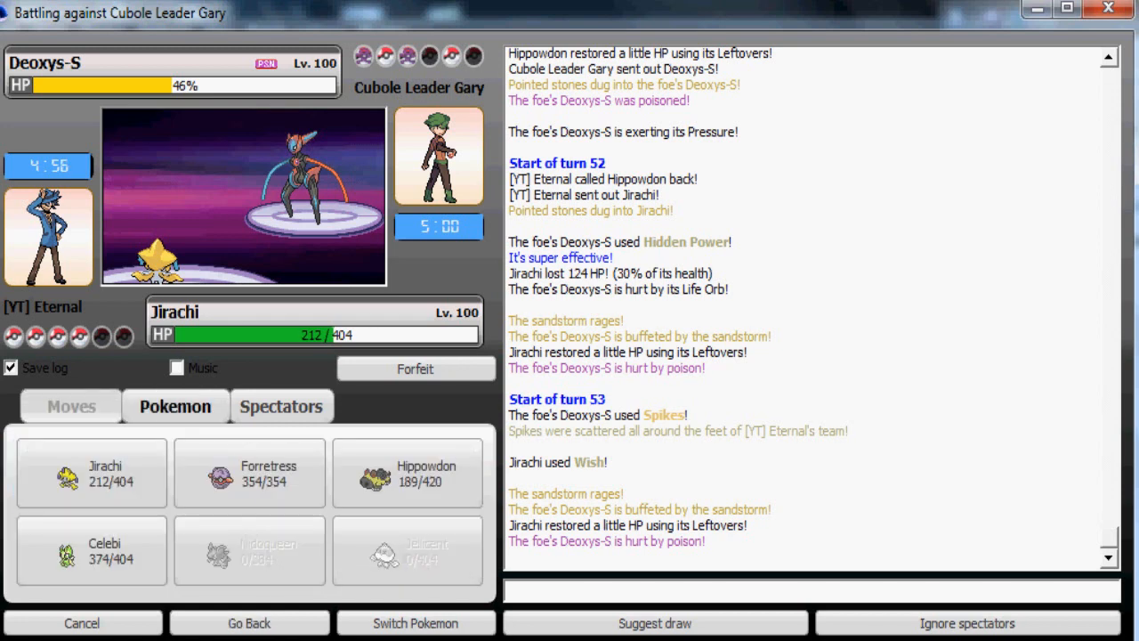
click(72, 406)
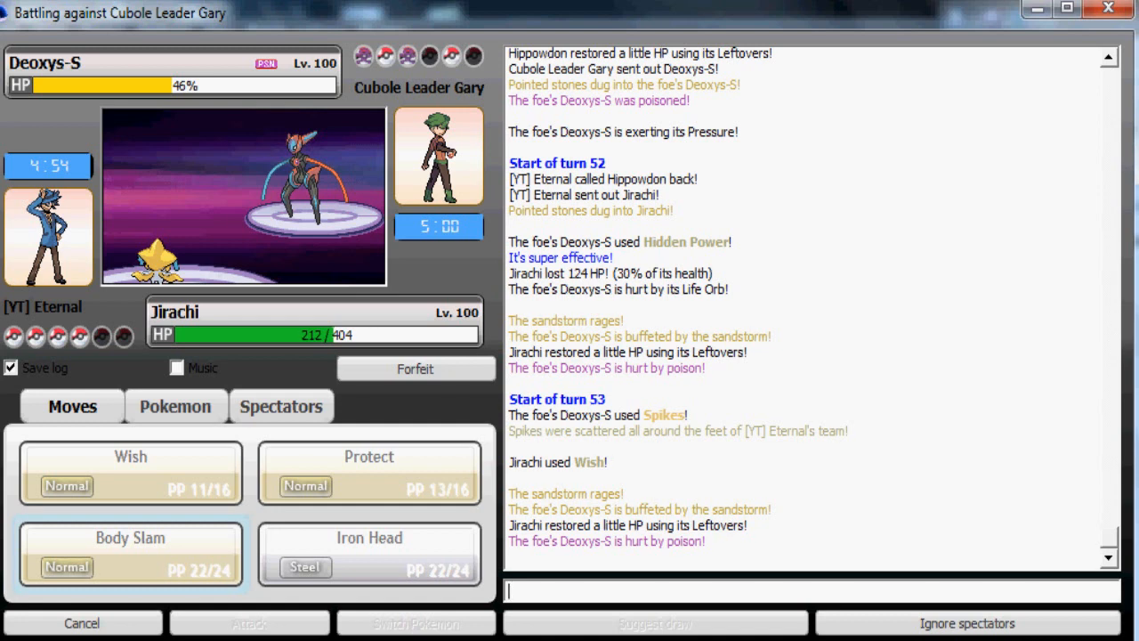
click(130, 554)
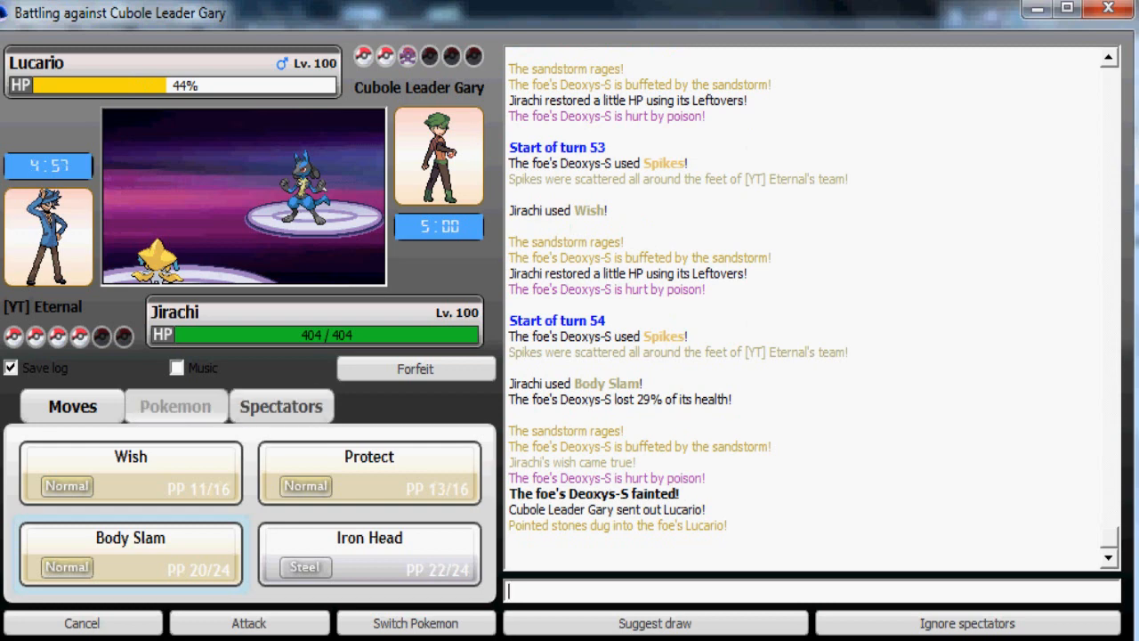
- Attack the foe's Lucario with Jirachi's Body Slam, then Iron Head
click(175, 405)
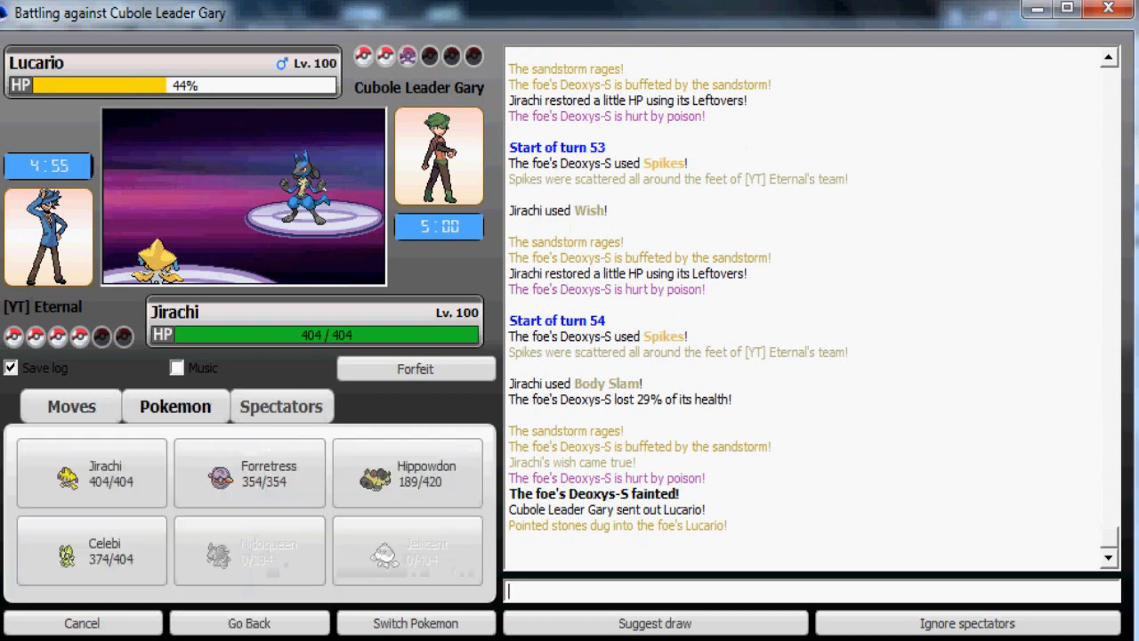
click(72, 406)
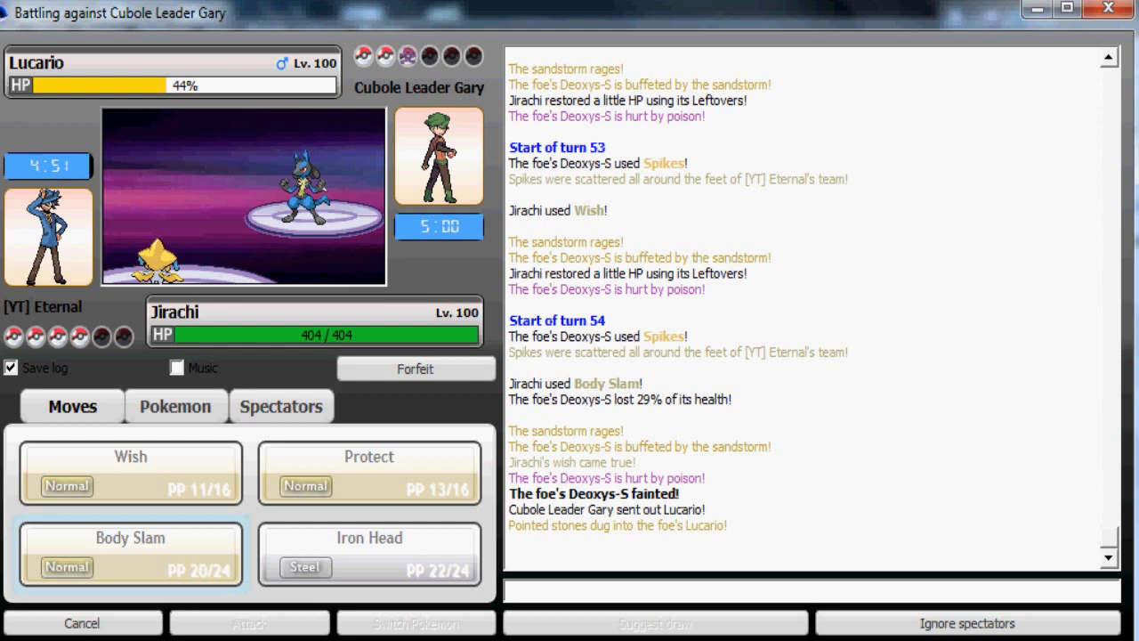
click(130, 537)
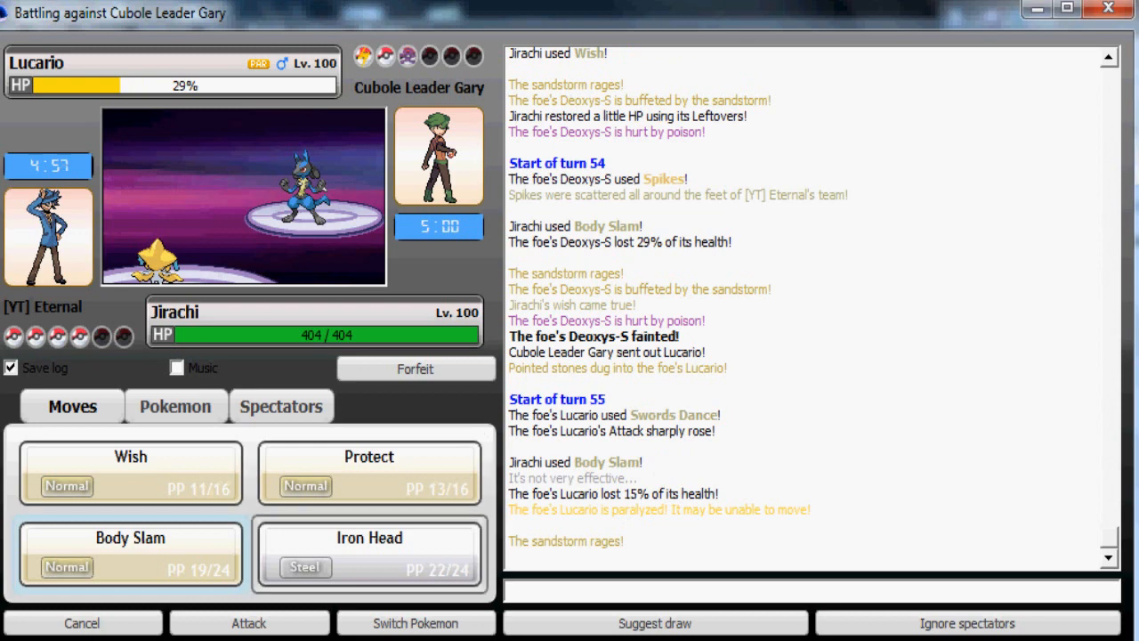
click(369, 552)
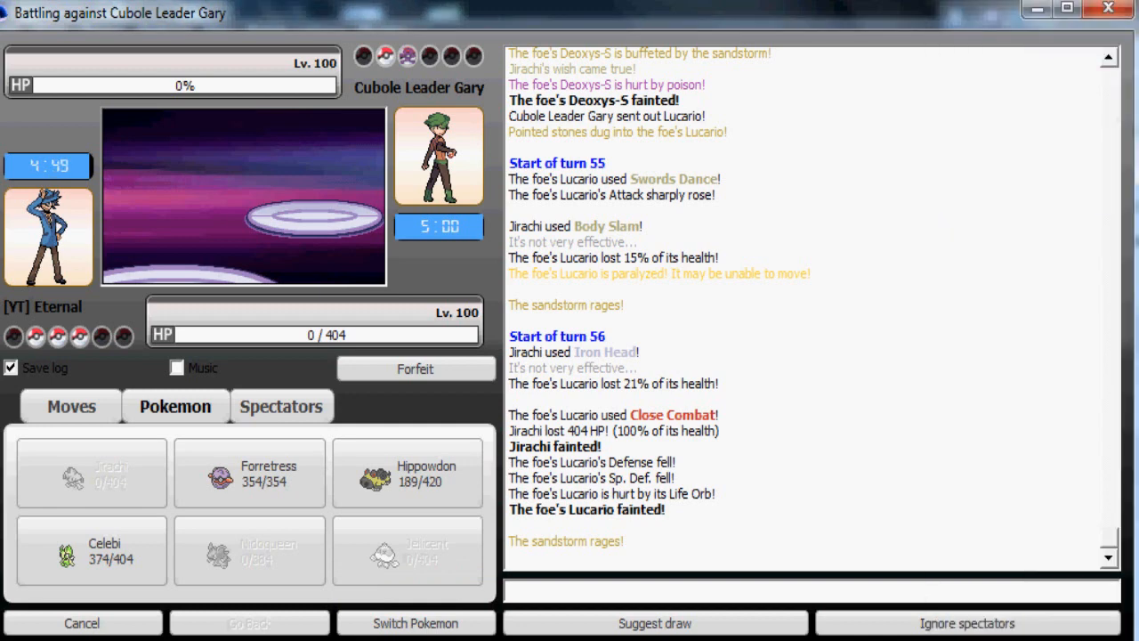
mouse_move(428, 55)
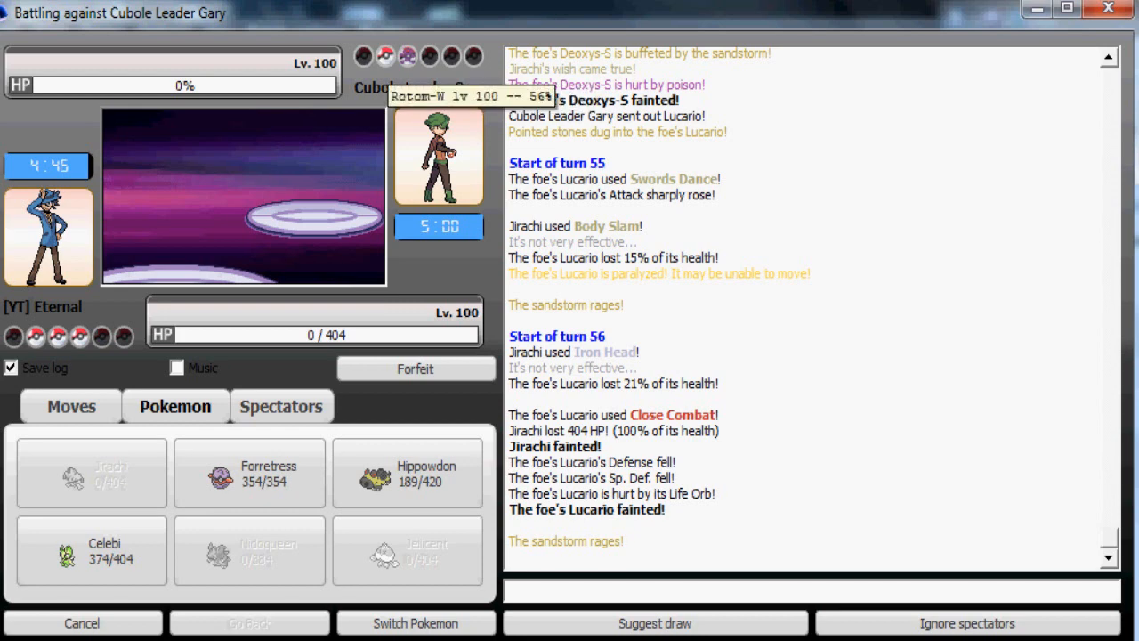
- Send Celebi in after Jirachi faints and knock out Tyranitar with Giga Drain
click(90, 550)
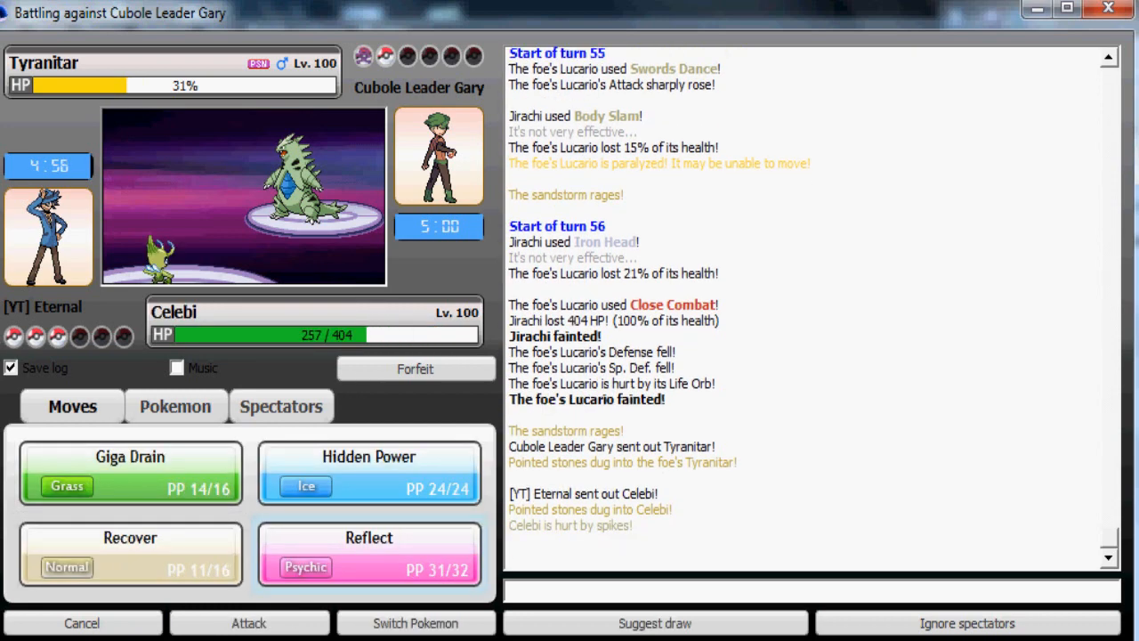
click(128, 471)
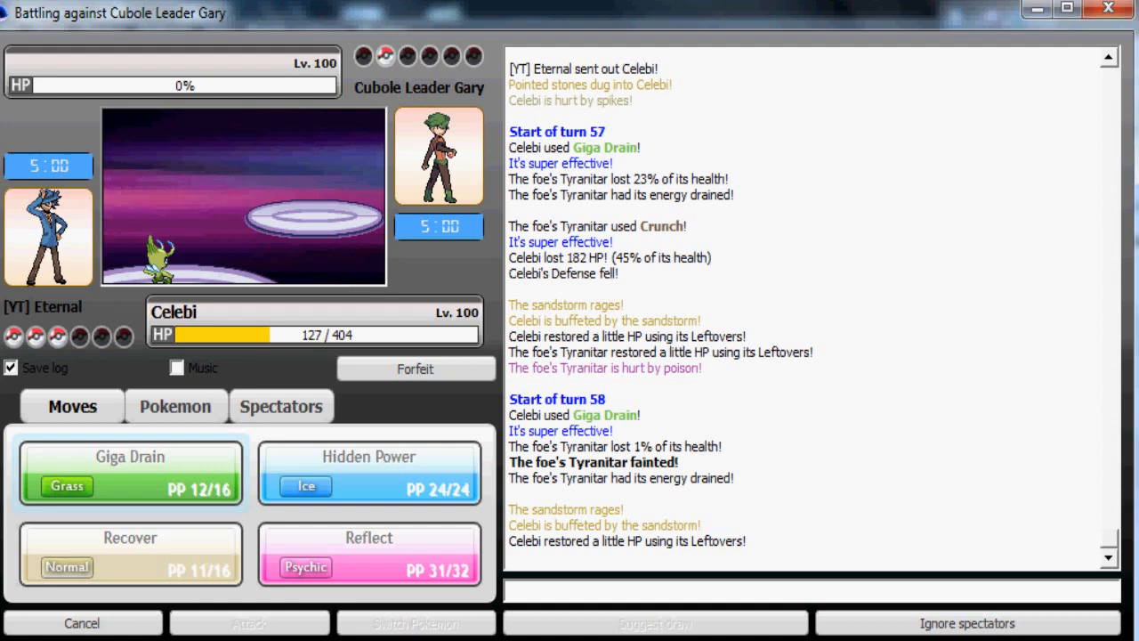
mouse_move(453, 55)
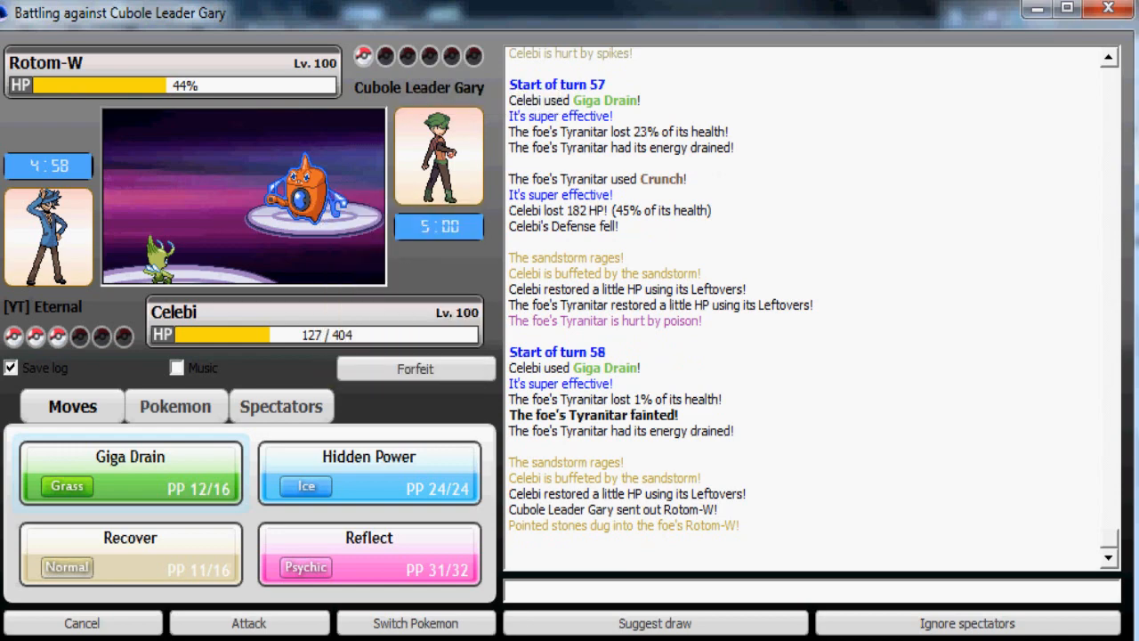
click(810, 591)
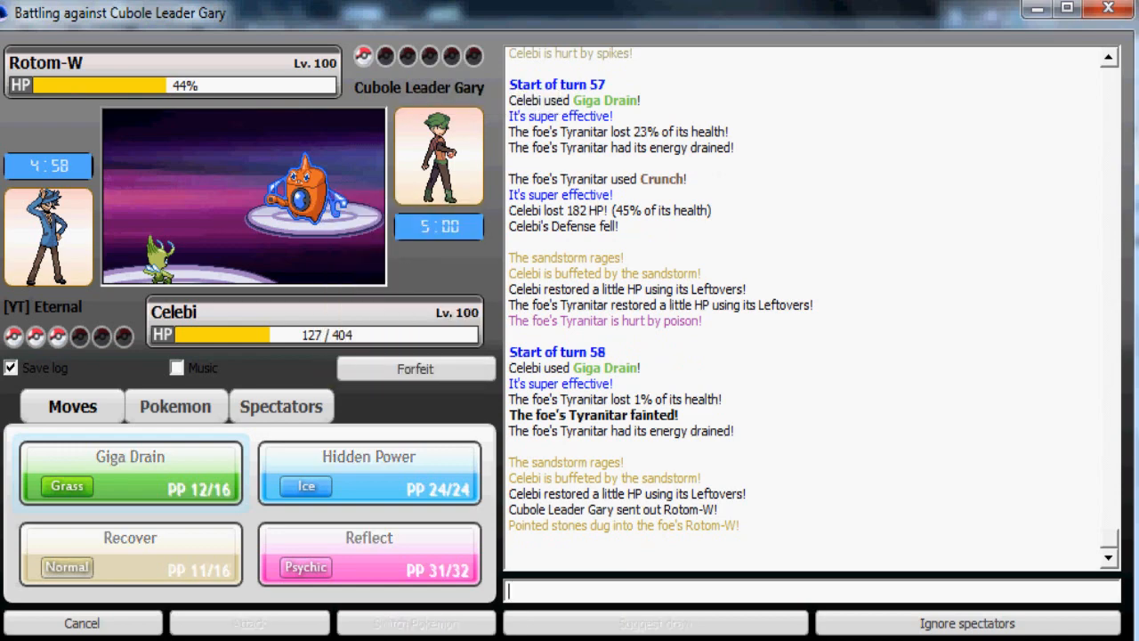
click(128, 472)
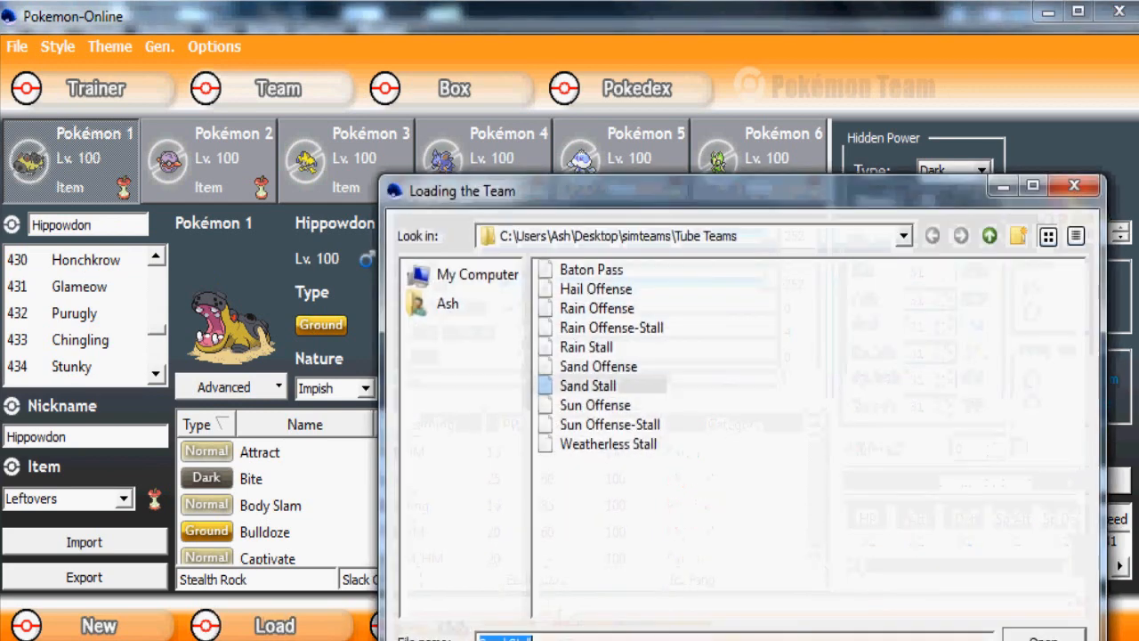
- Load the saved team and challenge [YT] Eternal's listed player to a rated Wifi OU battle
click(595, 405)
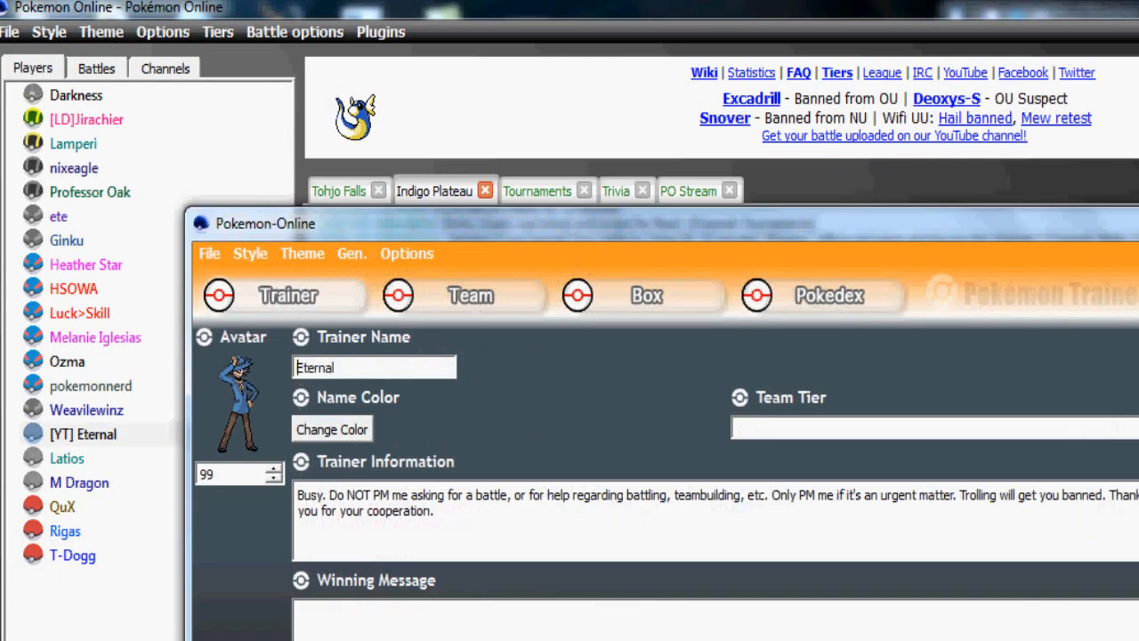
text([YT] Eternal)
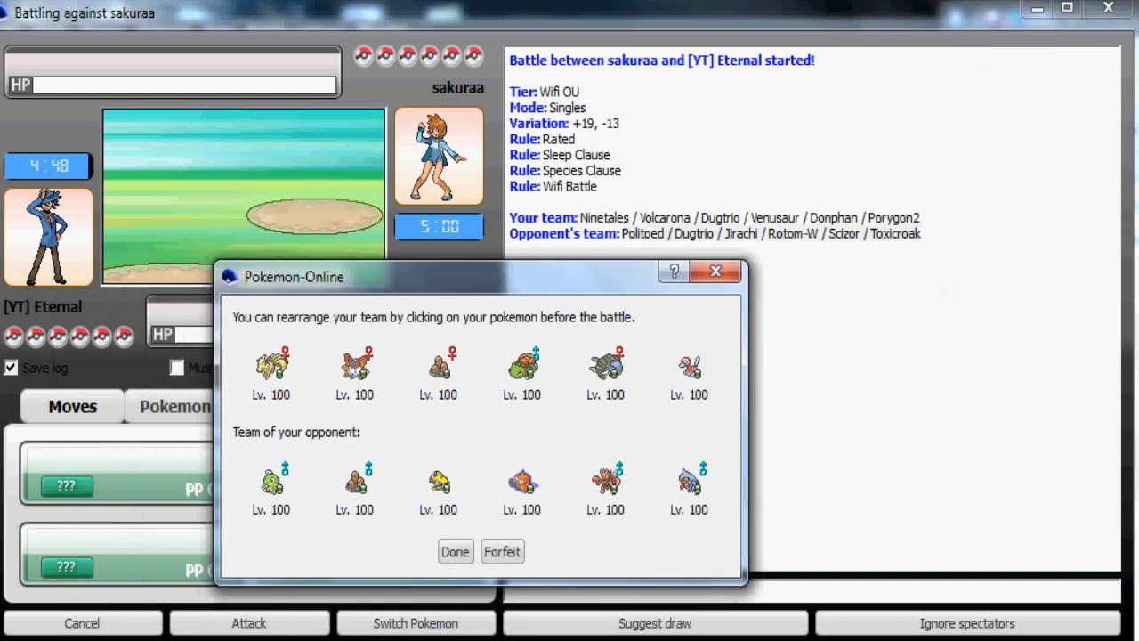
click(354, 369)
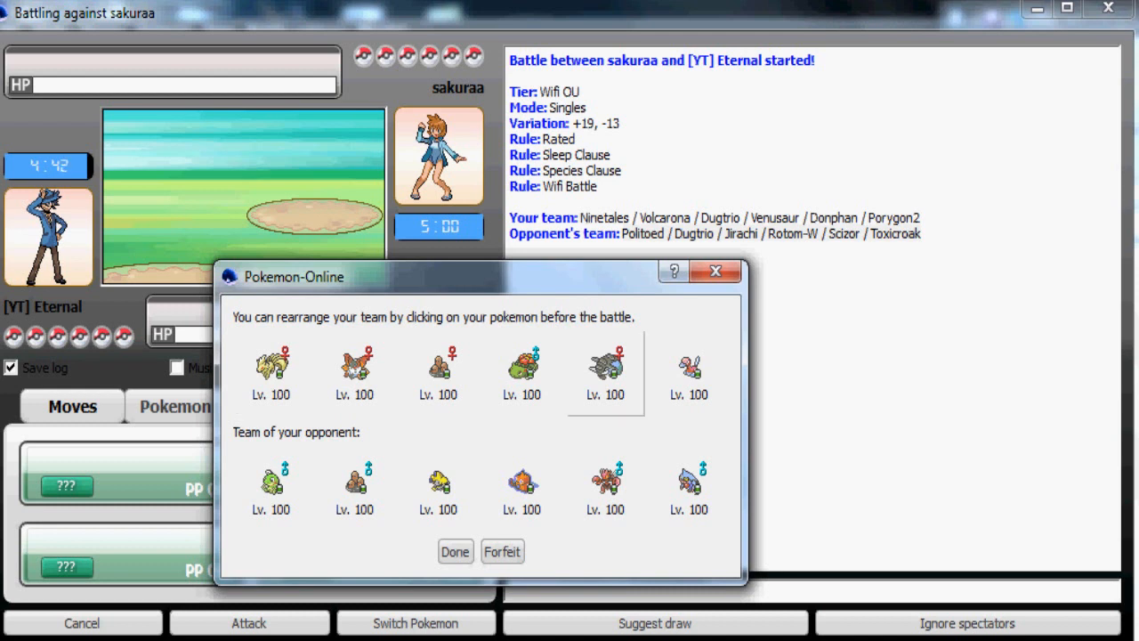
click(521, 365)
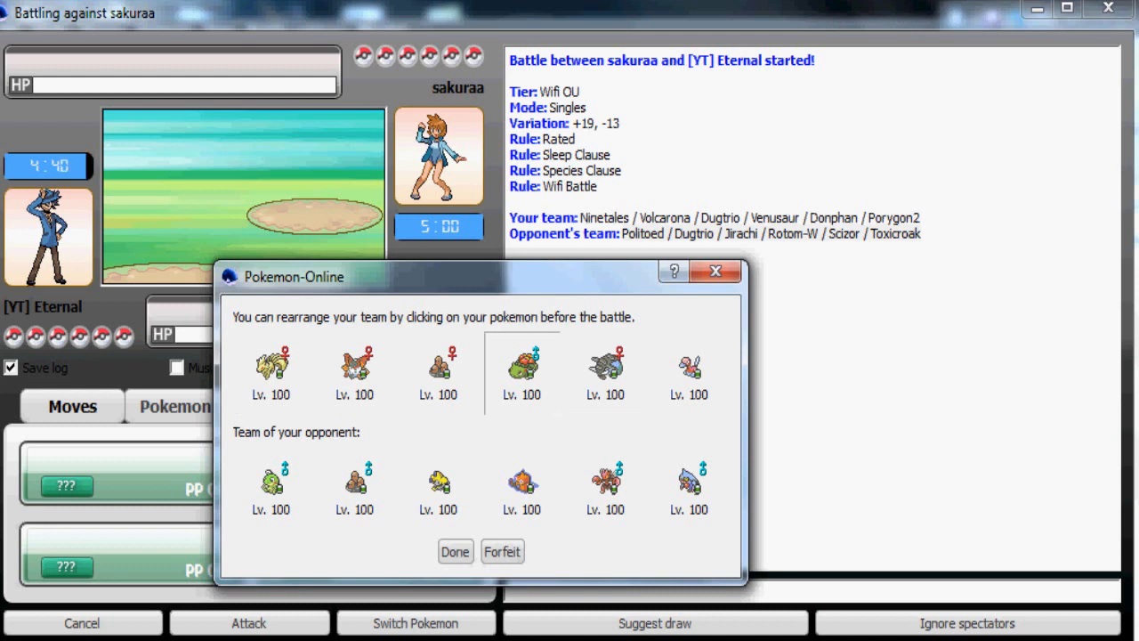
click(456, 552)
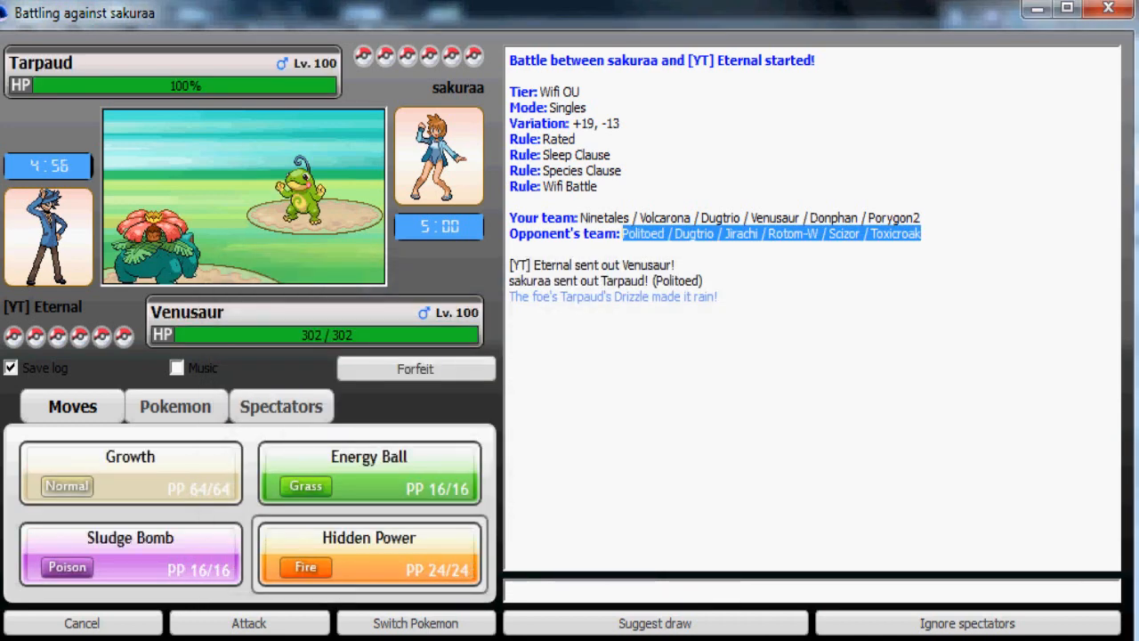
- Hit Tarpaud with Venusaur's Energy Ball, then switch Venusaur out for Ninetales
click(174, 406)
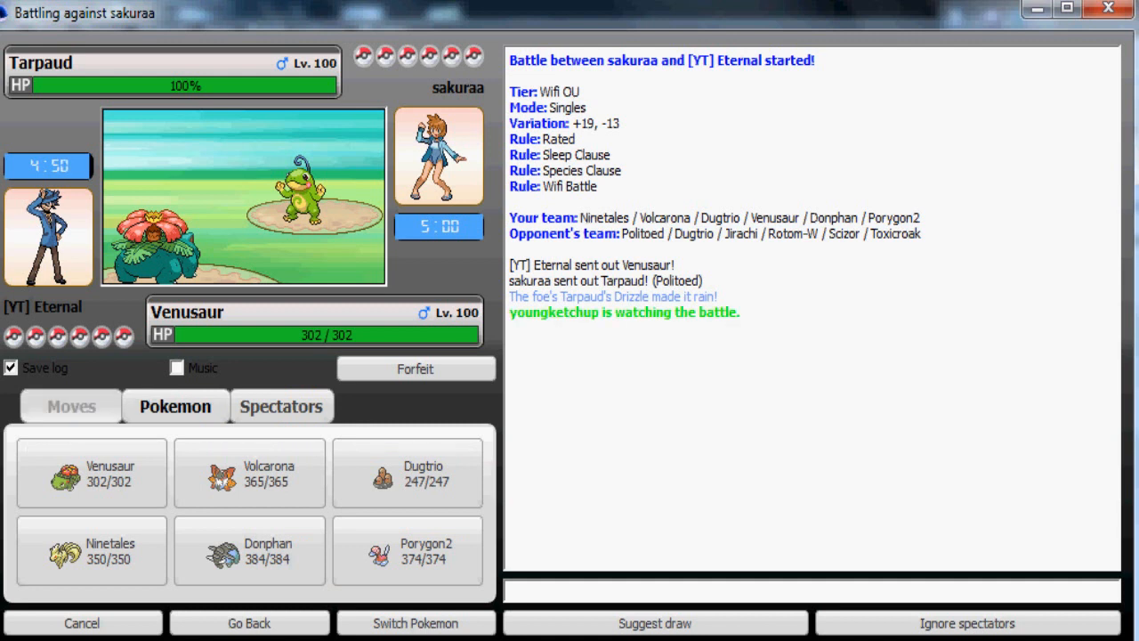
click(71, 406)
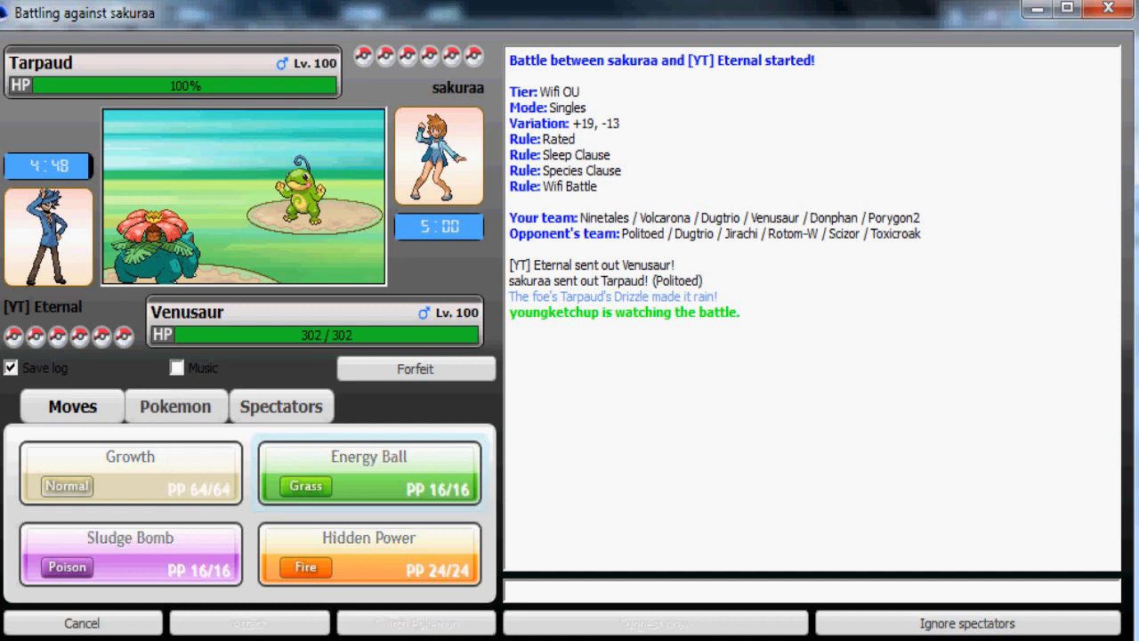
click(368, 470)
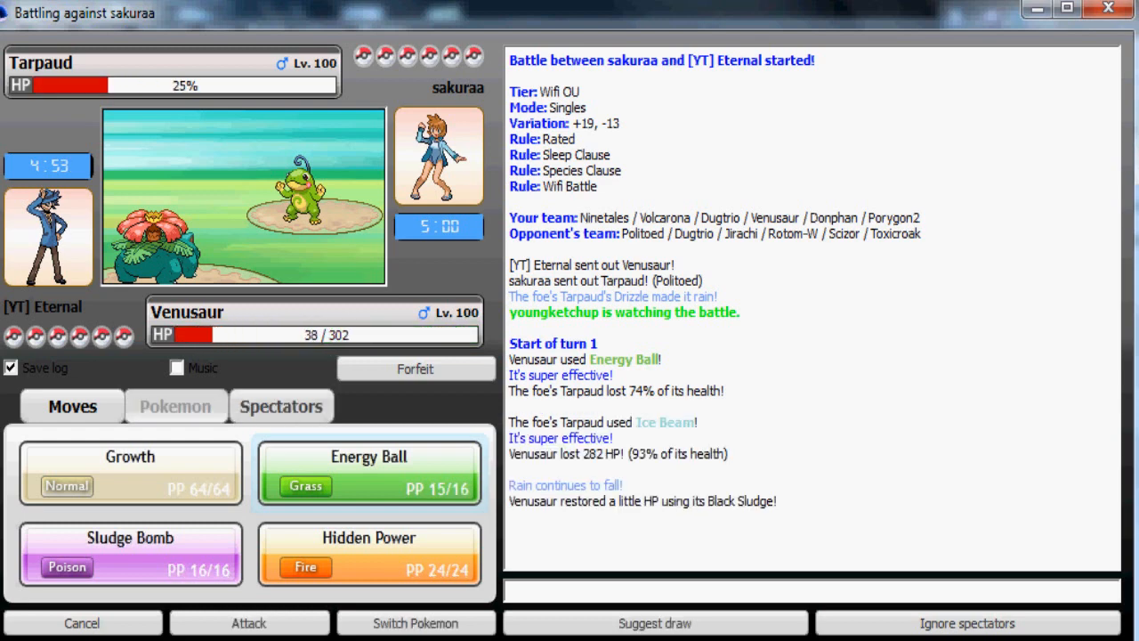
click(175, 406)
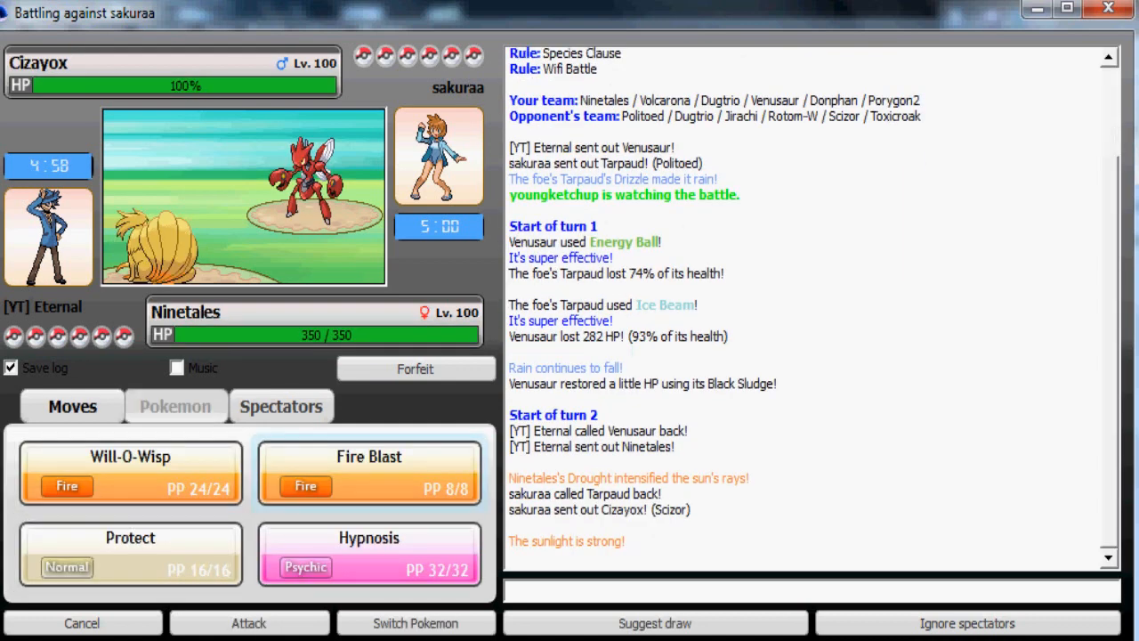
mouse_move(130, 463)
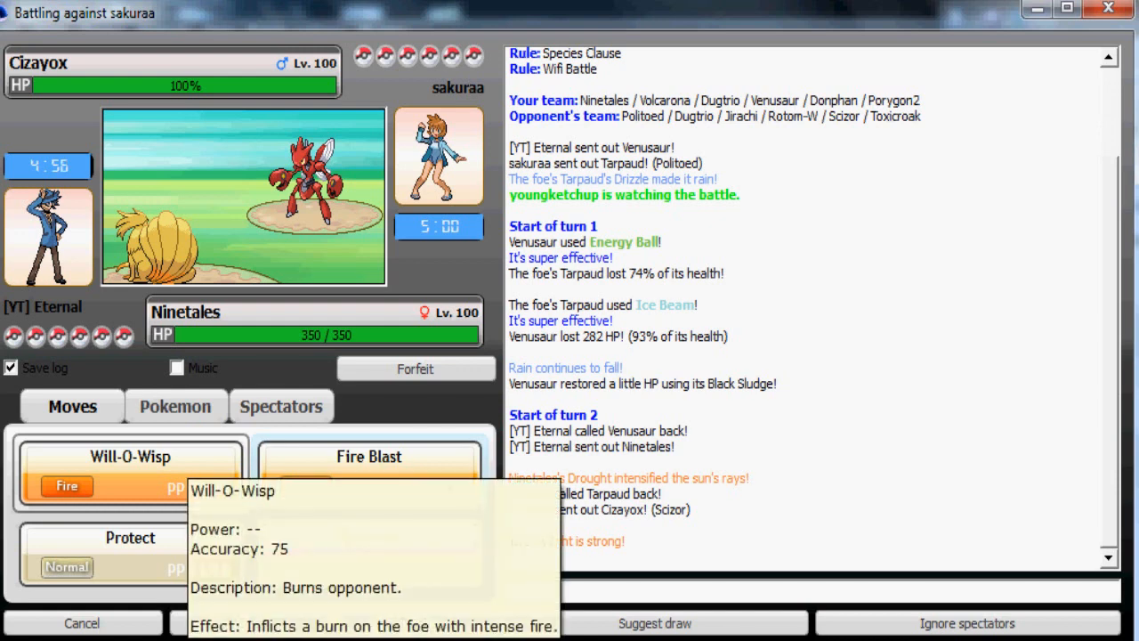
- Burn the opponent with Will-O-Wisp, then shield Ninetales with Protect
click(130, 456)
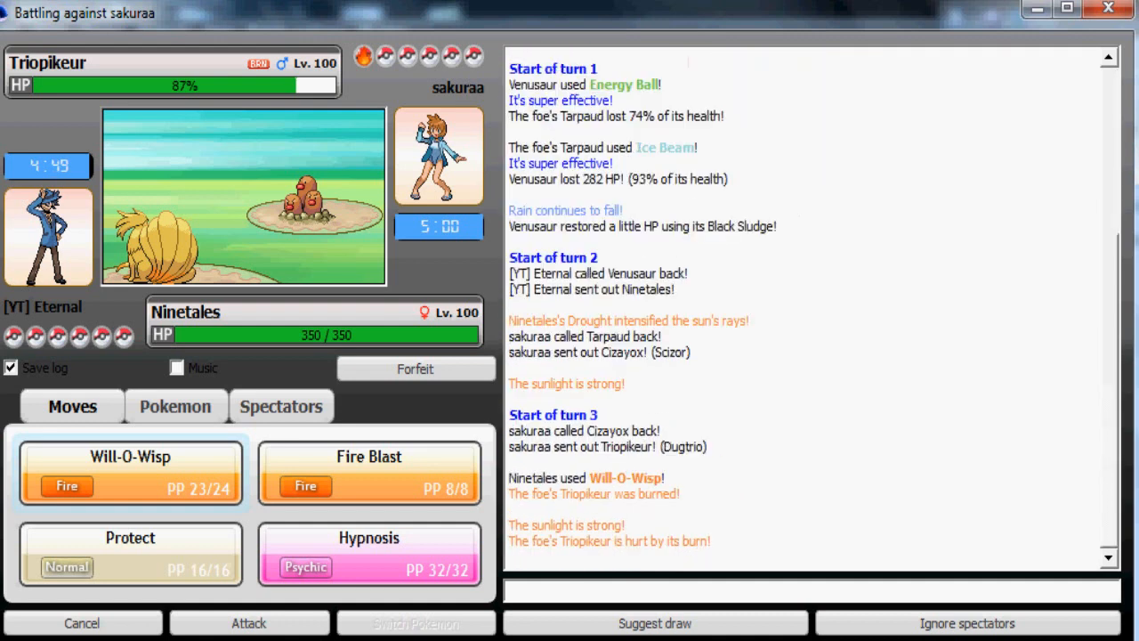
click(174, 406)
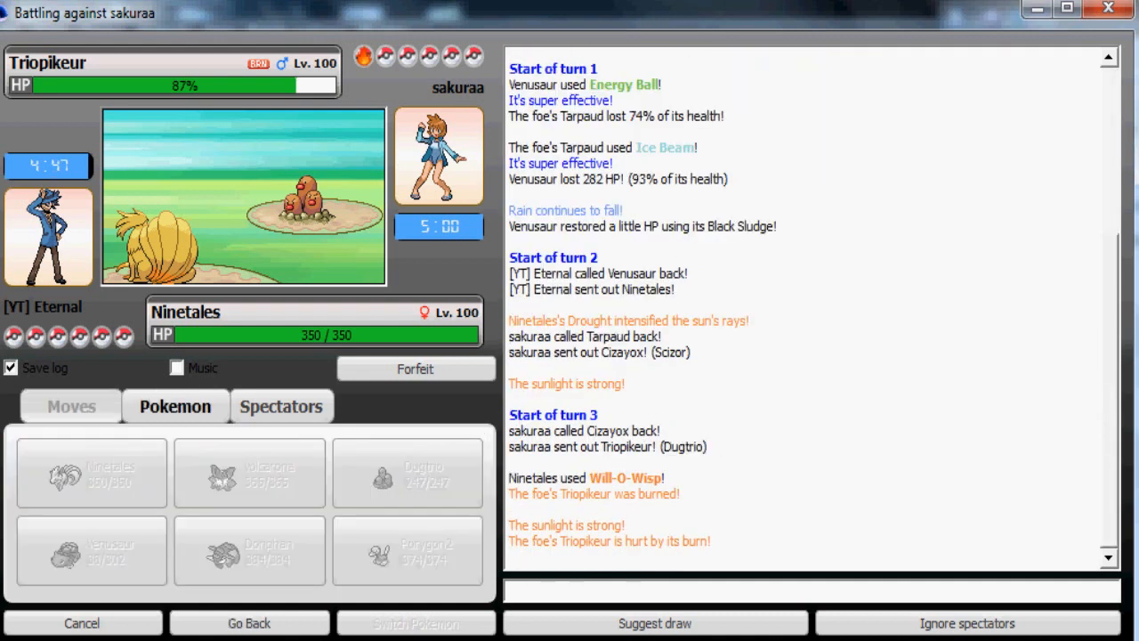
click(71, 406)
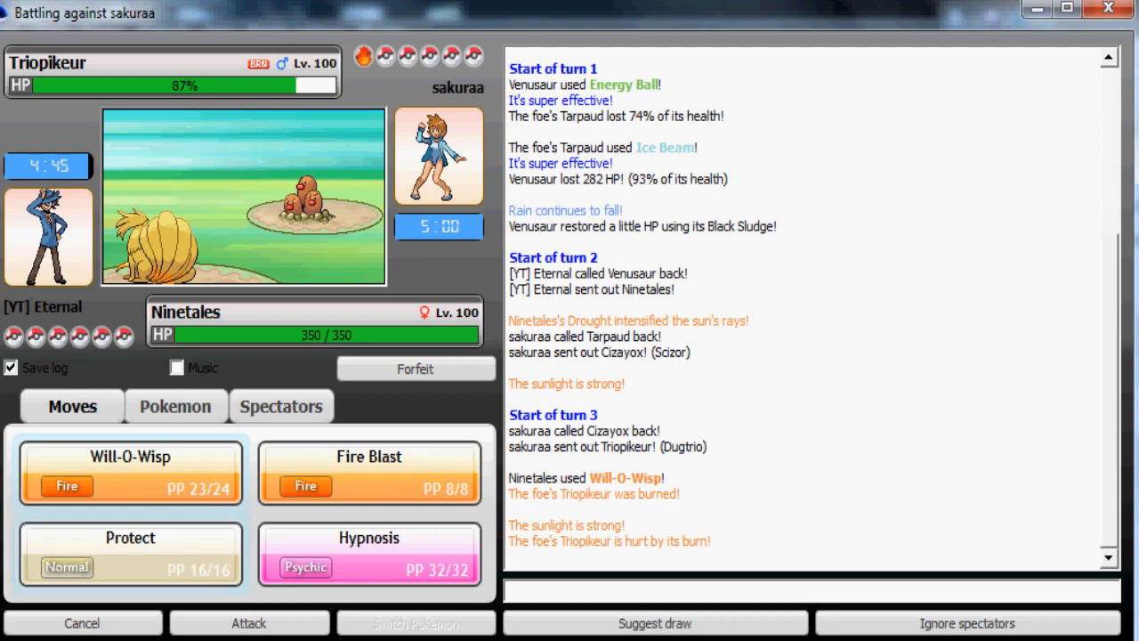
click(130, 554)
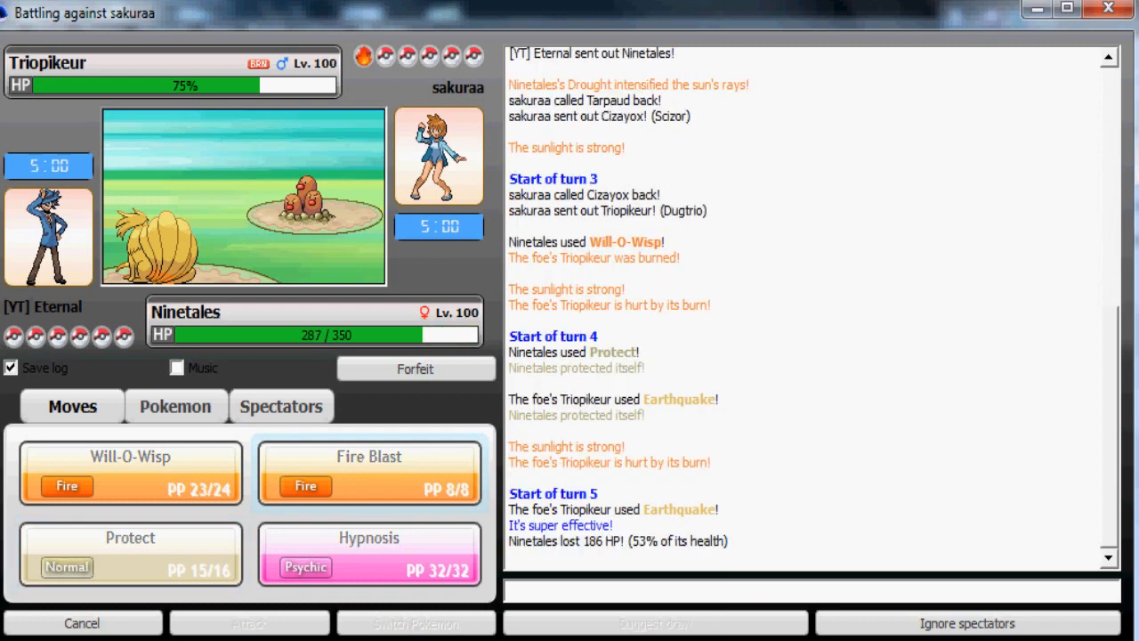
- Knock out Triopikeur with Fire Blast, then switch Ninetales out for Venusaur
click(368, 470)
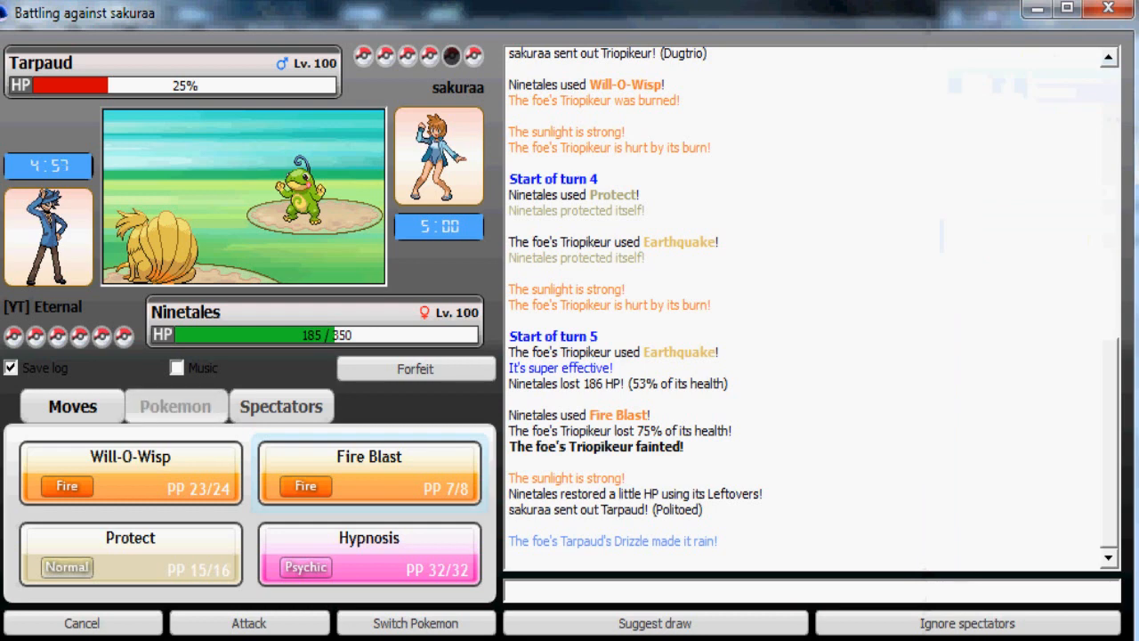
click(175, 406)
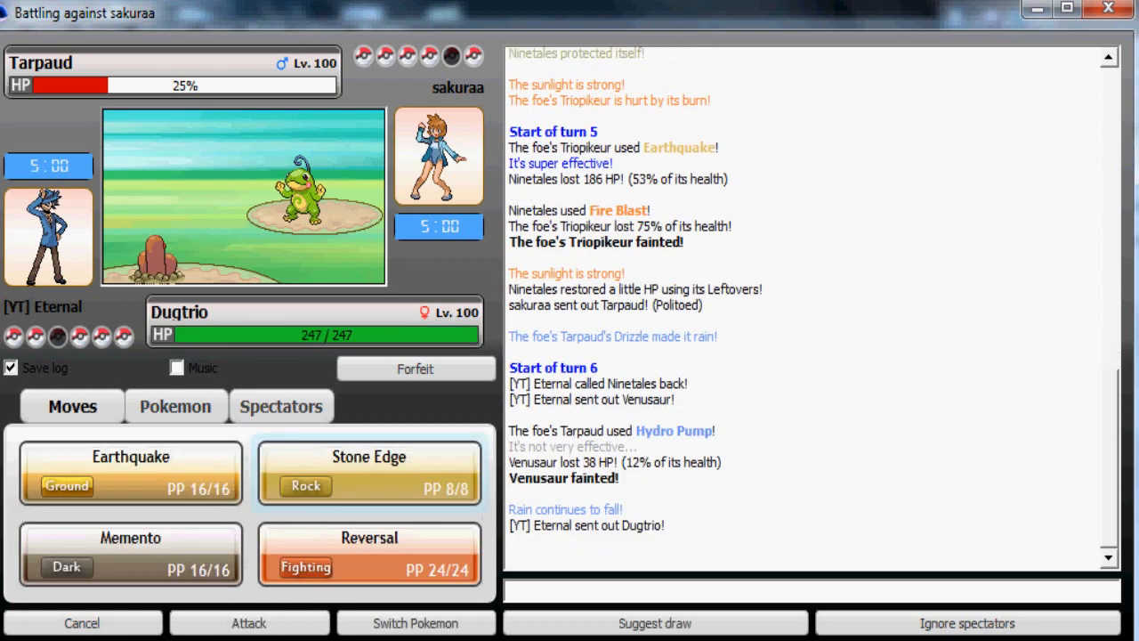
- KO Tarpaud with Dugtrio's Earthquake, bring Ninetales in and sleep Motisma-Eau with Hypnosis
click(130, 472)
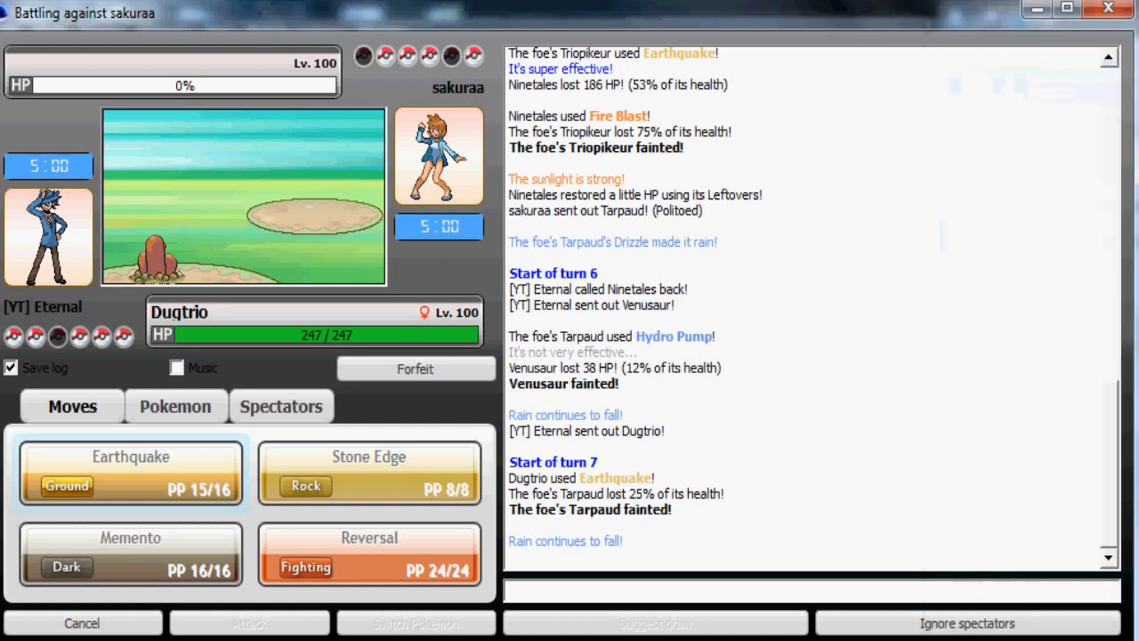
click(175, 406)
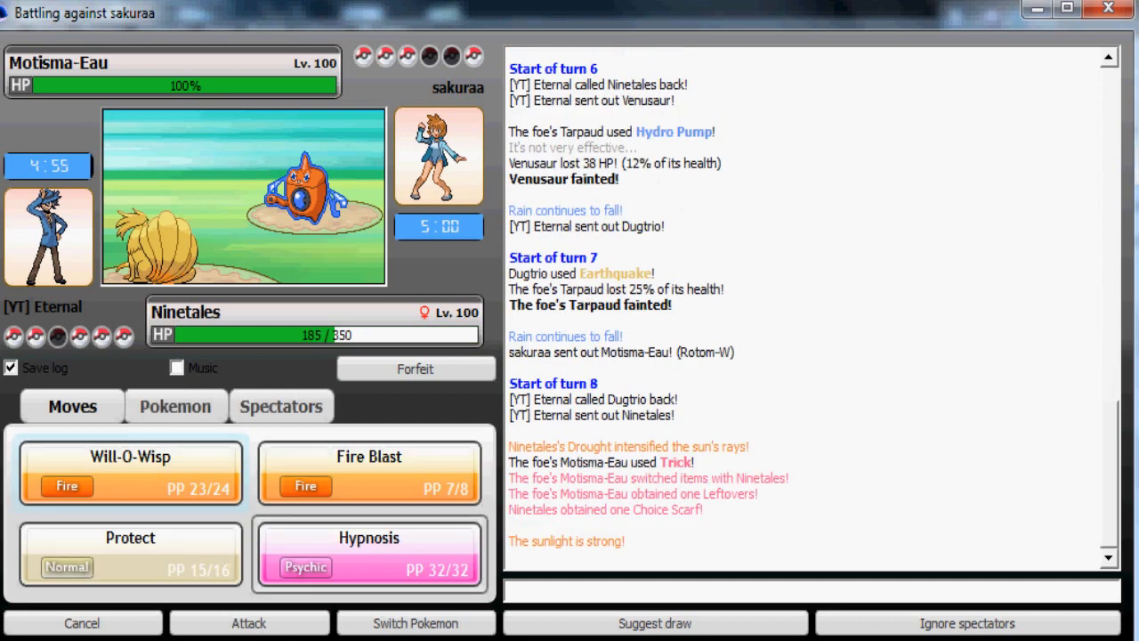
click(174, 406)
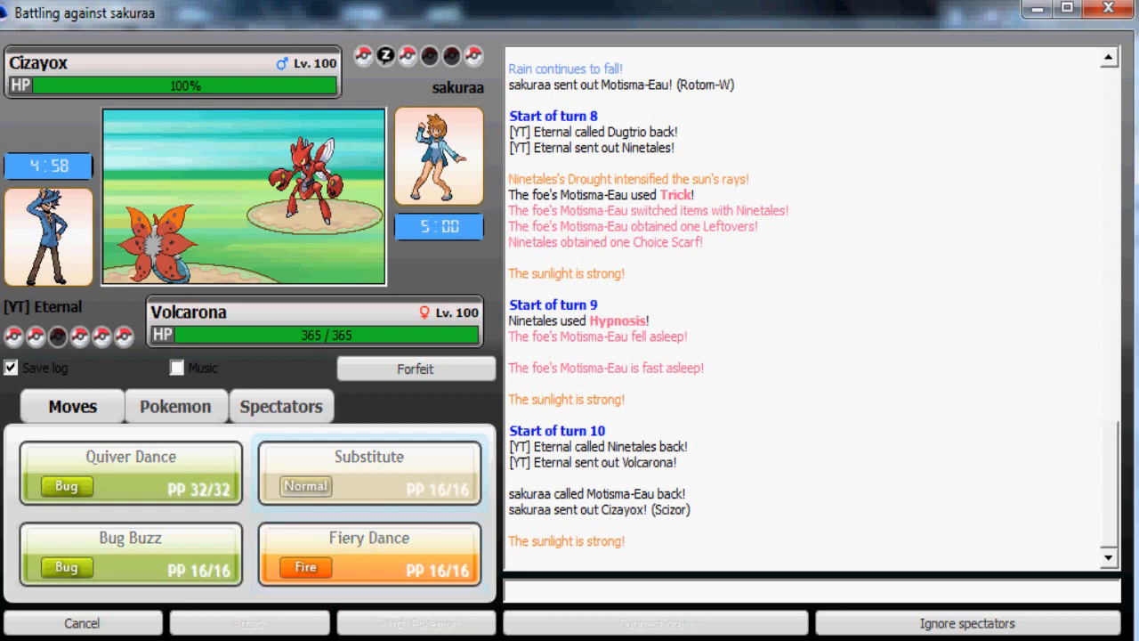
- Set up Volcarona with Substitute and Quiver Dance, then sweep Jirachi and Cizayox to win
click(368, 471)
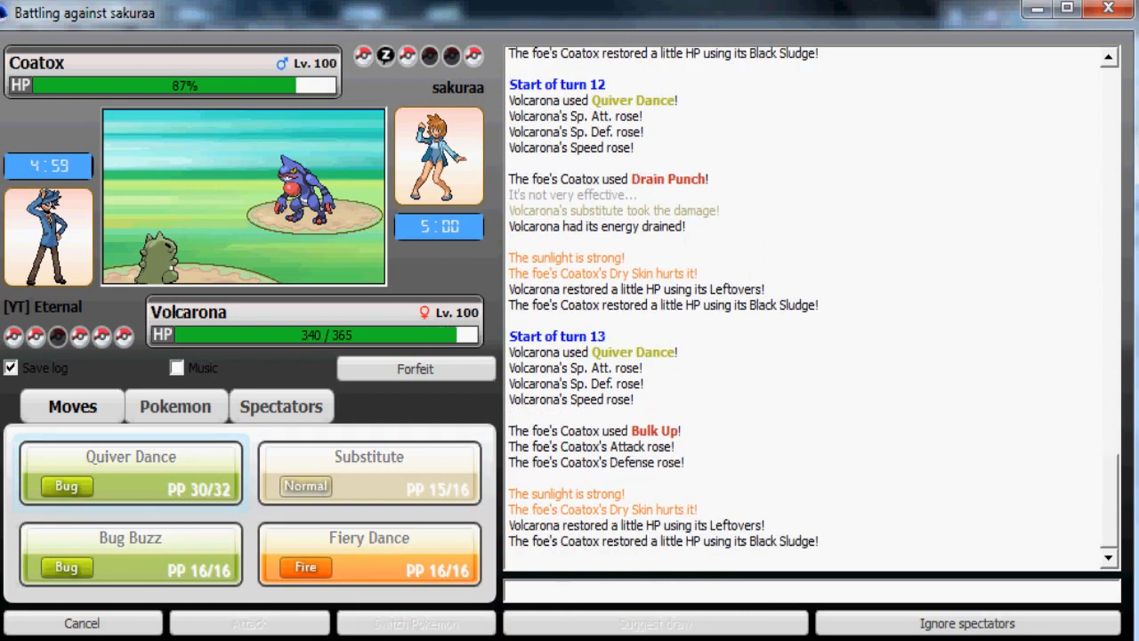
click(369, 551)
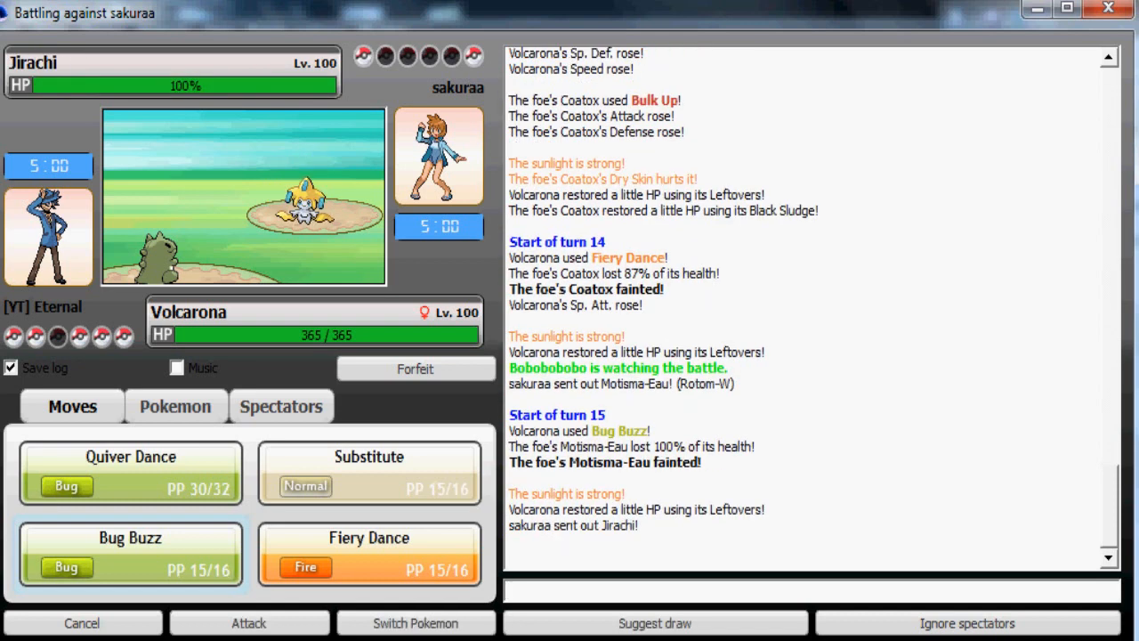
click(369, 552)
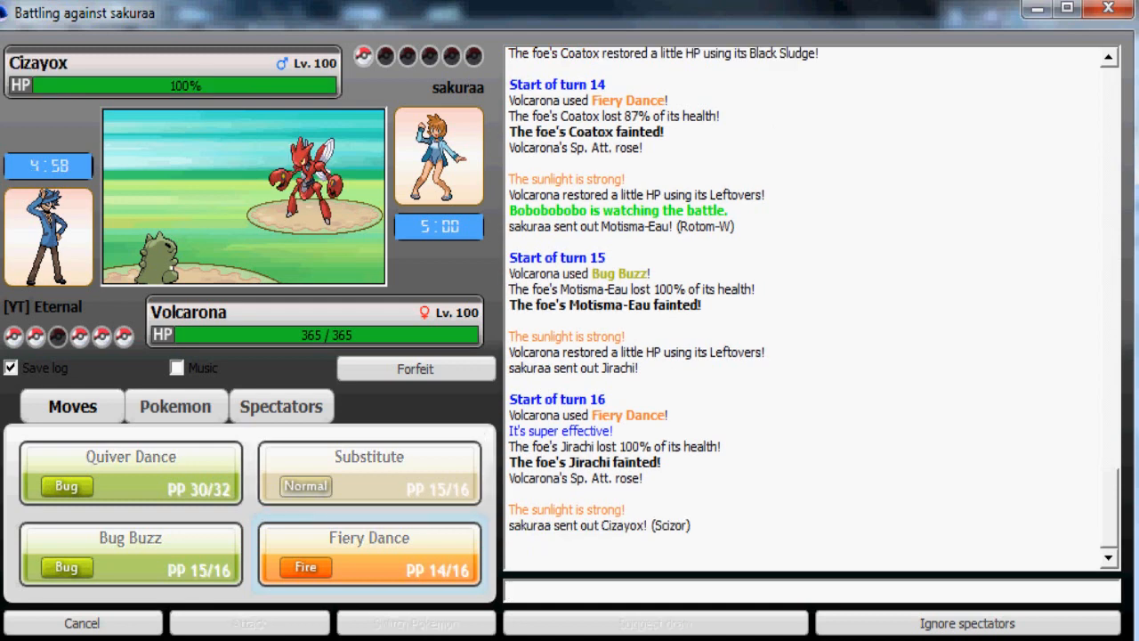
click(368, 552)
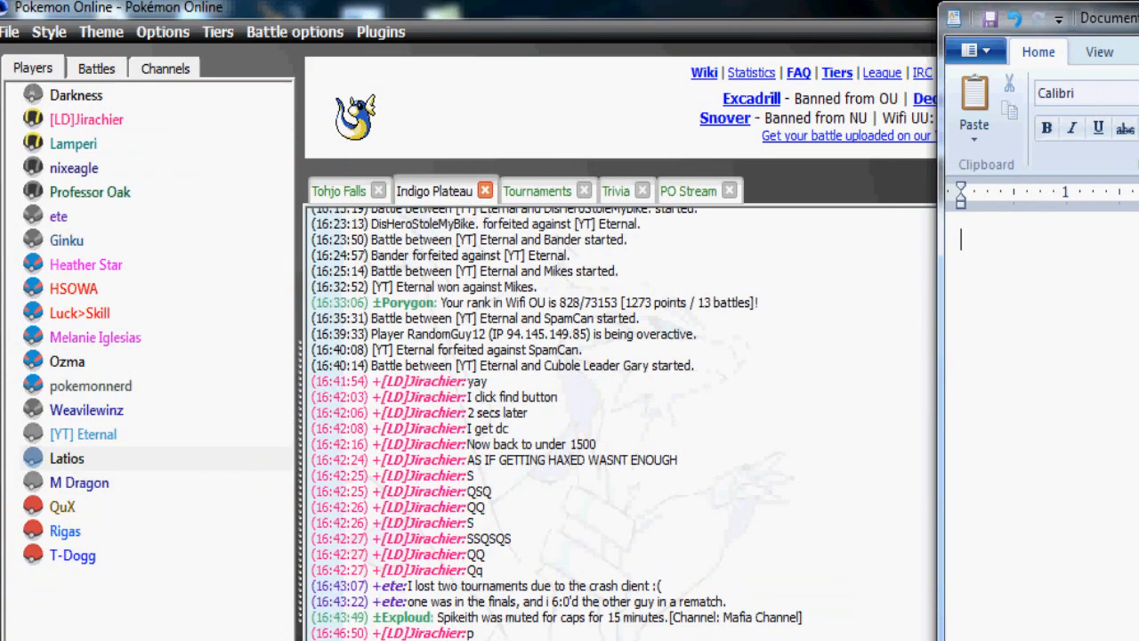
- Enlarge WordPad and record 'W: 15' and 'L: 1' below the rank 701 line
double_click(81, 435)
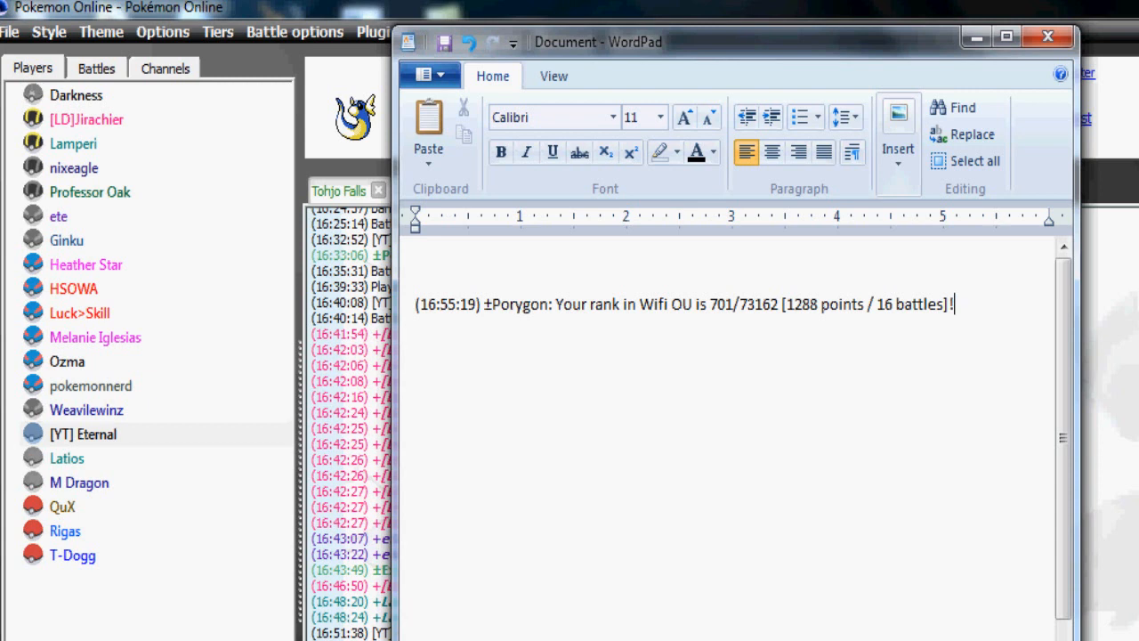
key(enter)
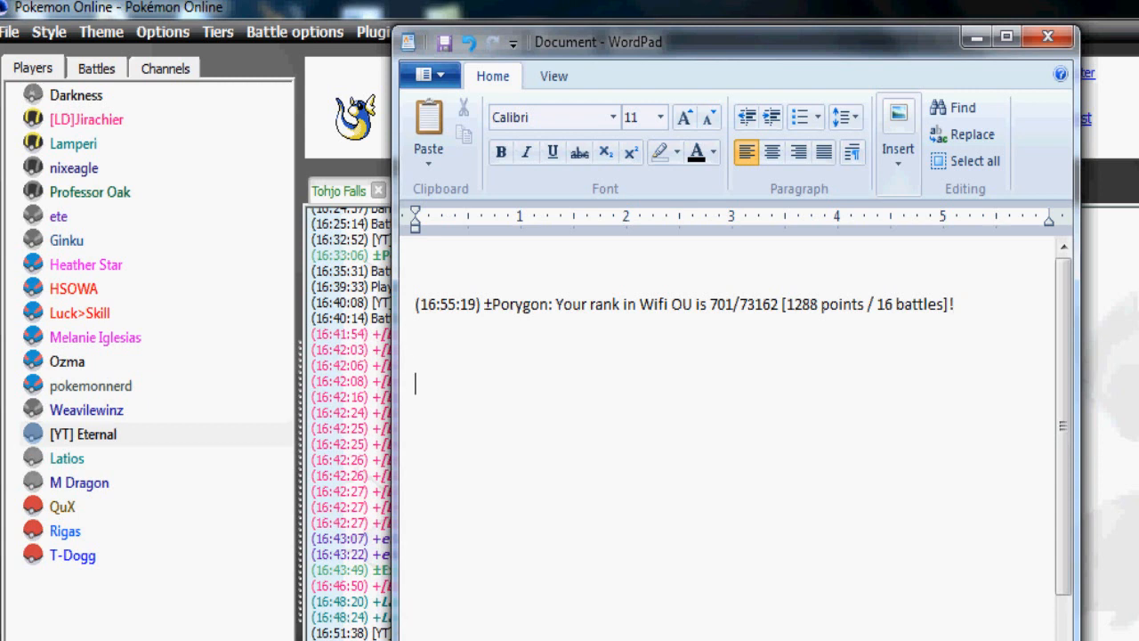
text(W:)
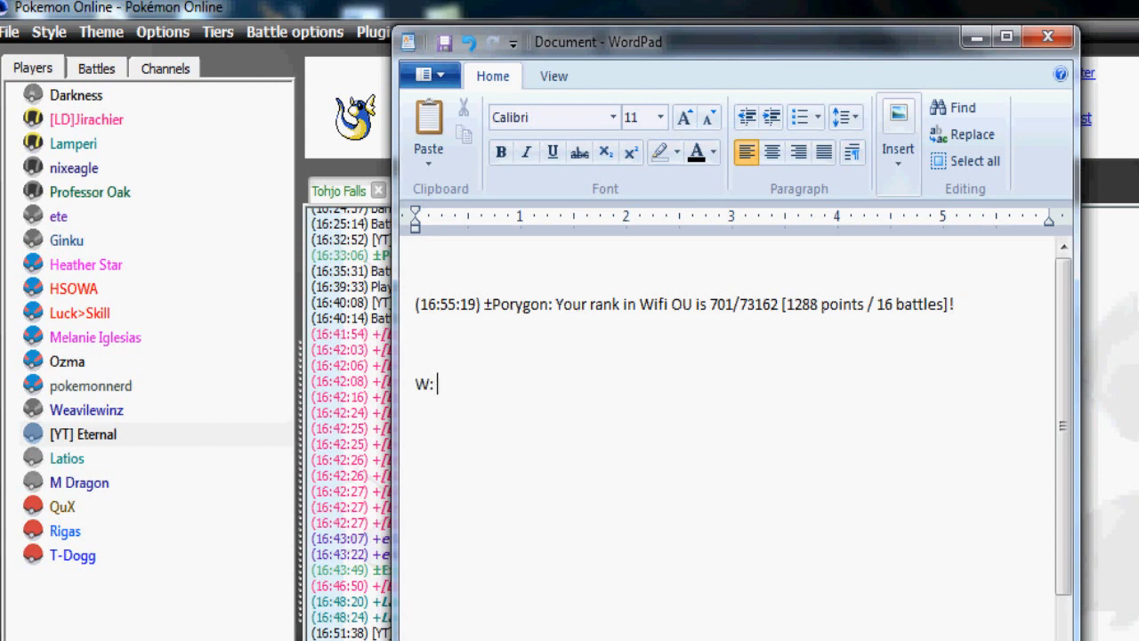
text(15)
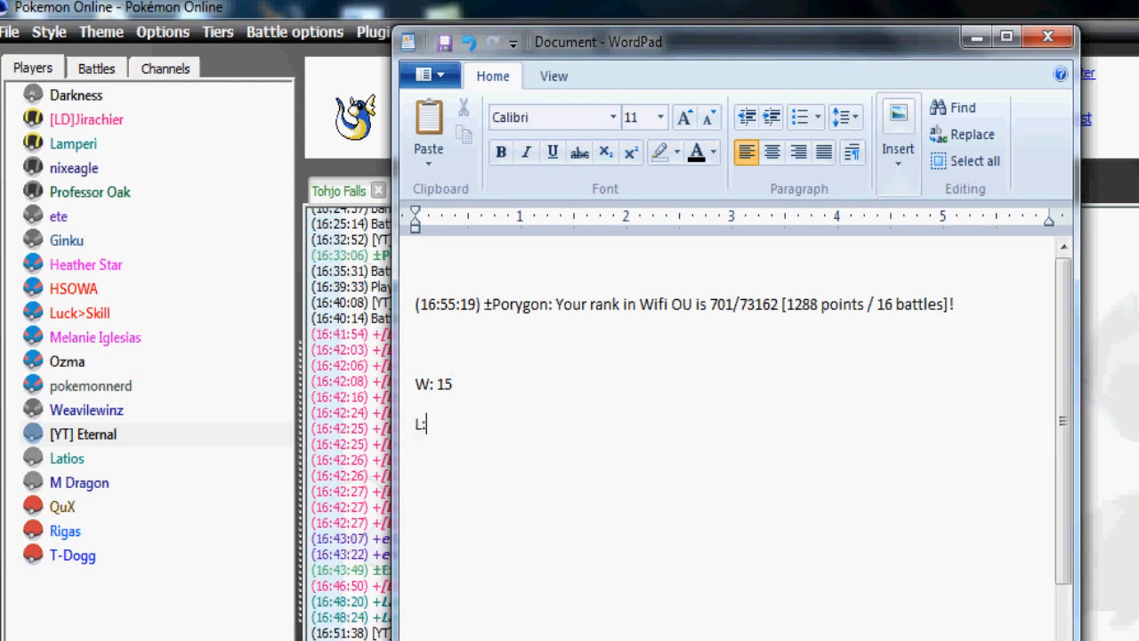
text(1)
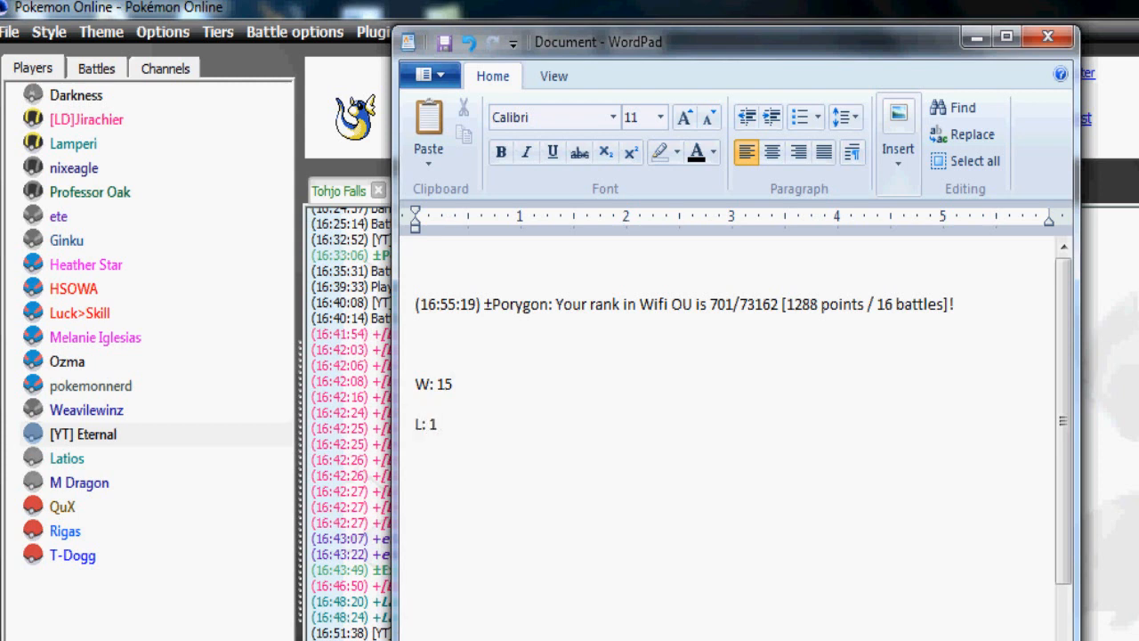